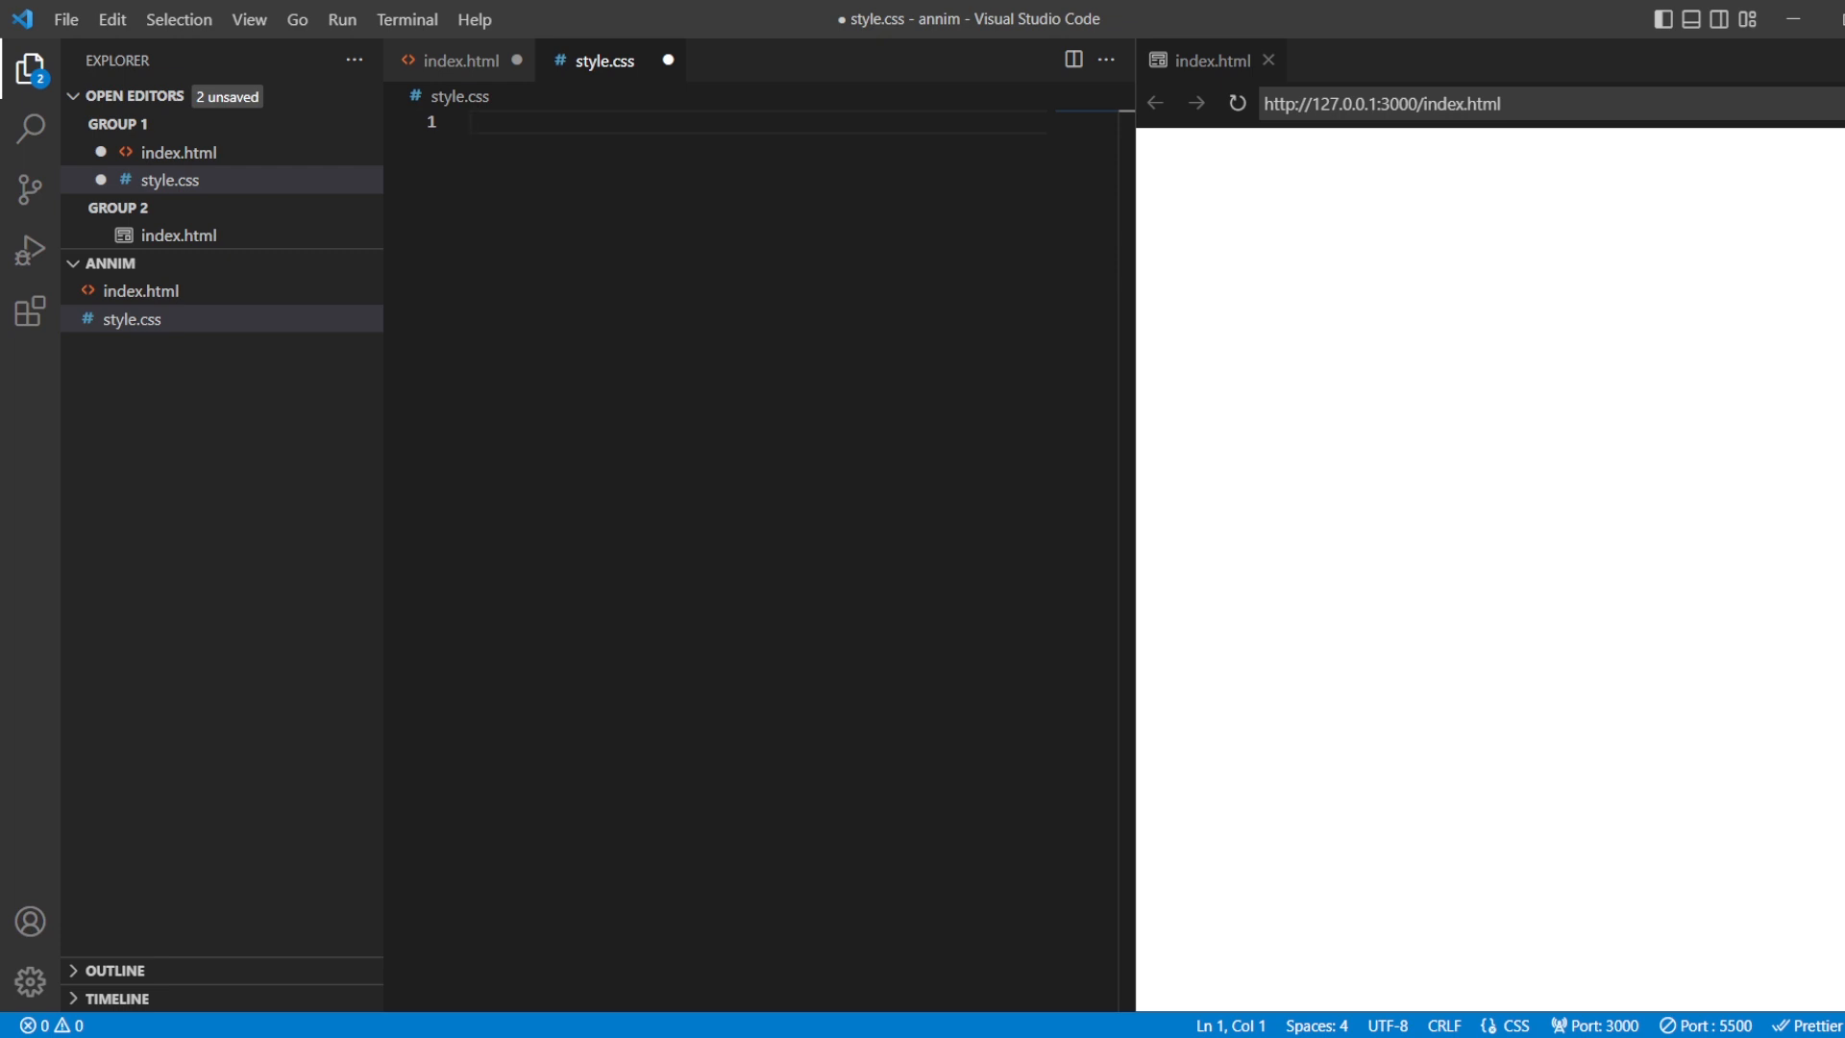
pyautogui.moveTo(467, 54)
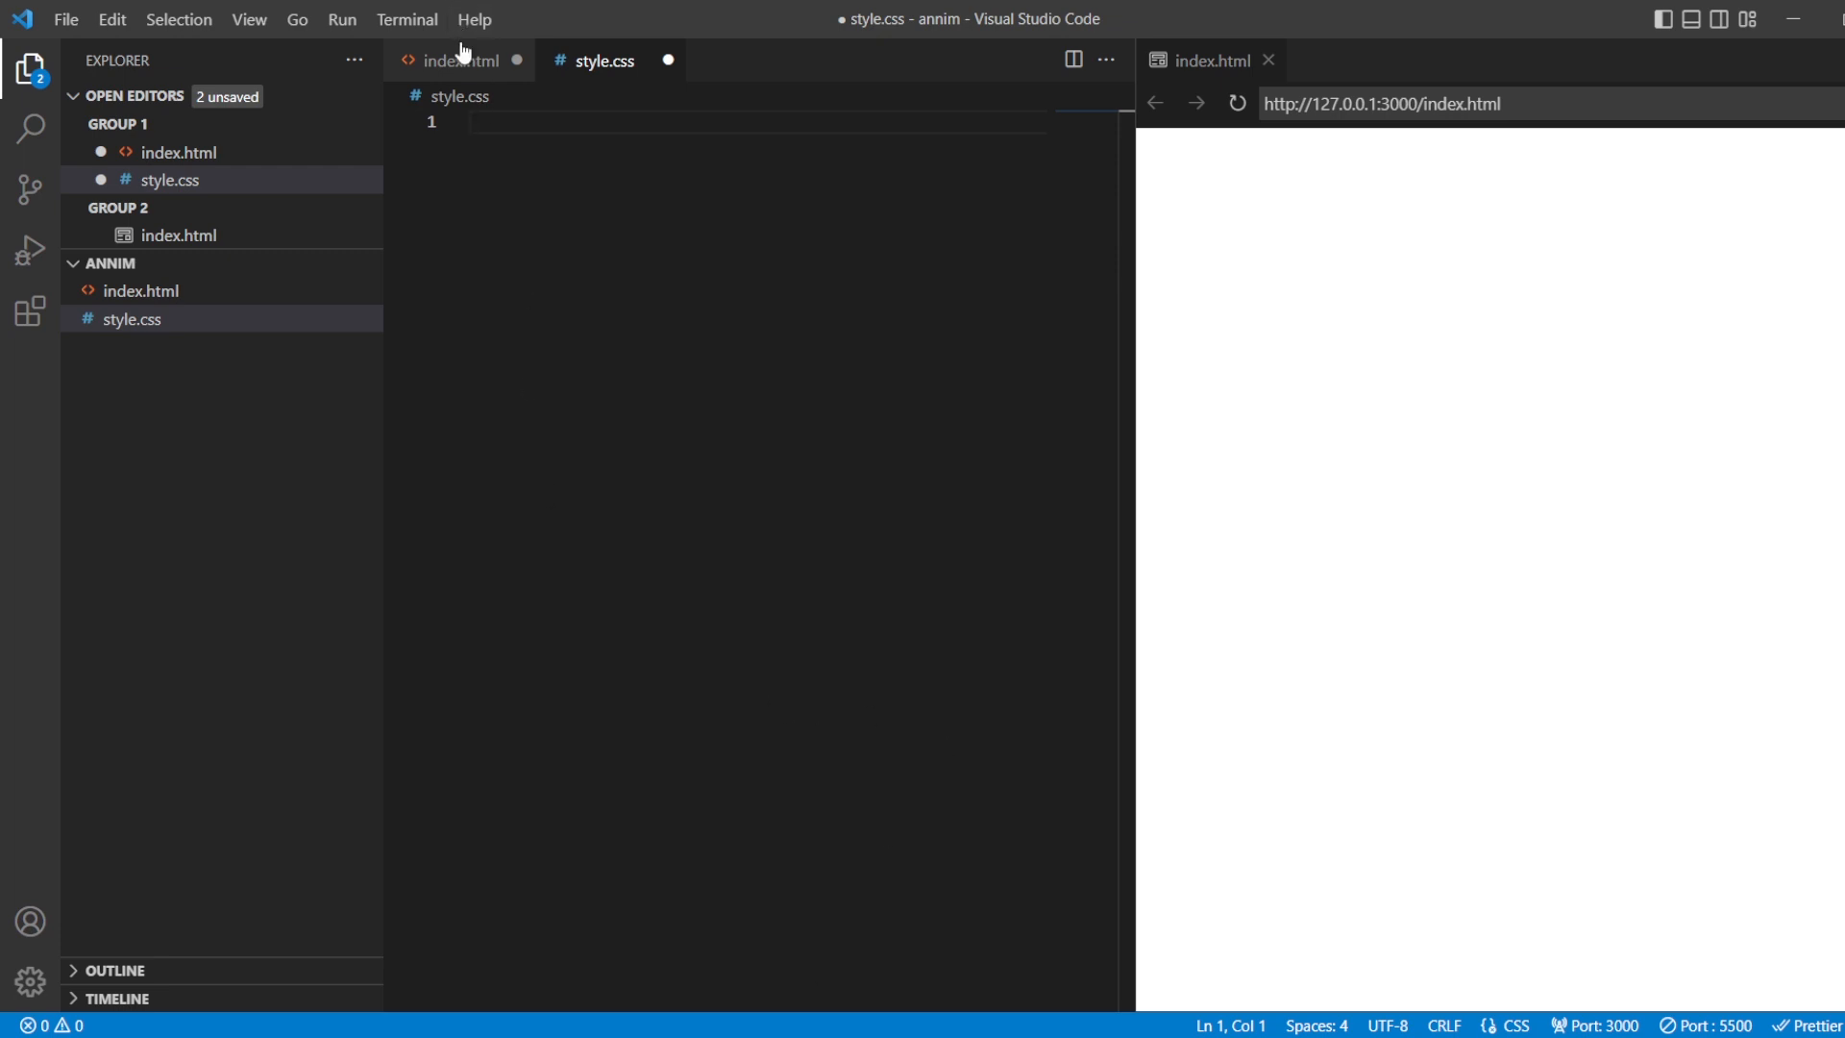
# Switch from style.css to the empty index.html file.
pyautogui.click(453, 60)
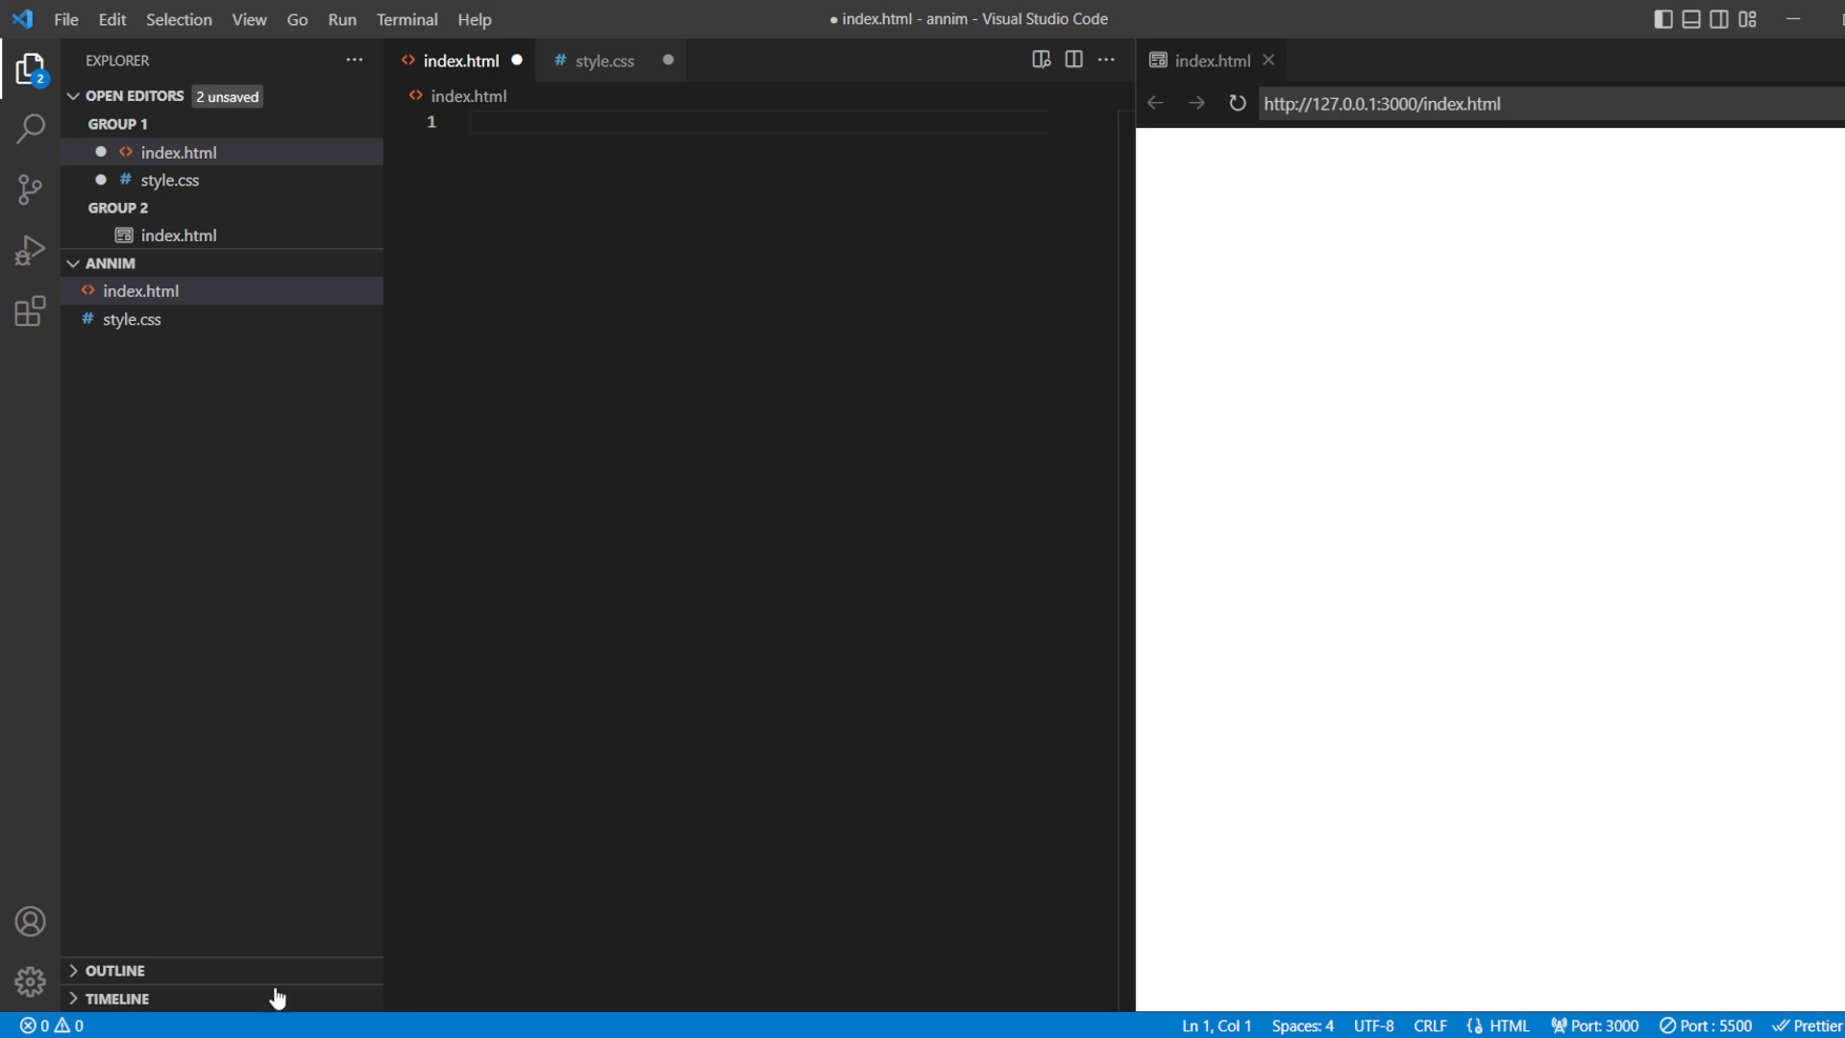
pyautogui.moveTo(219, 1003)
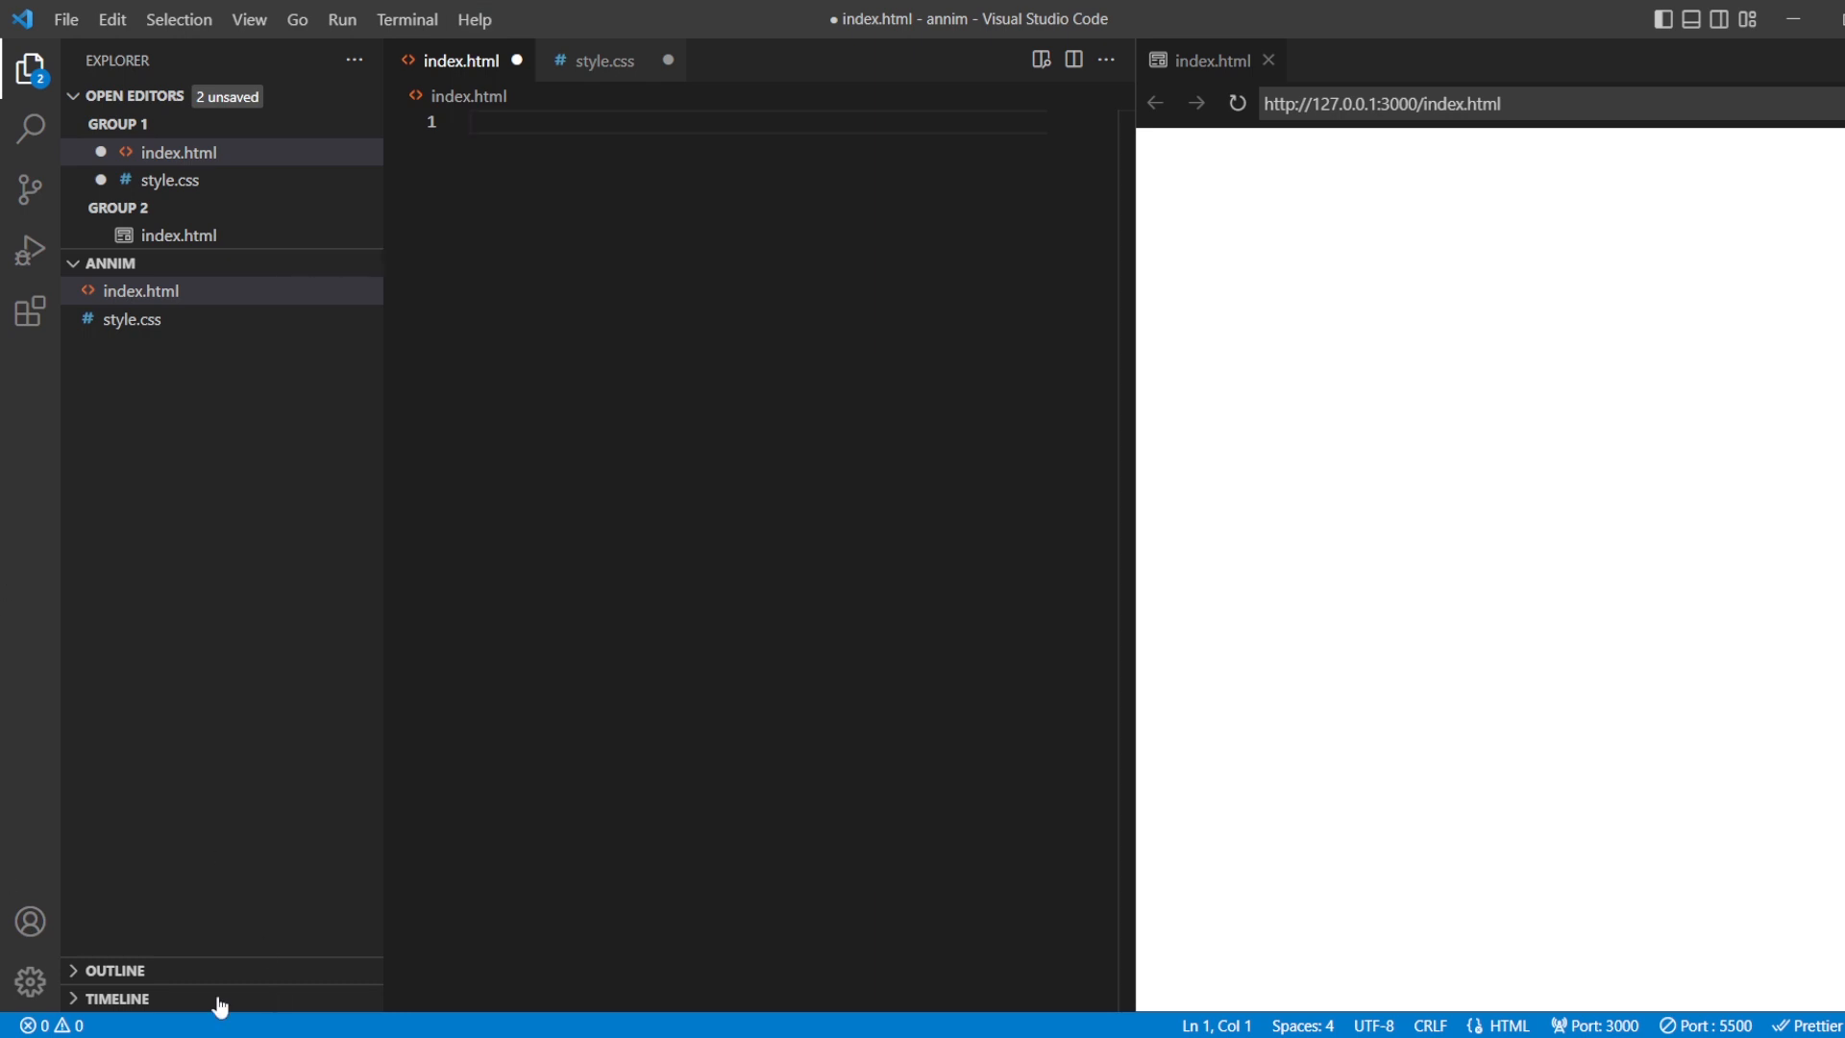
pyautogui.moveTo(1466, 296)
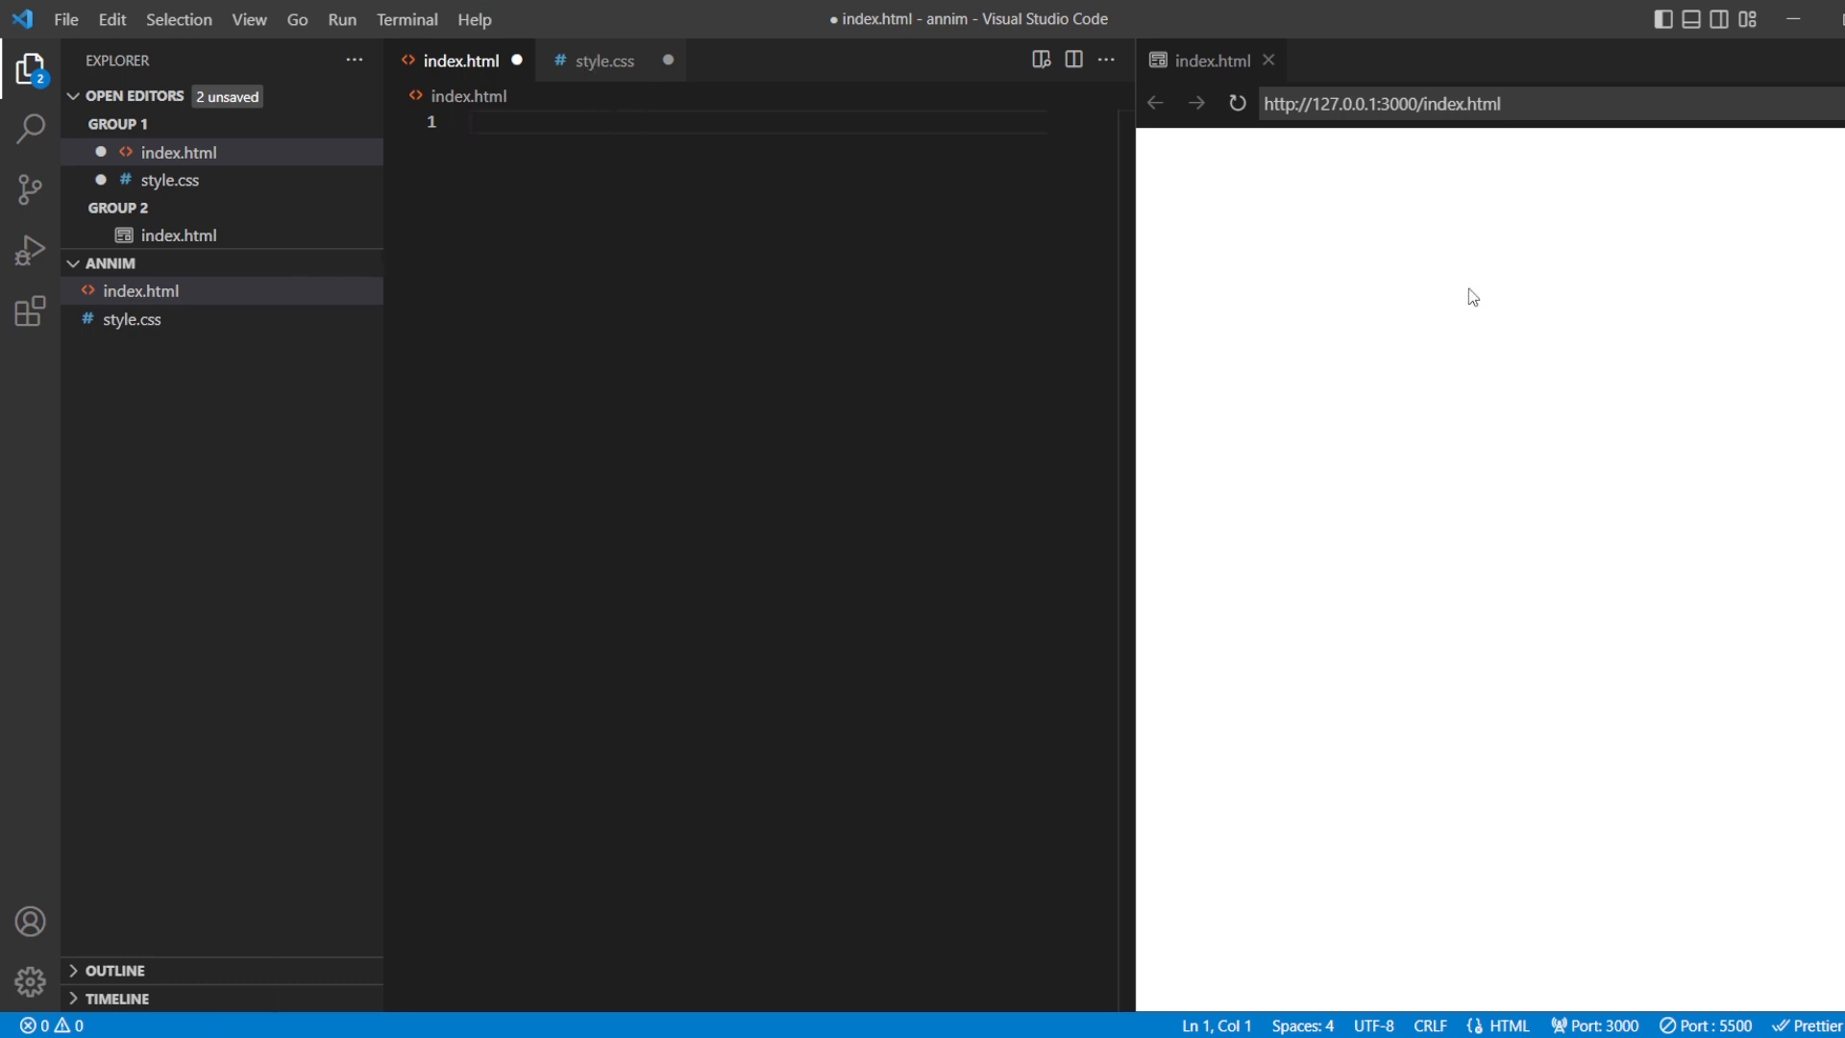
pyautogui.moveTo(1546, 688)
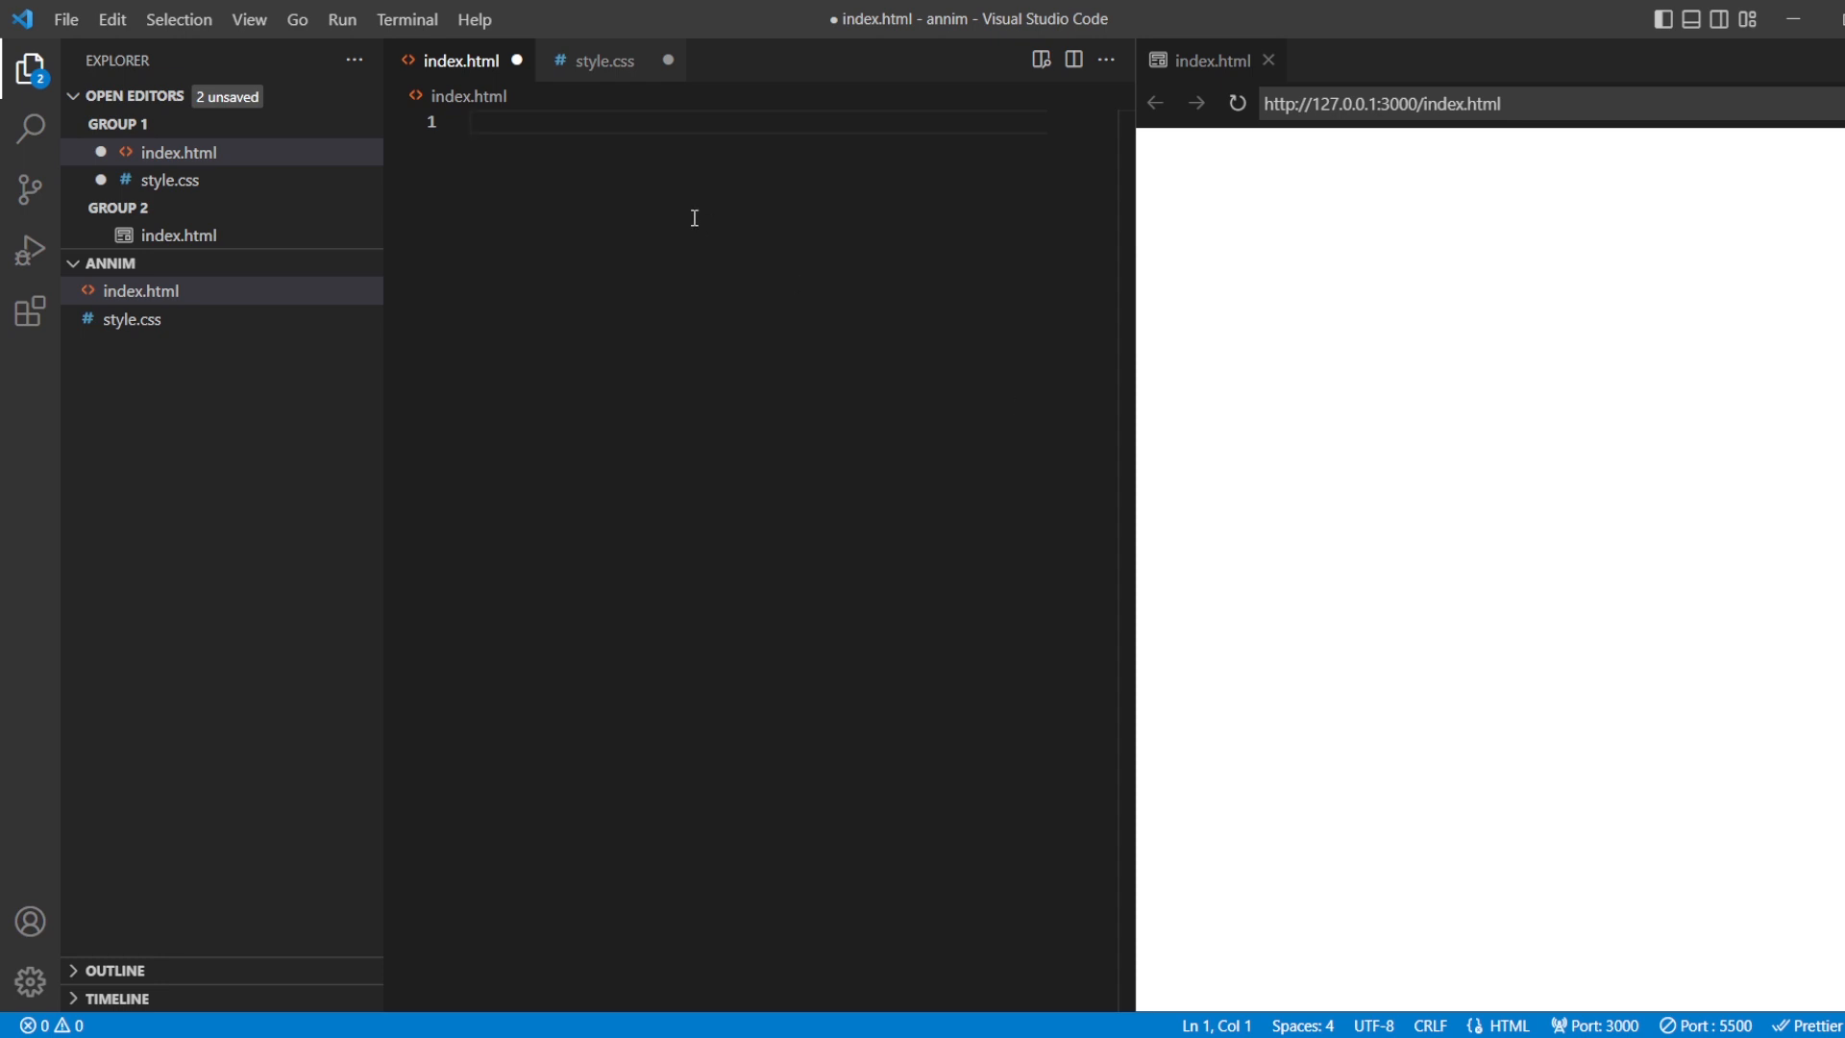
# Expand the html Emmet abbreviation into a full HTML5 skeleton.
pyautogui.write('html')
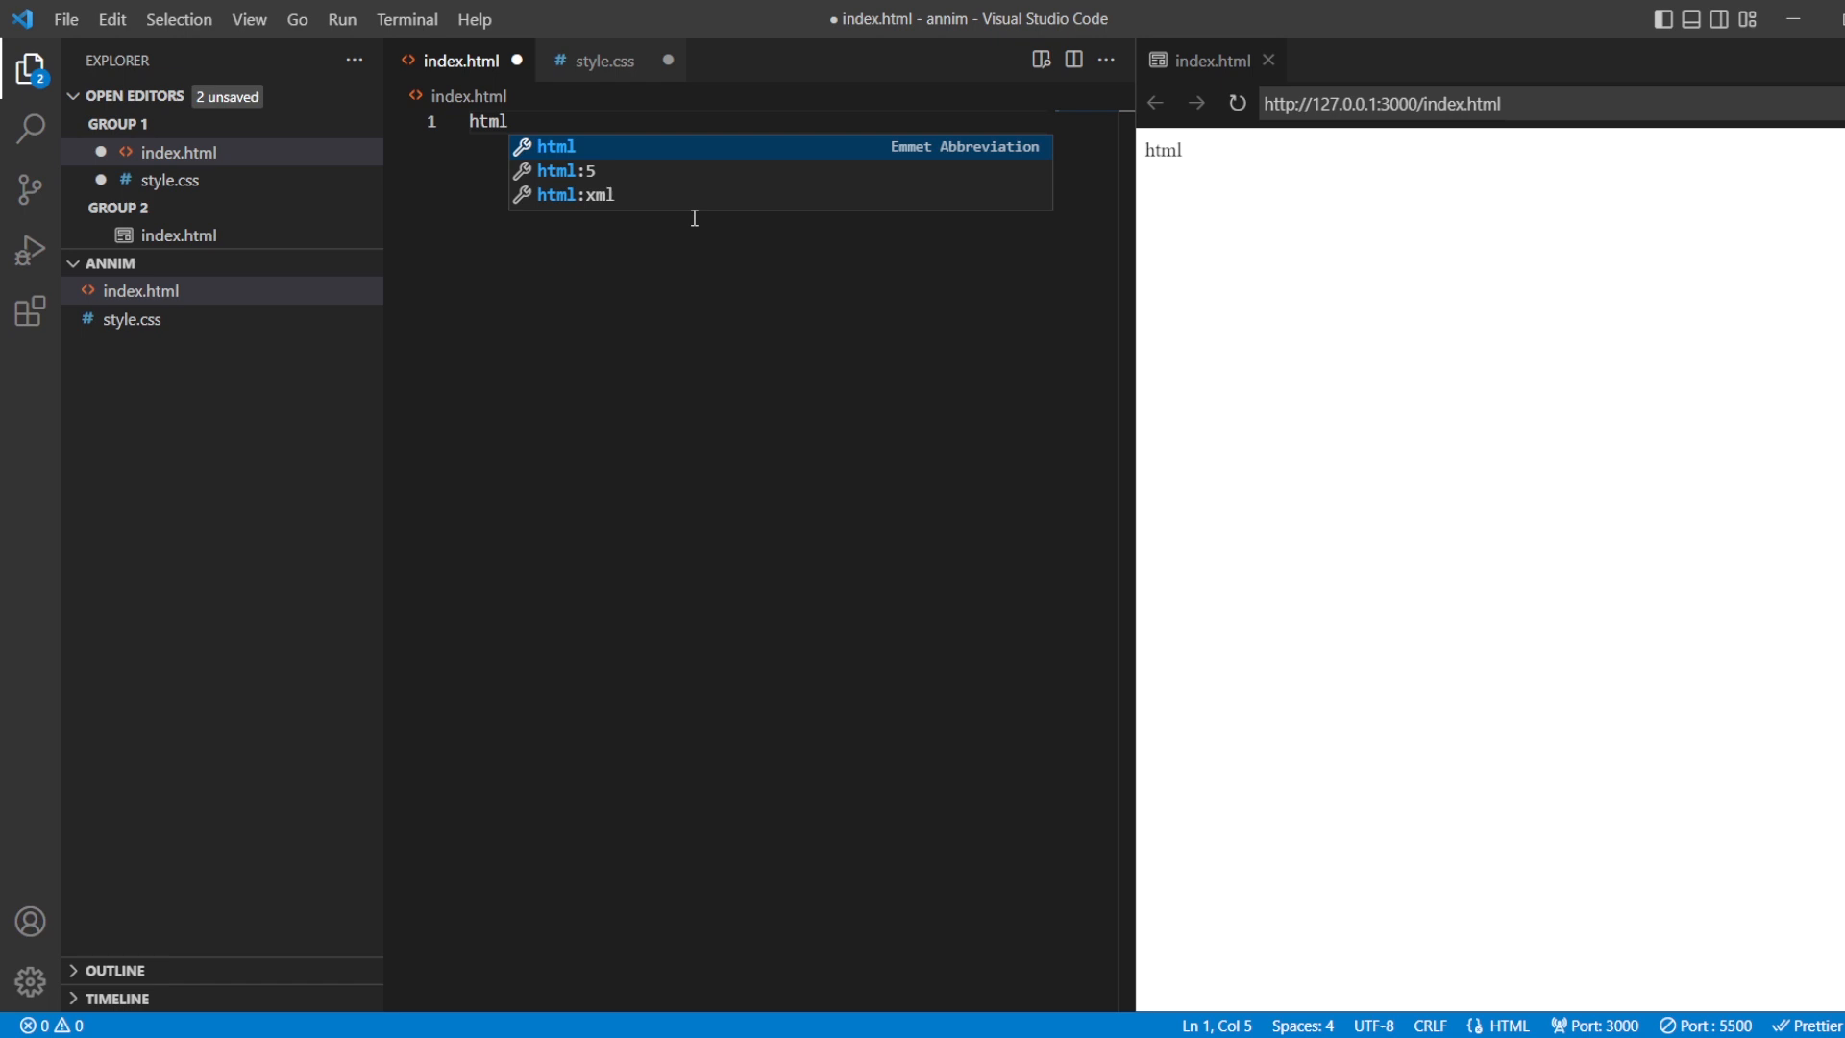
pyautogui.press('Tab')
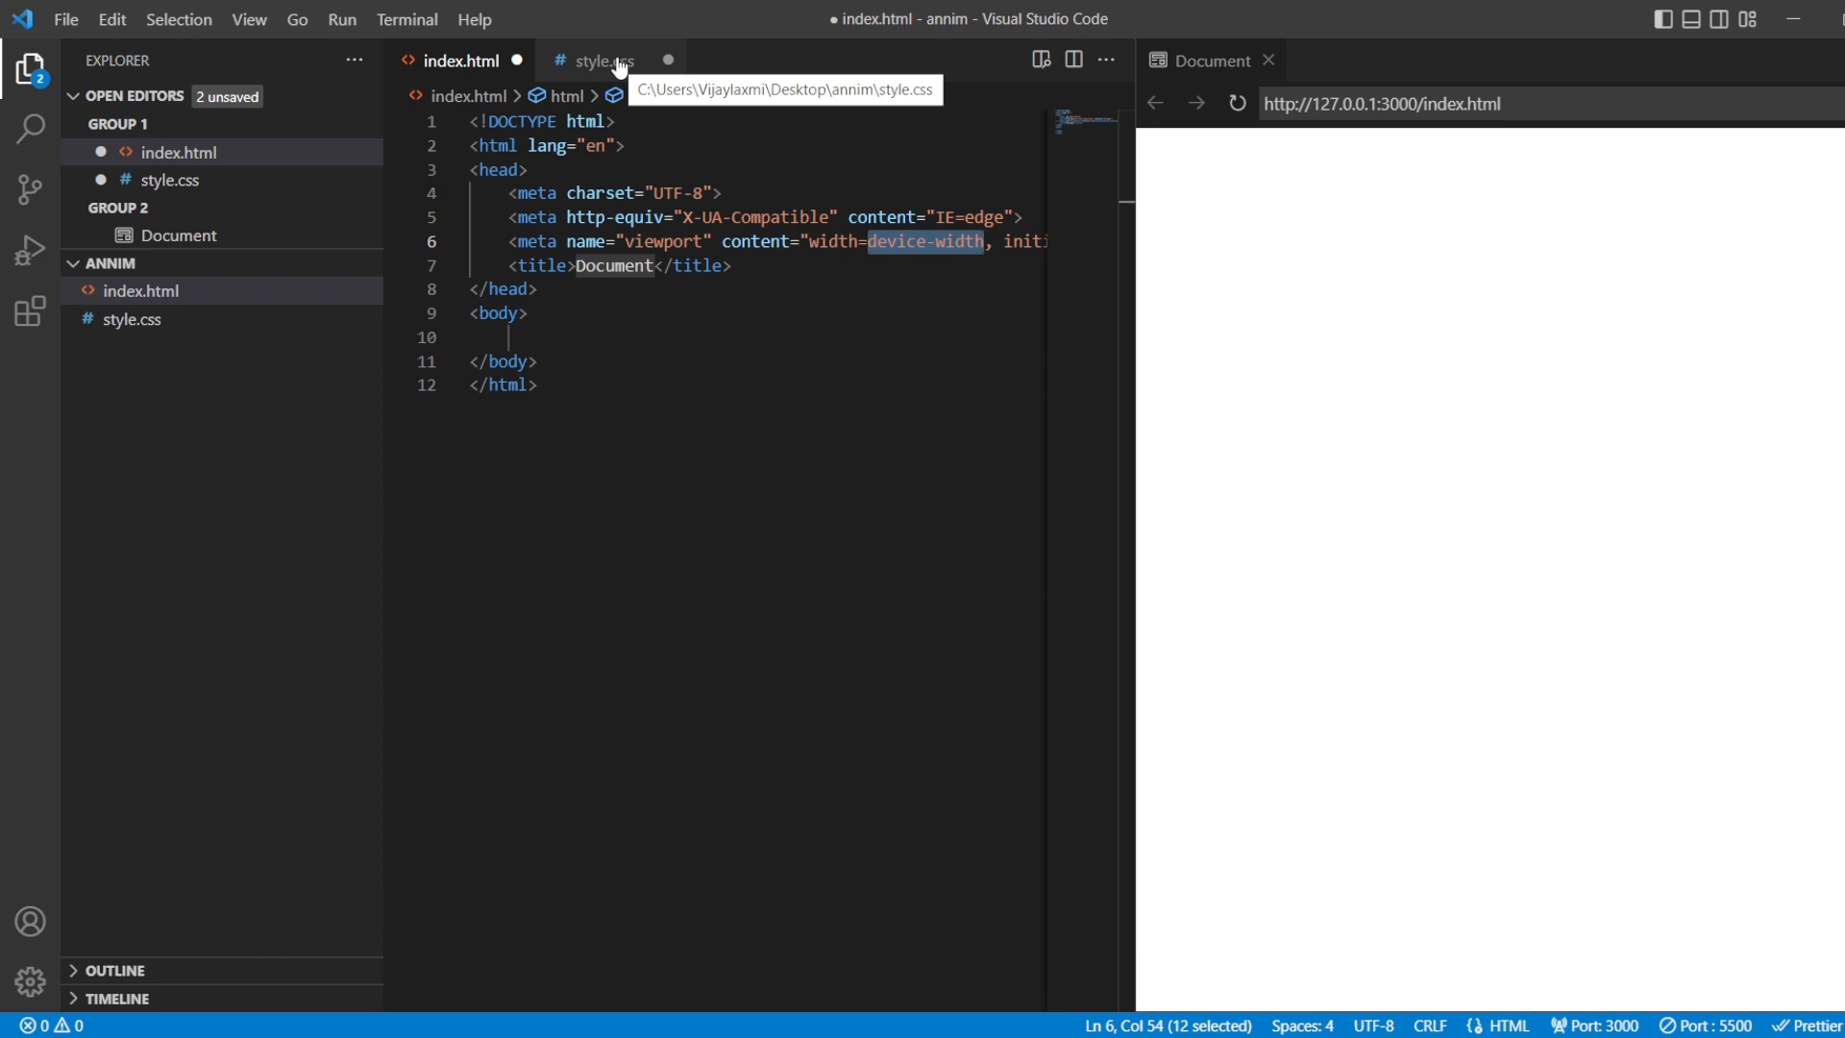
# Link style.css in the head above the title and leave a blank line inside the body.
pyautogui.click(503, 242)
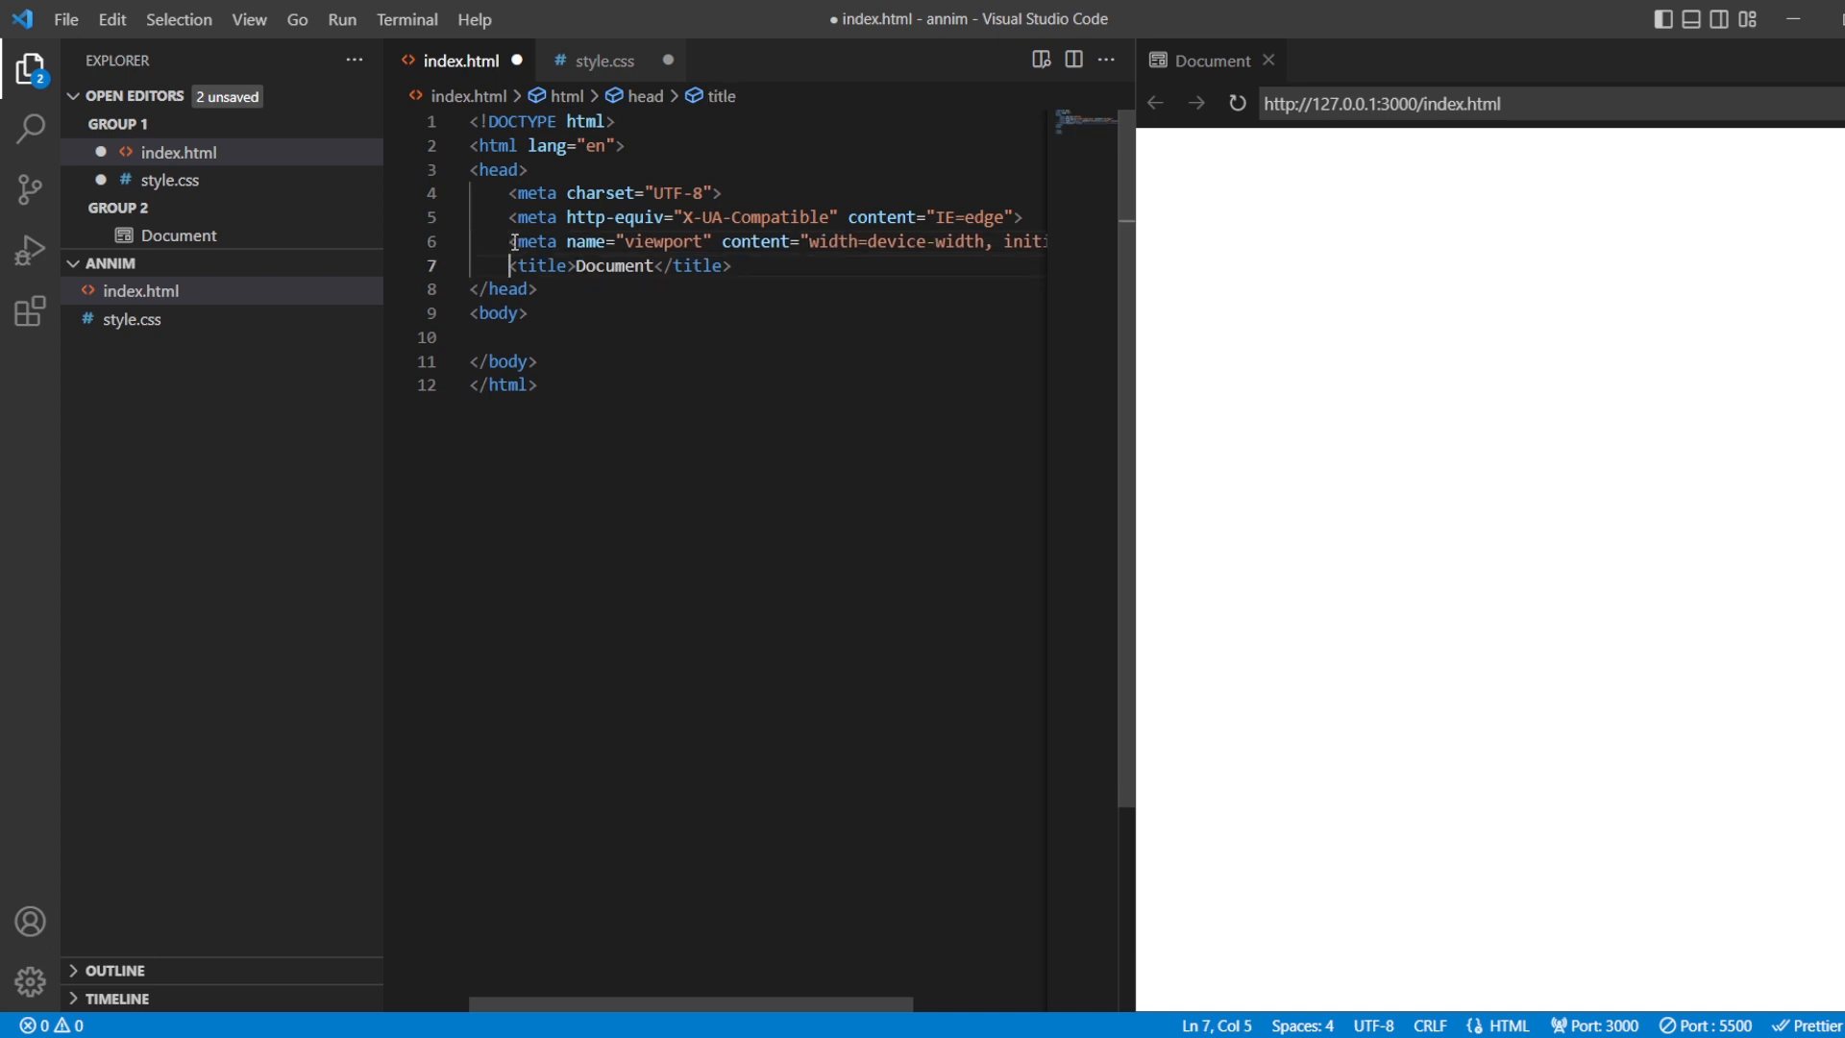
pyautogui.press('Enter')
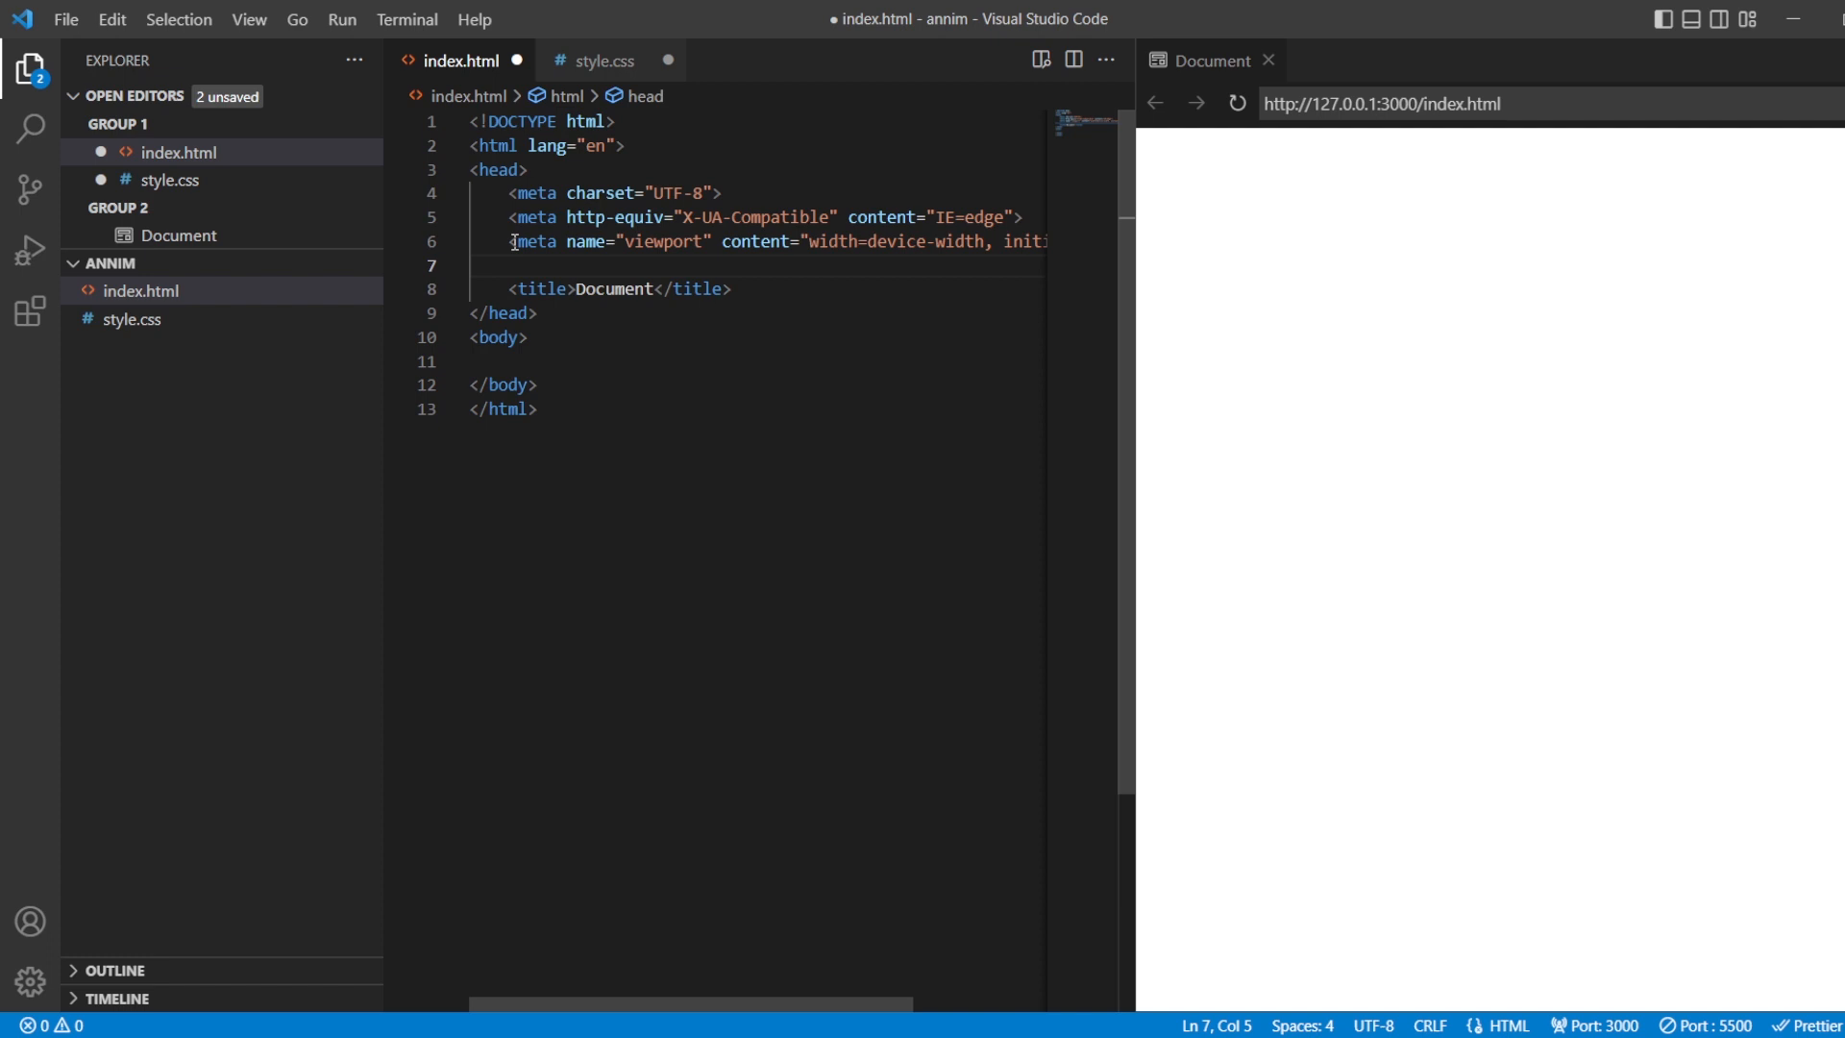
pyautogui.write('<link rel="stylesheet" href="">')
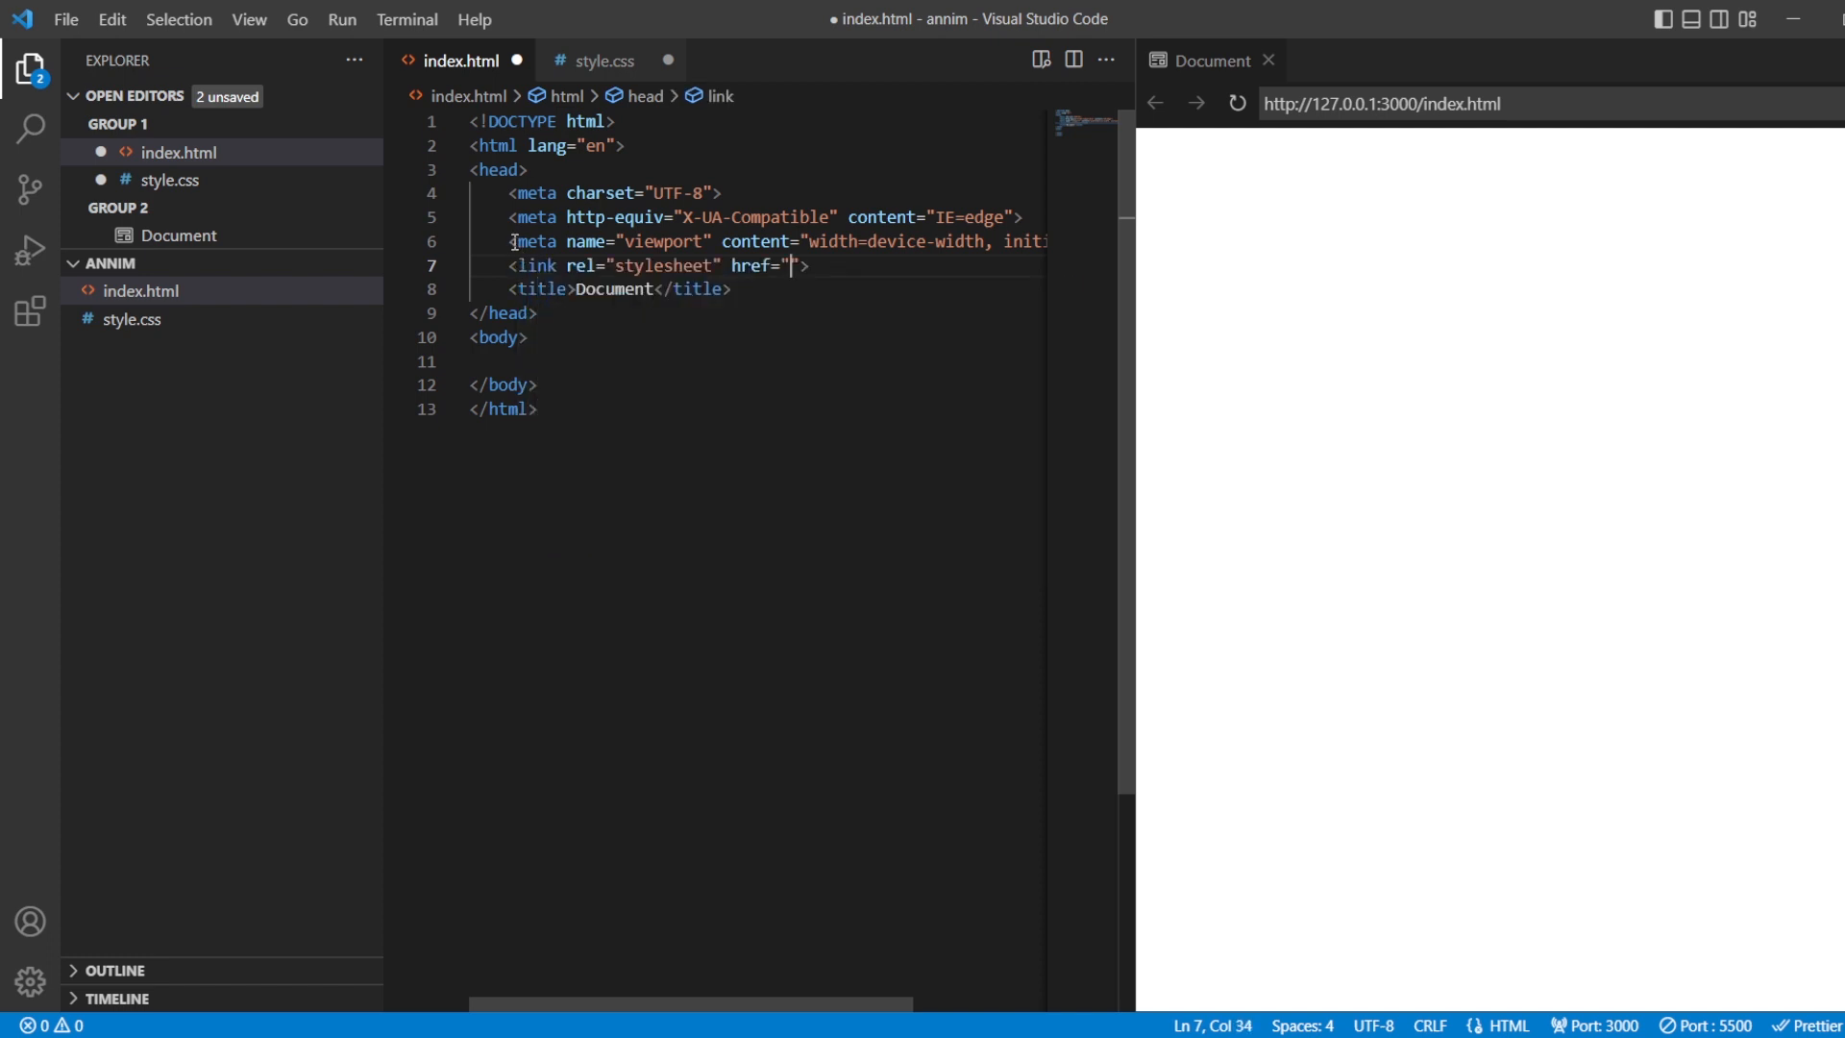
pyautogui.write('sty')
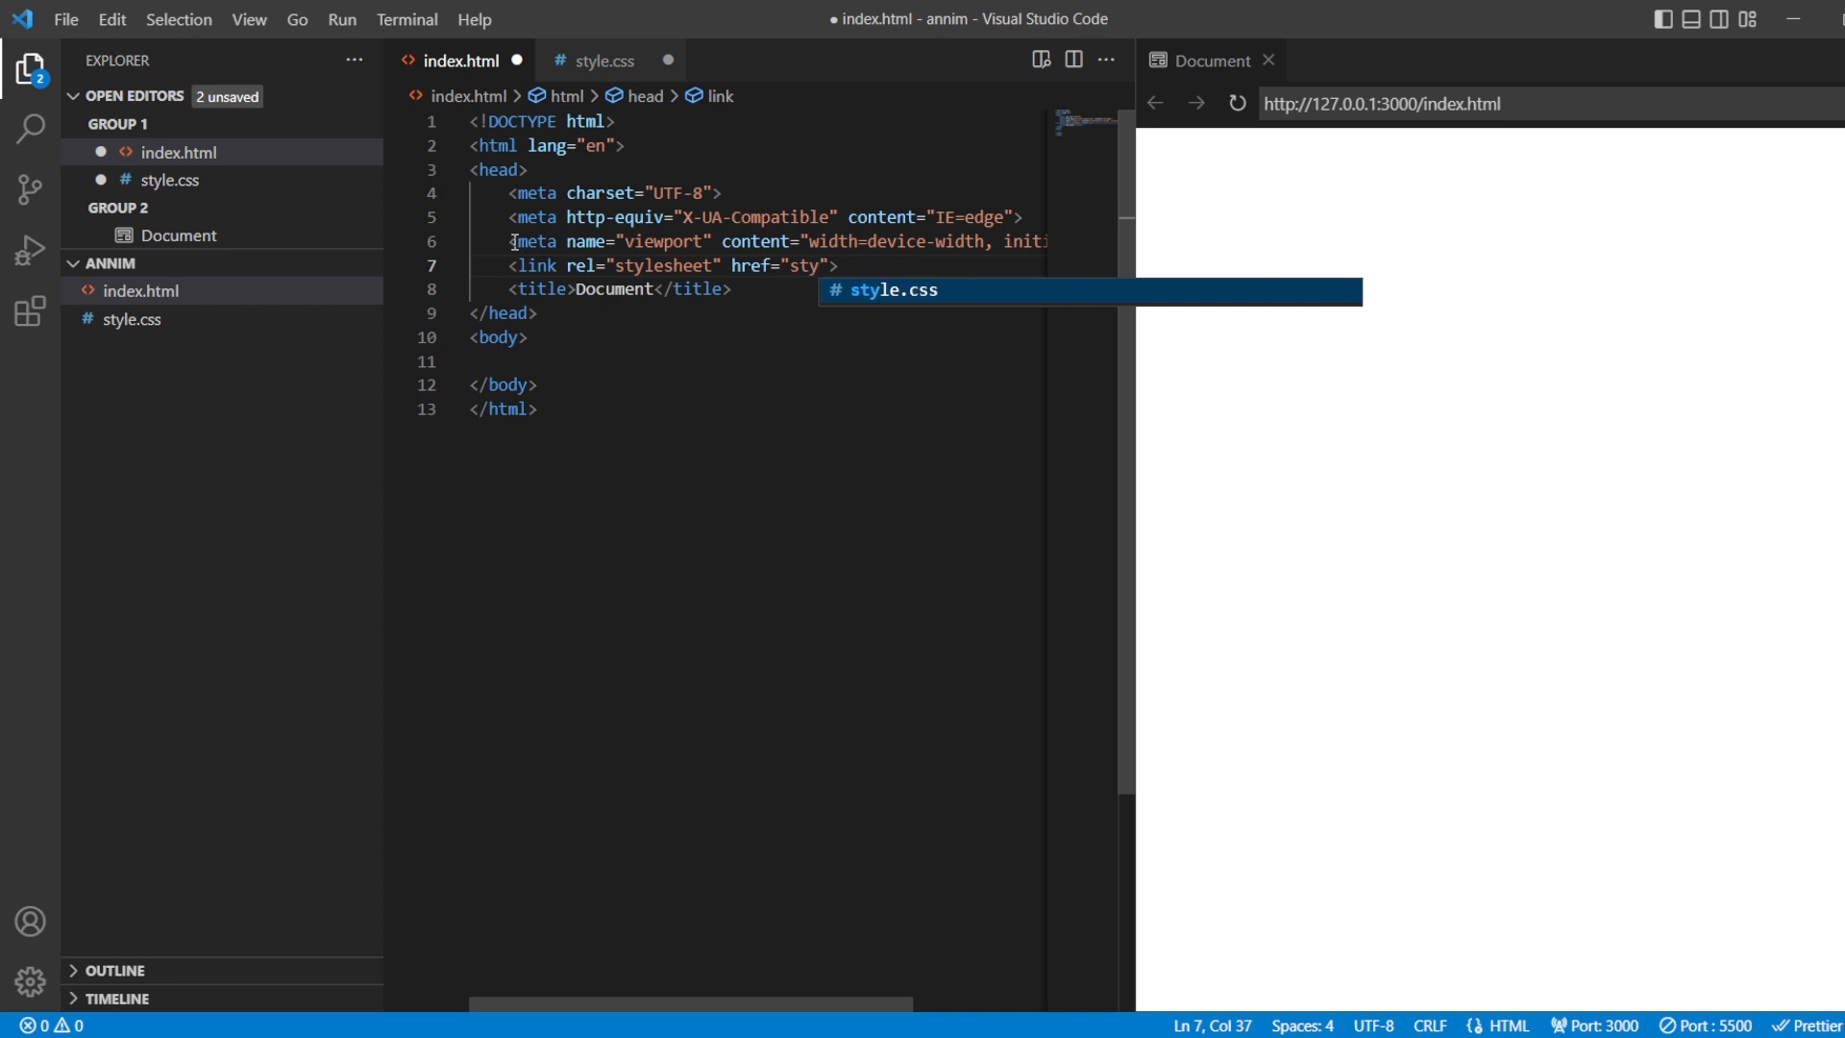
pyautogui.press('Tab')
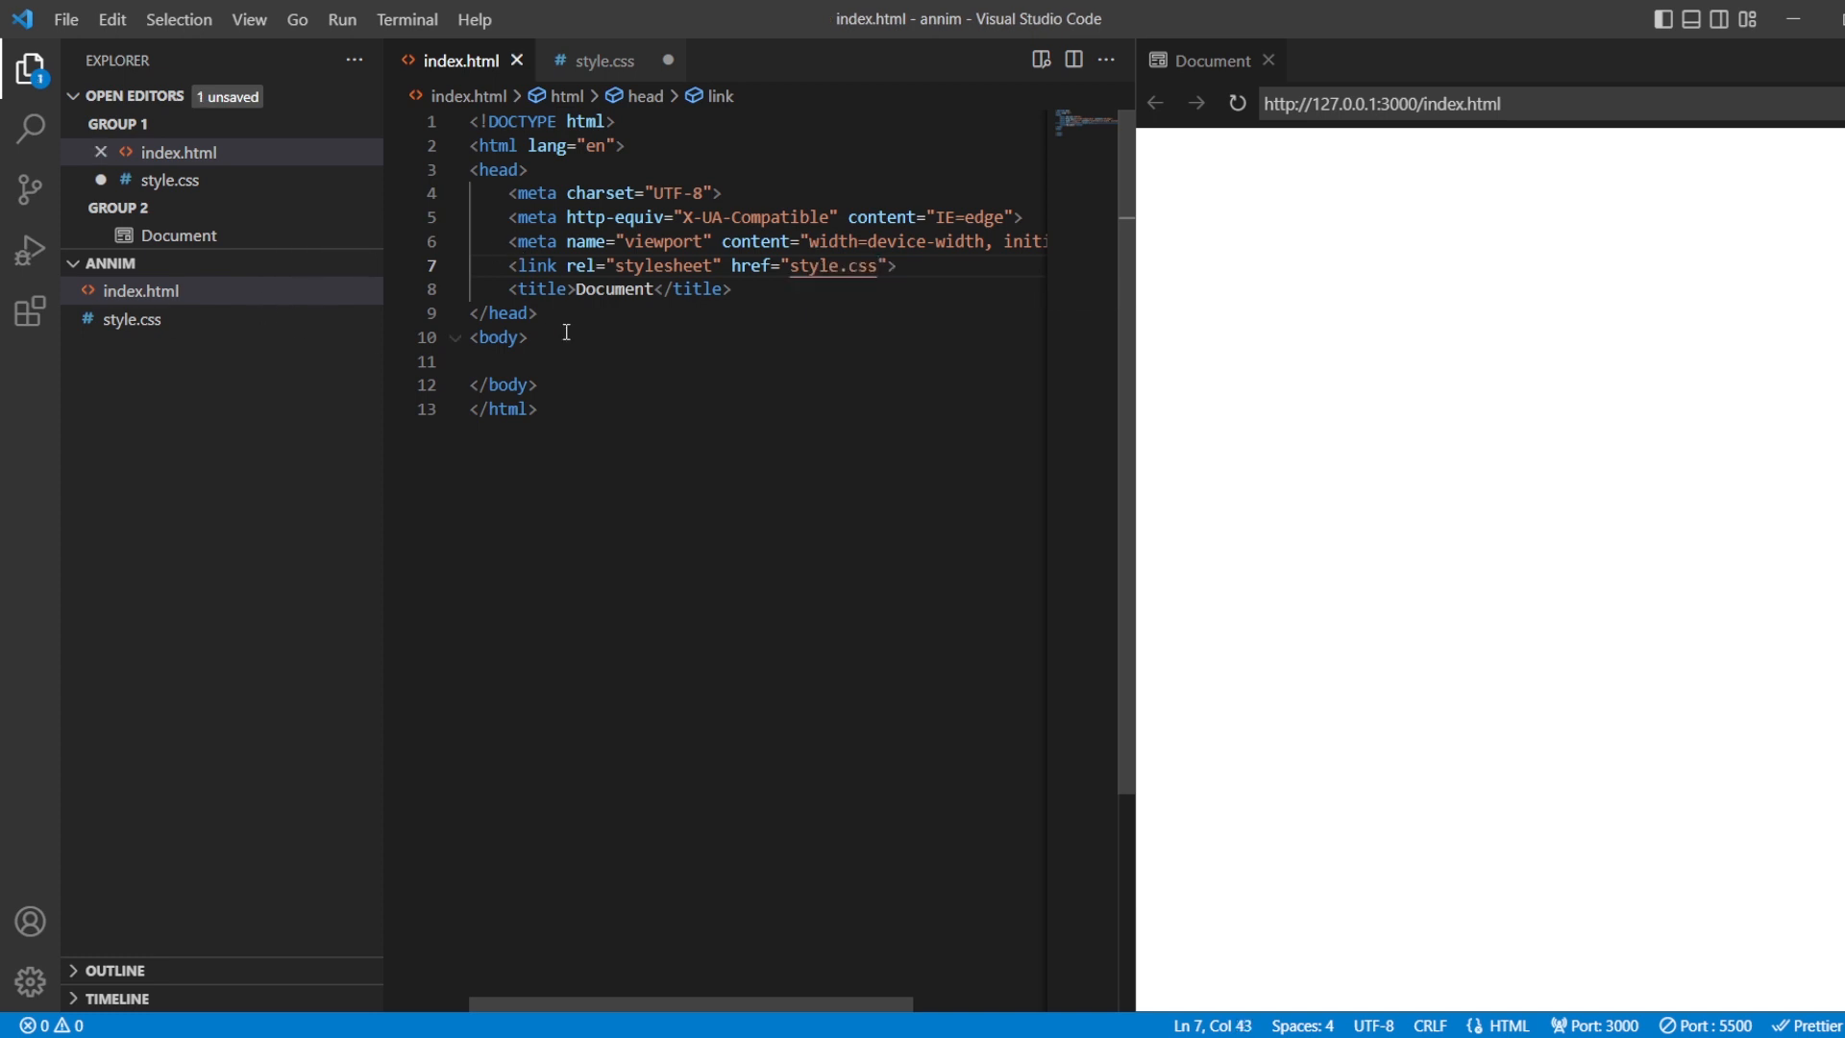
pyautogui.press('Enter')
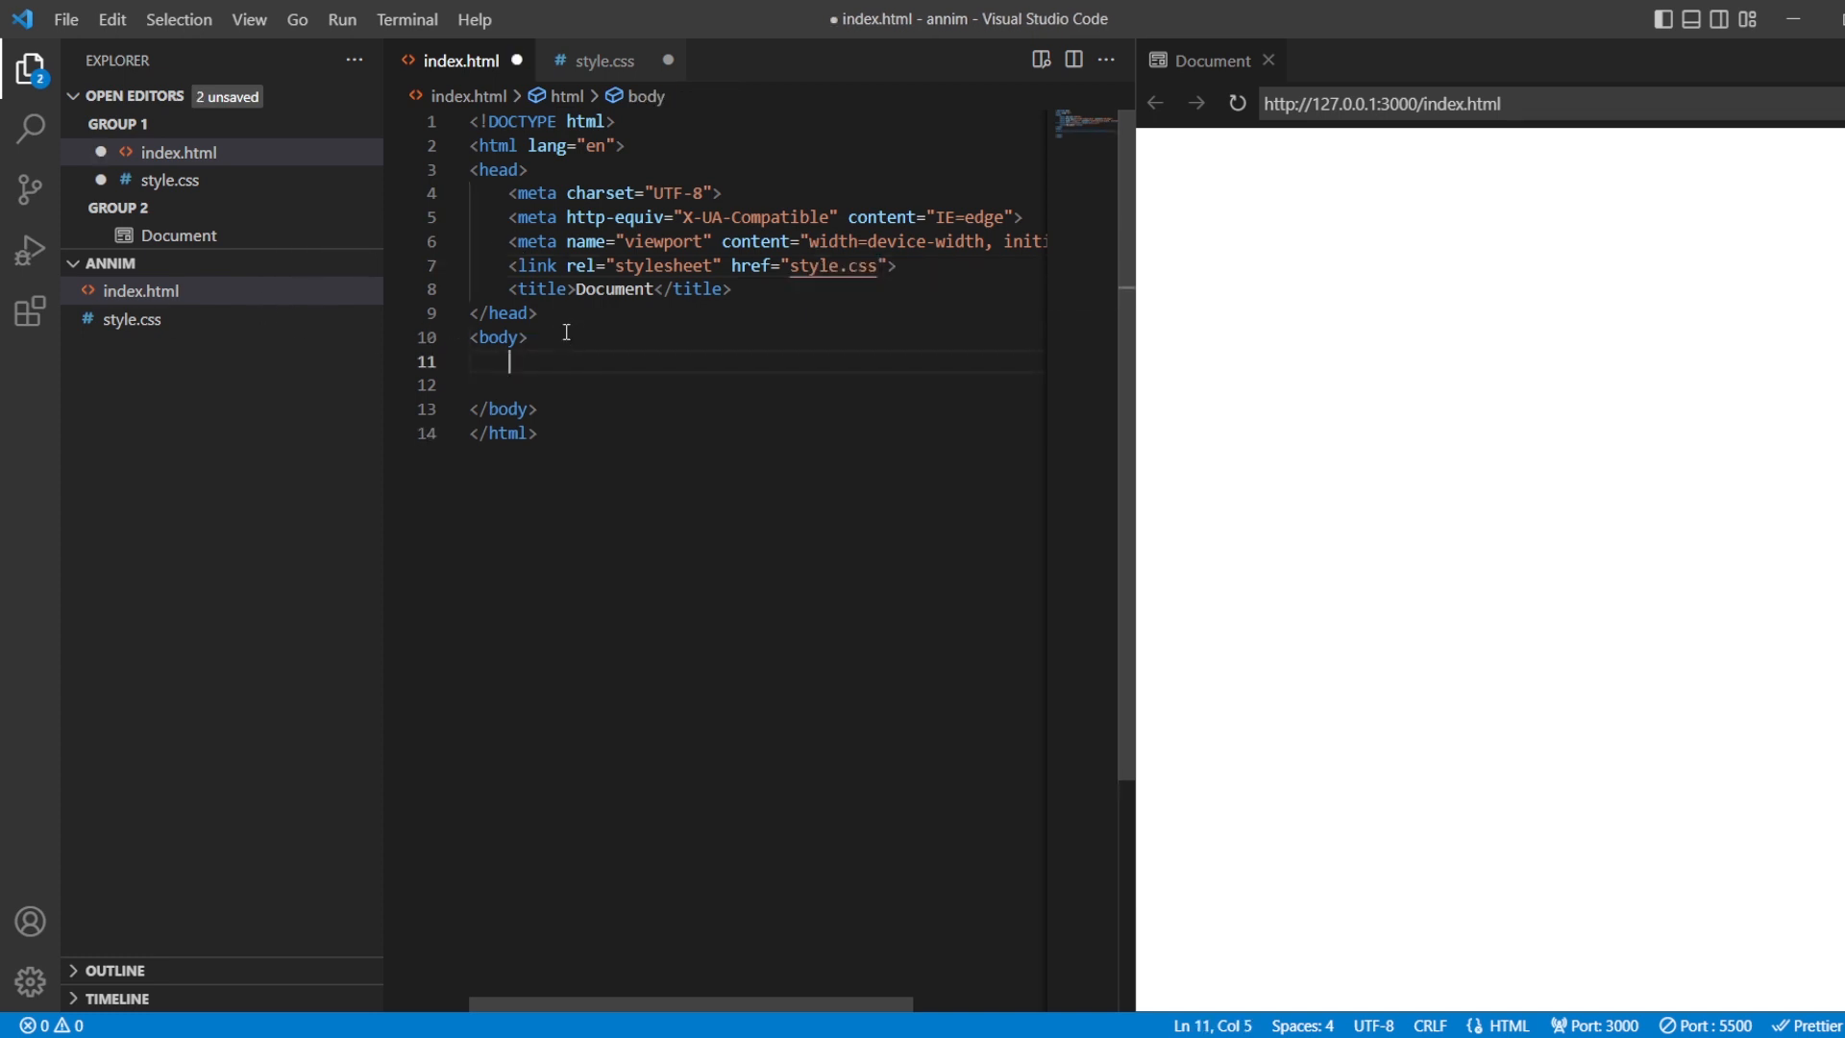
# Add a div with class heart containing the &#x2665 heart character.
pyautogui.write('.he')
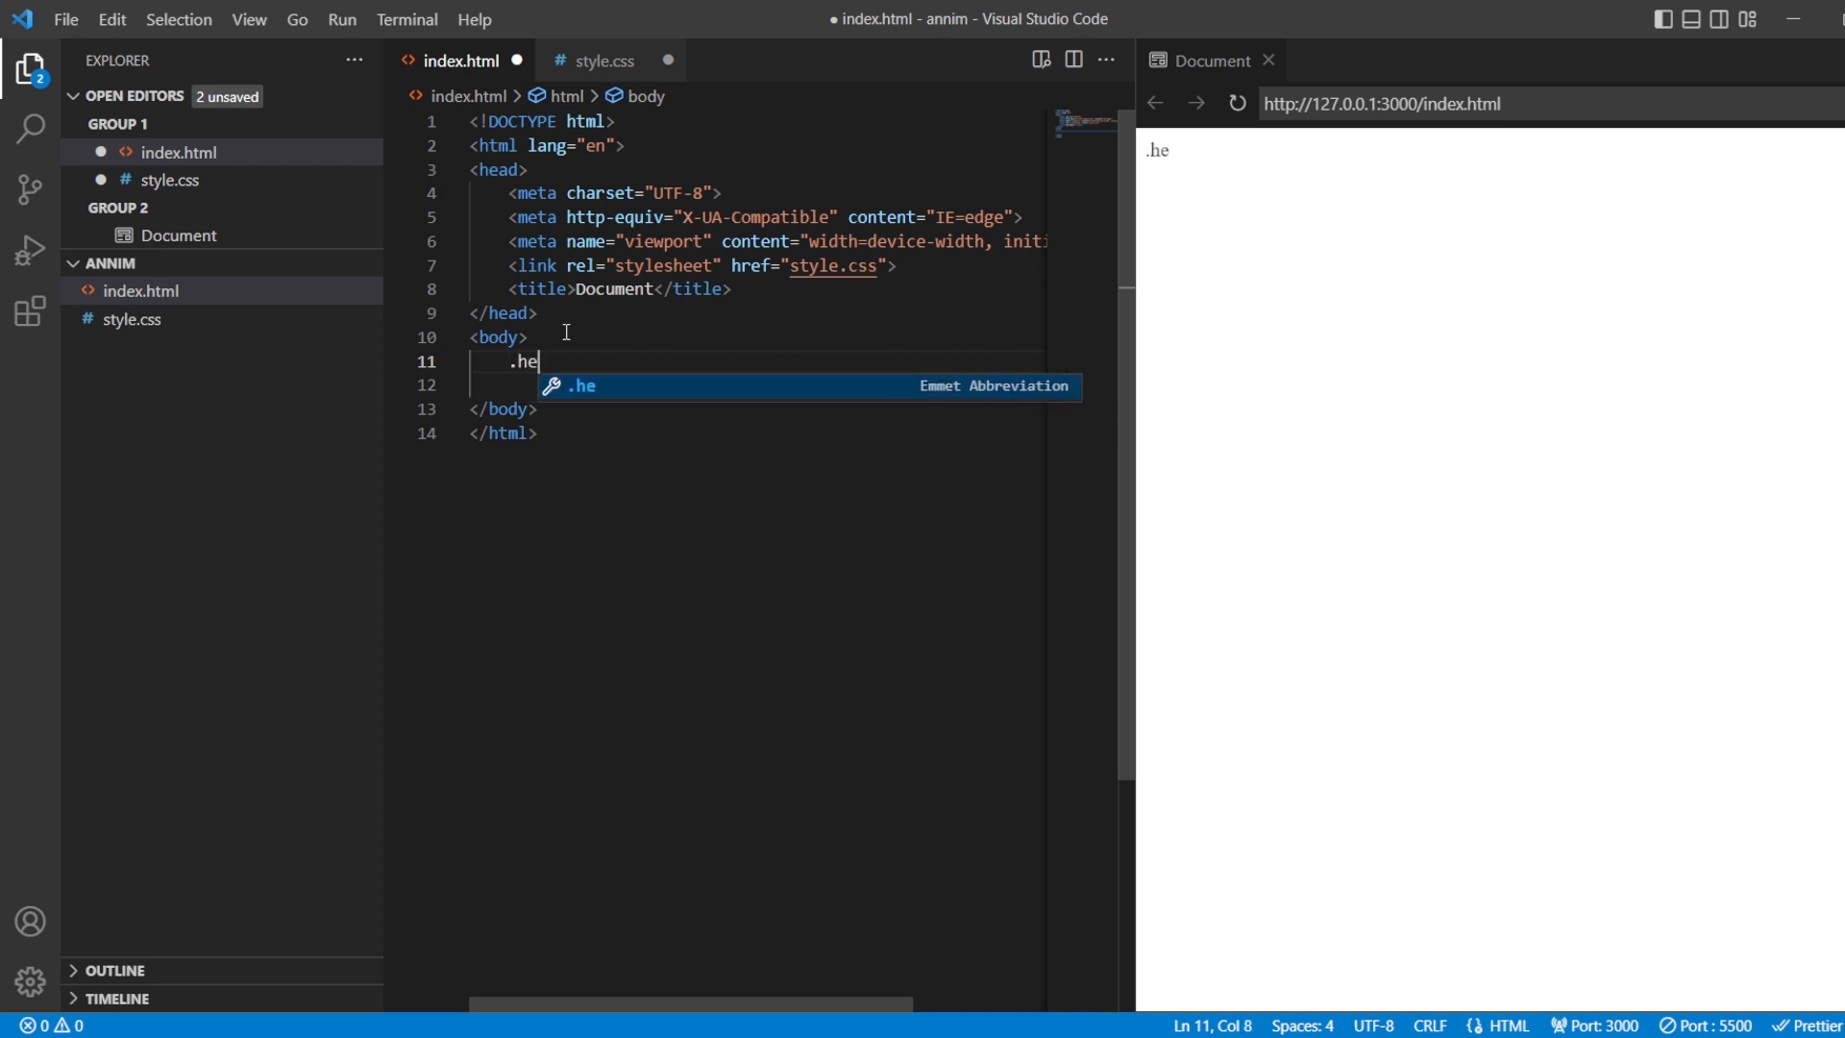
pyautogui.press('Tab')
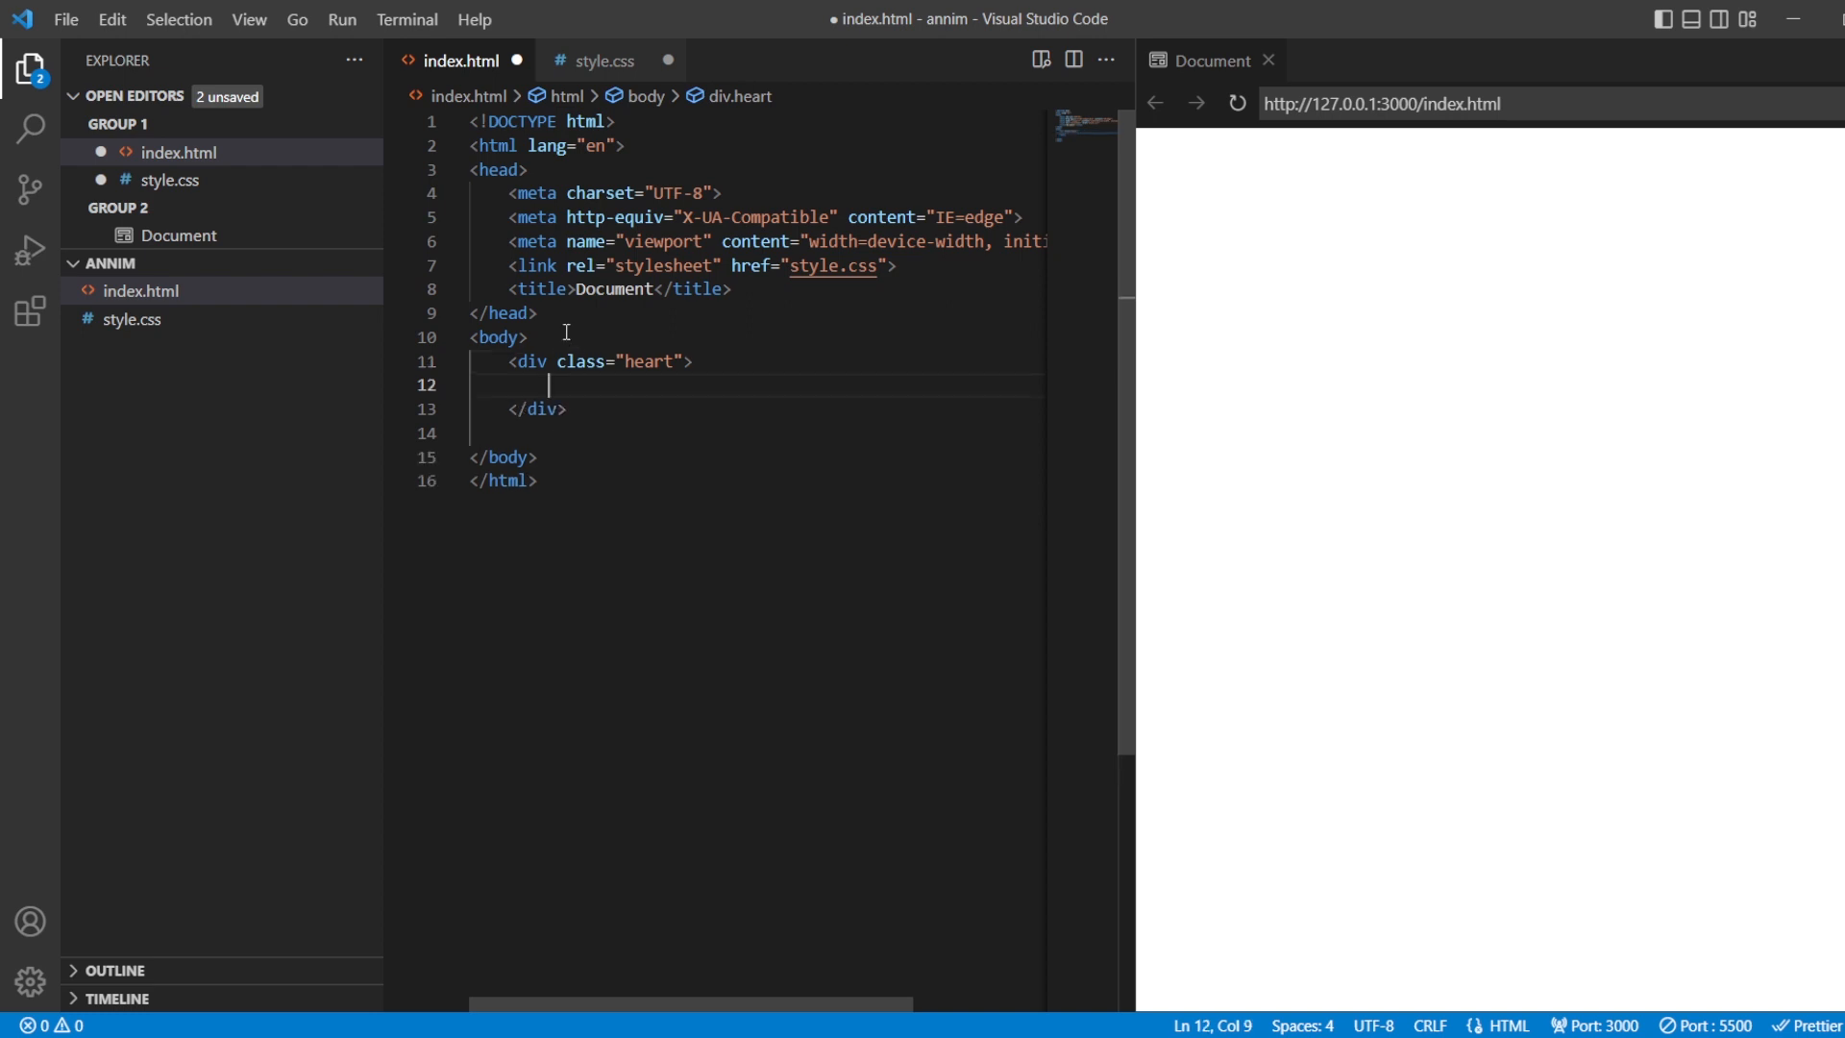
pyautogui.write('&')
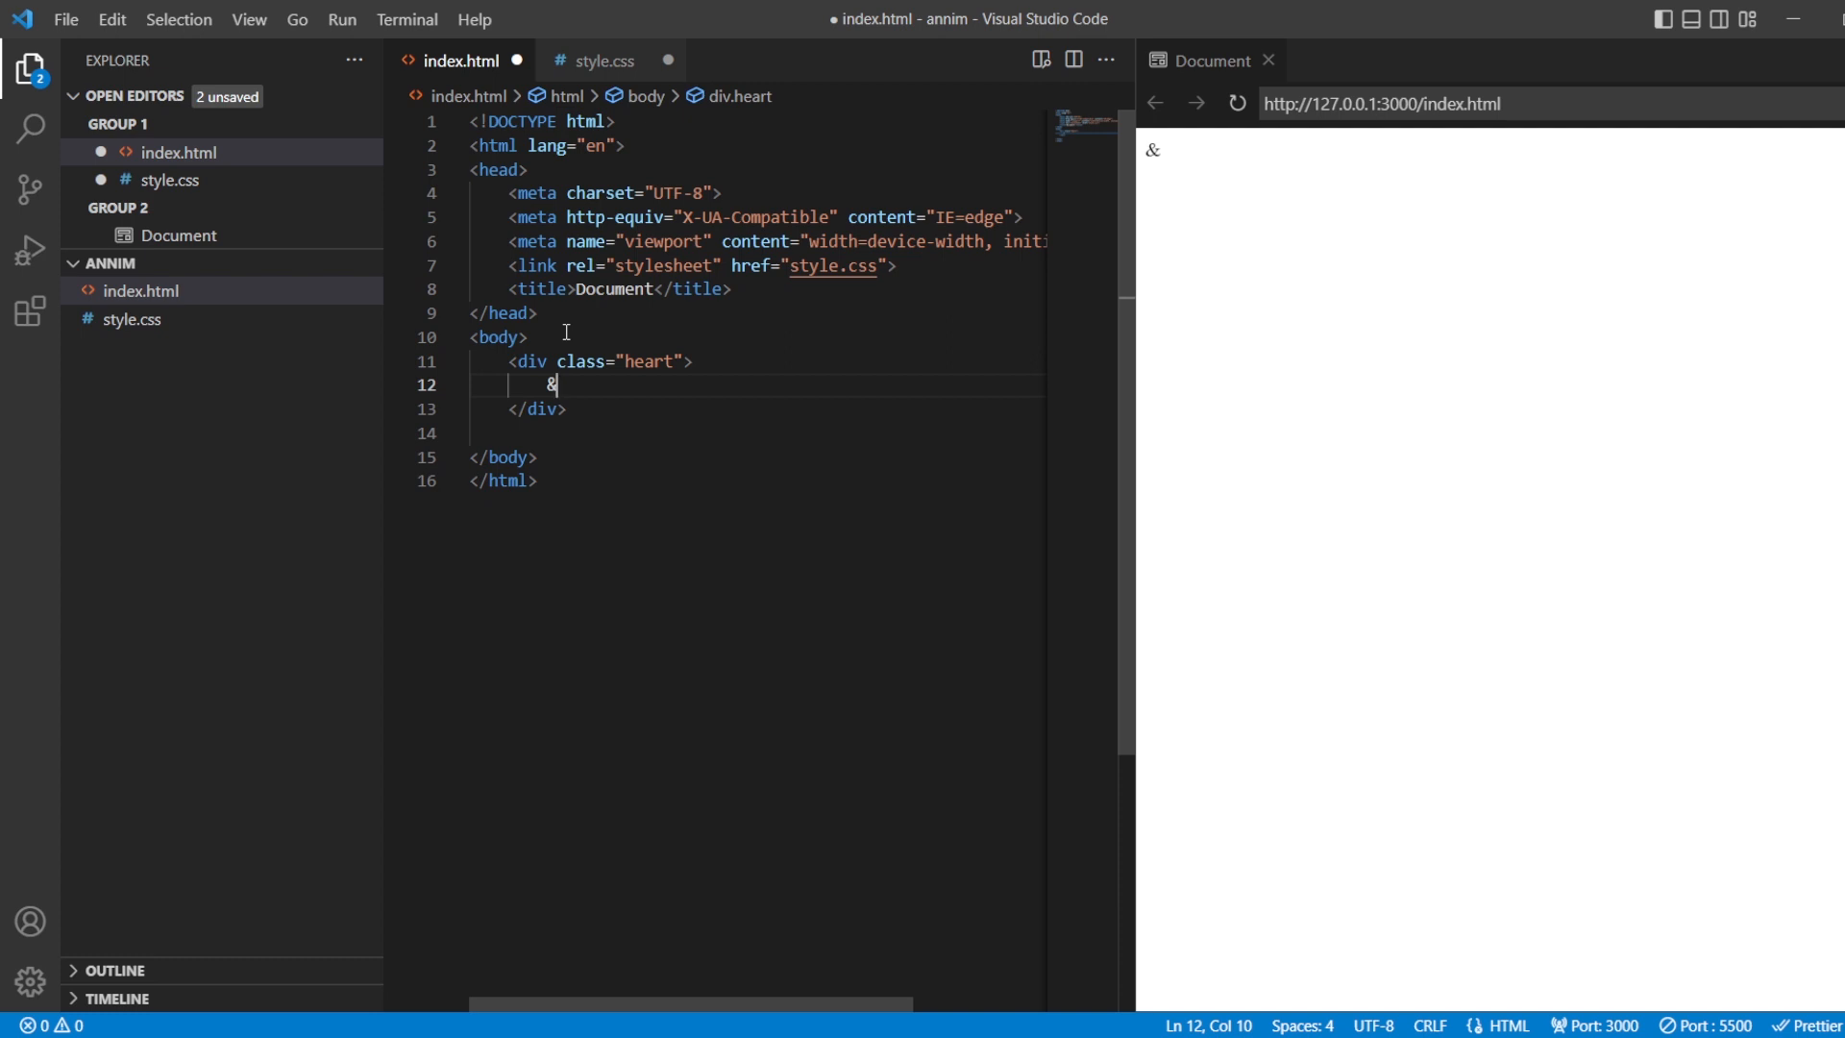
pyautogui.write('#')
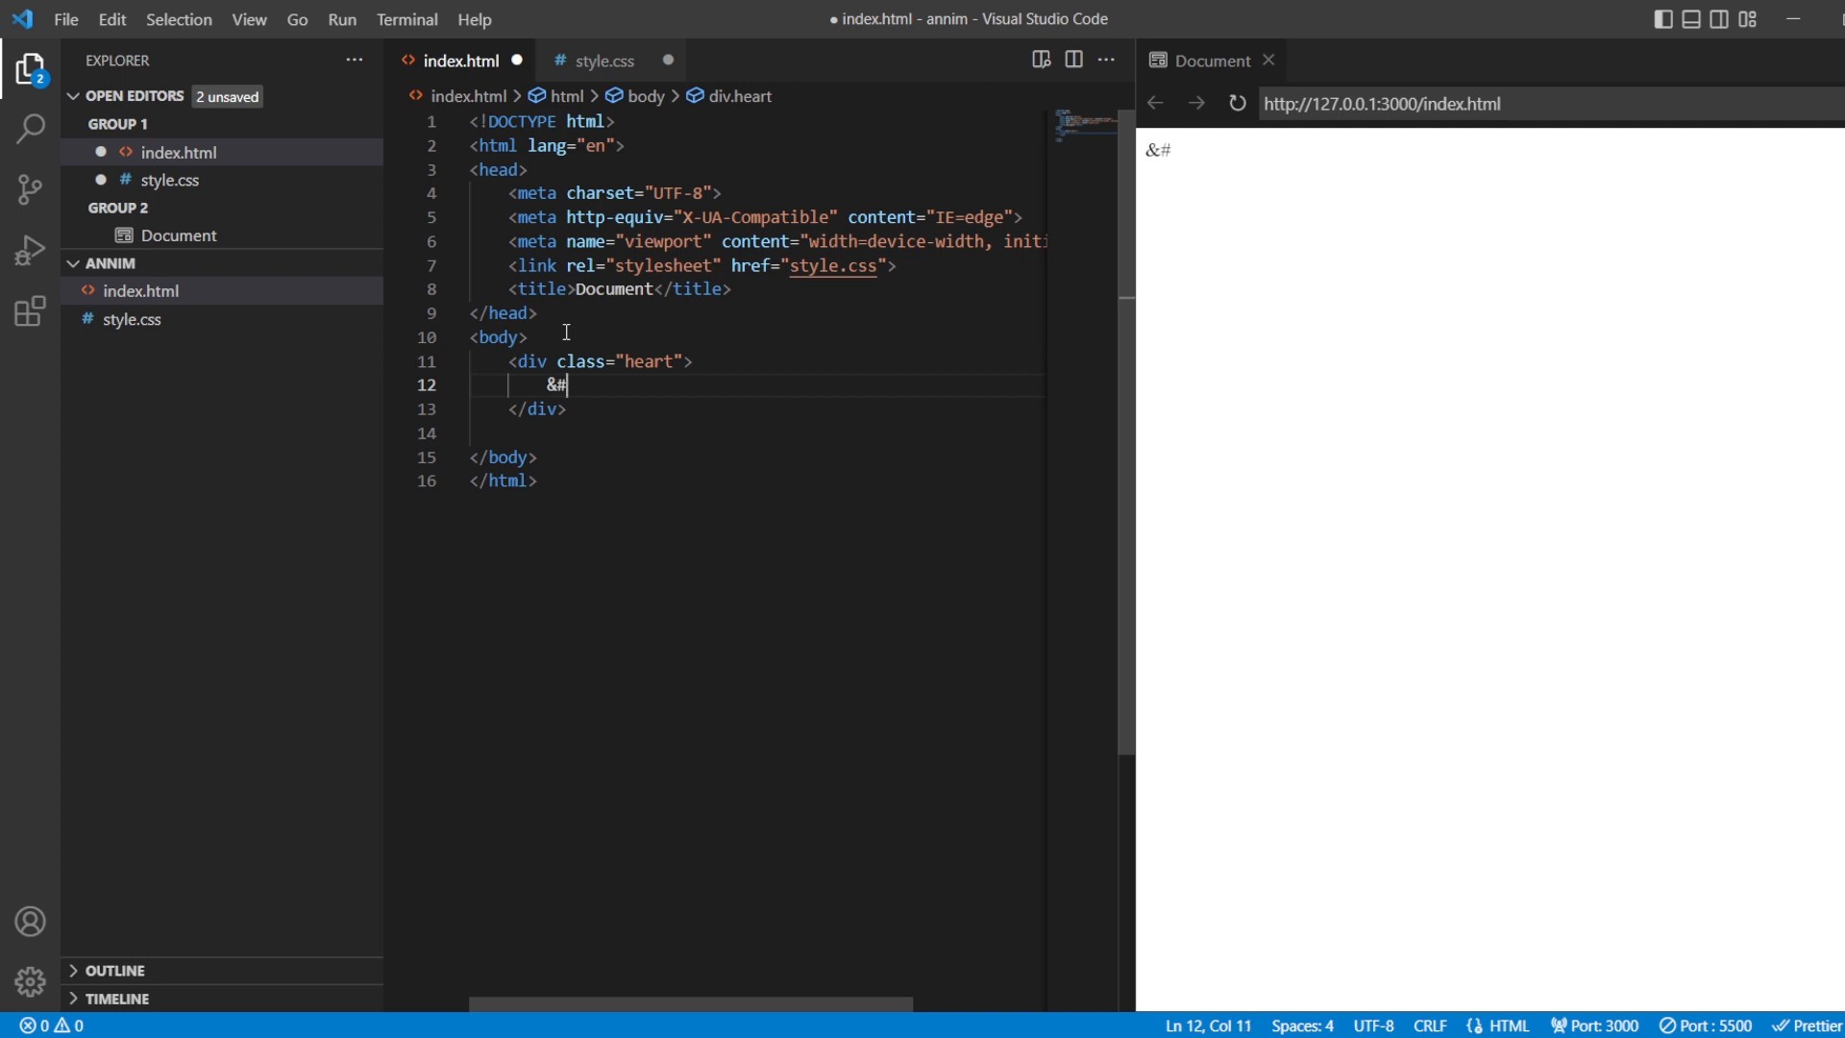
pyautogui.write('x')
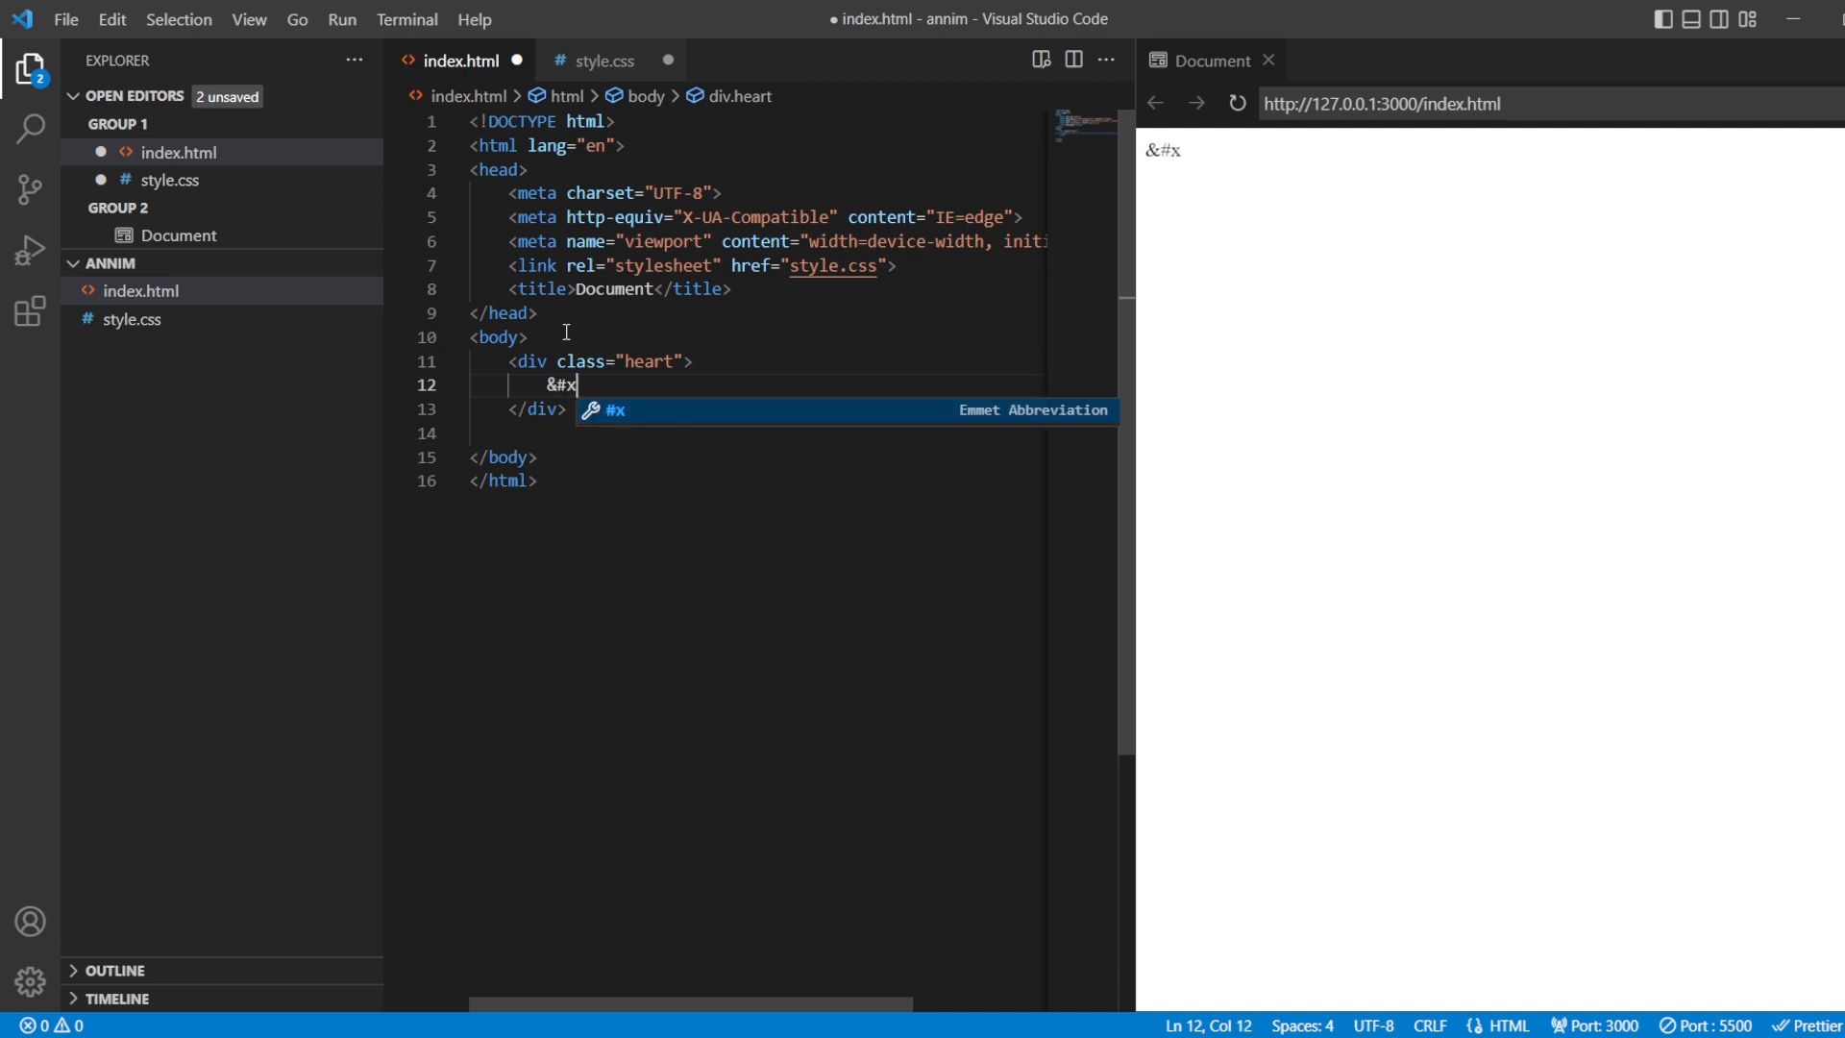
pyautogui.write('266')
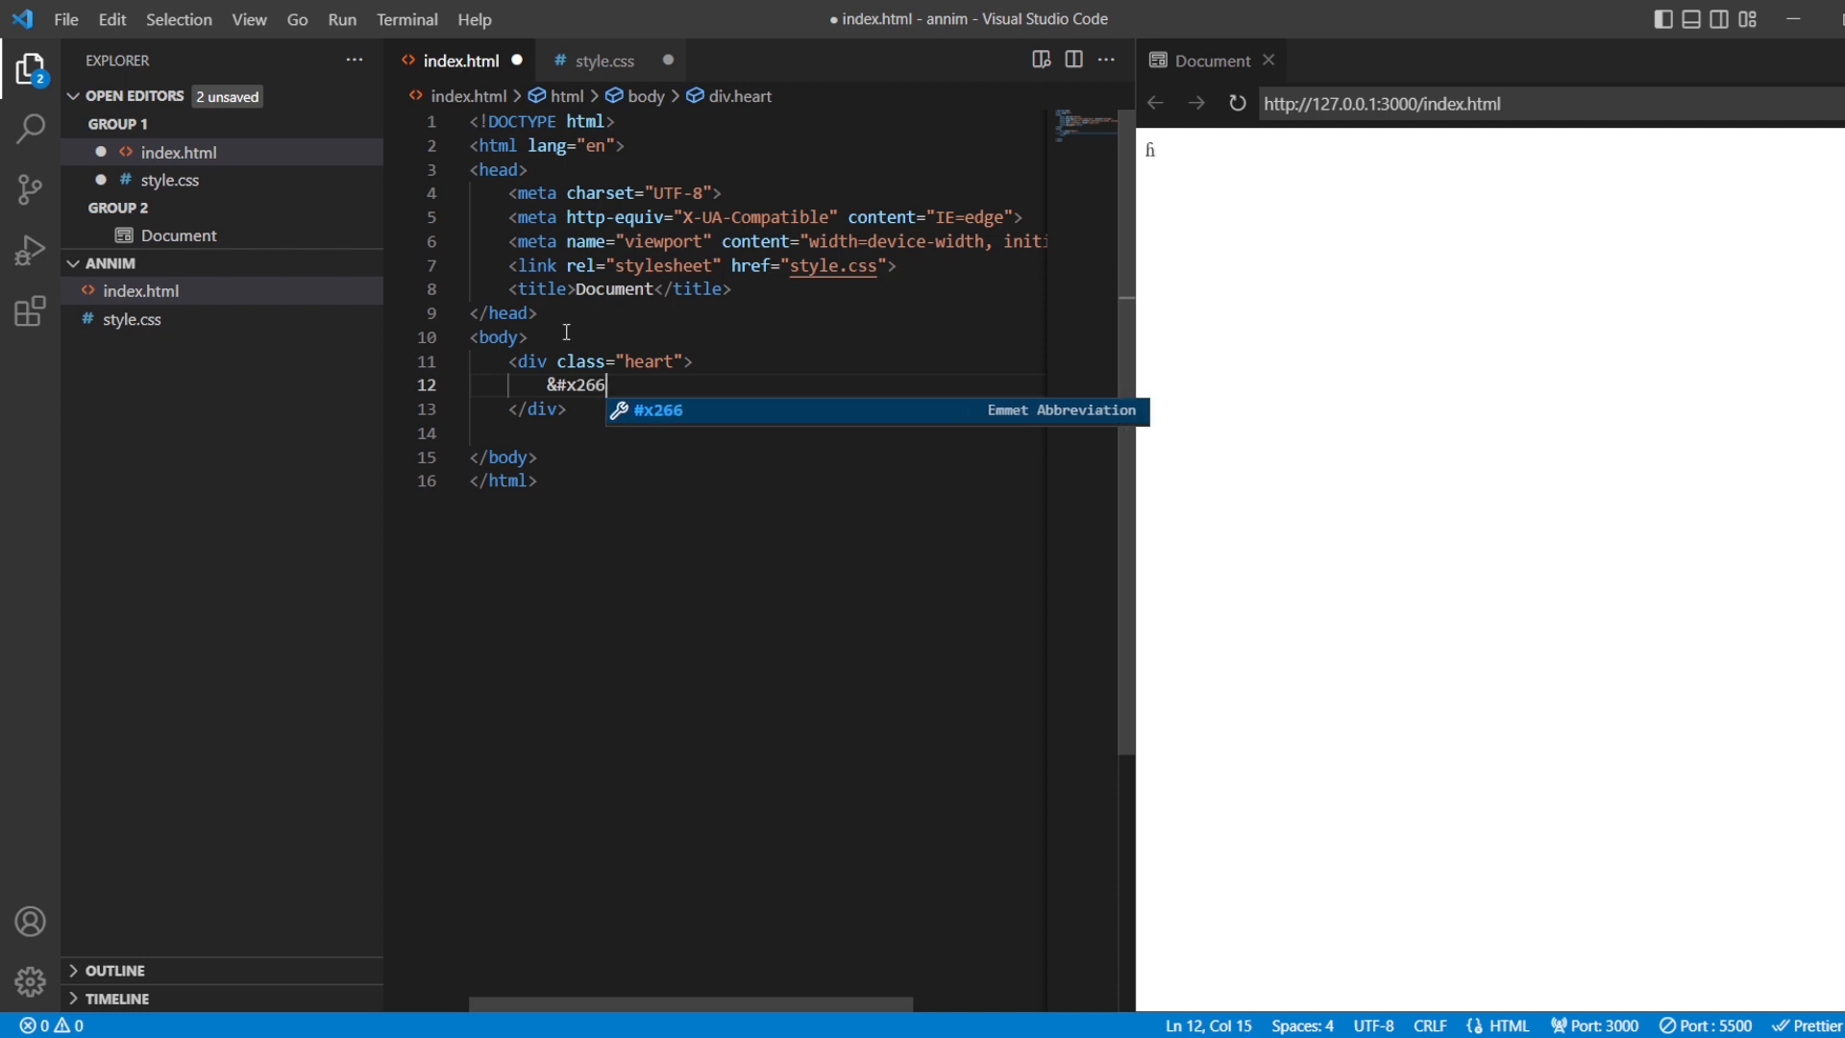
pyautogui.write('5')
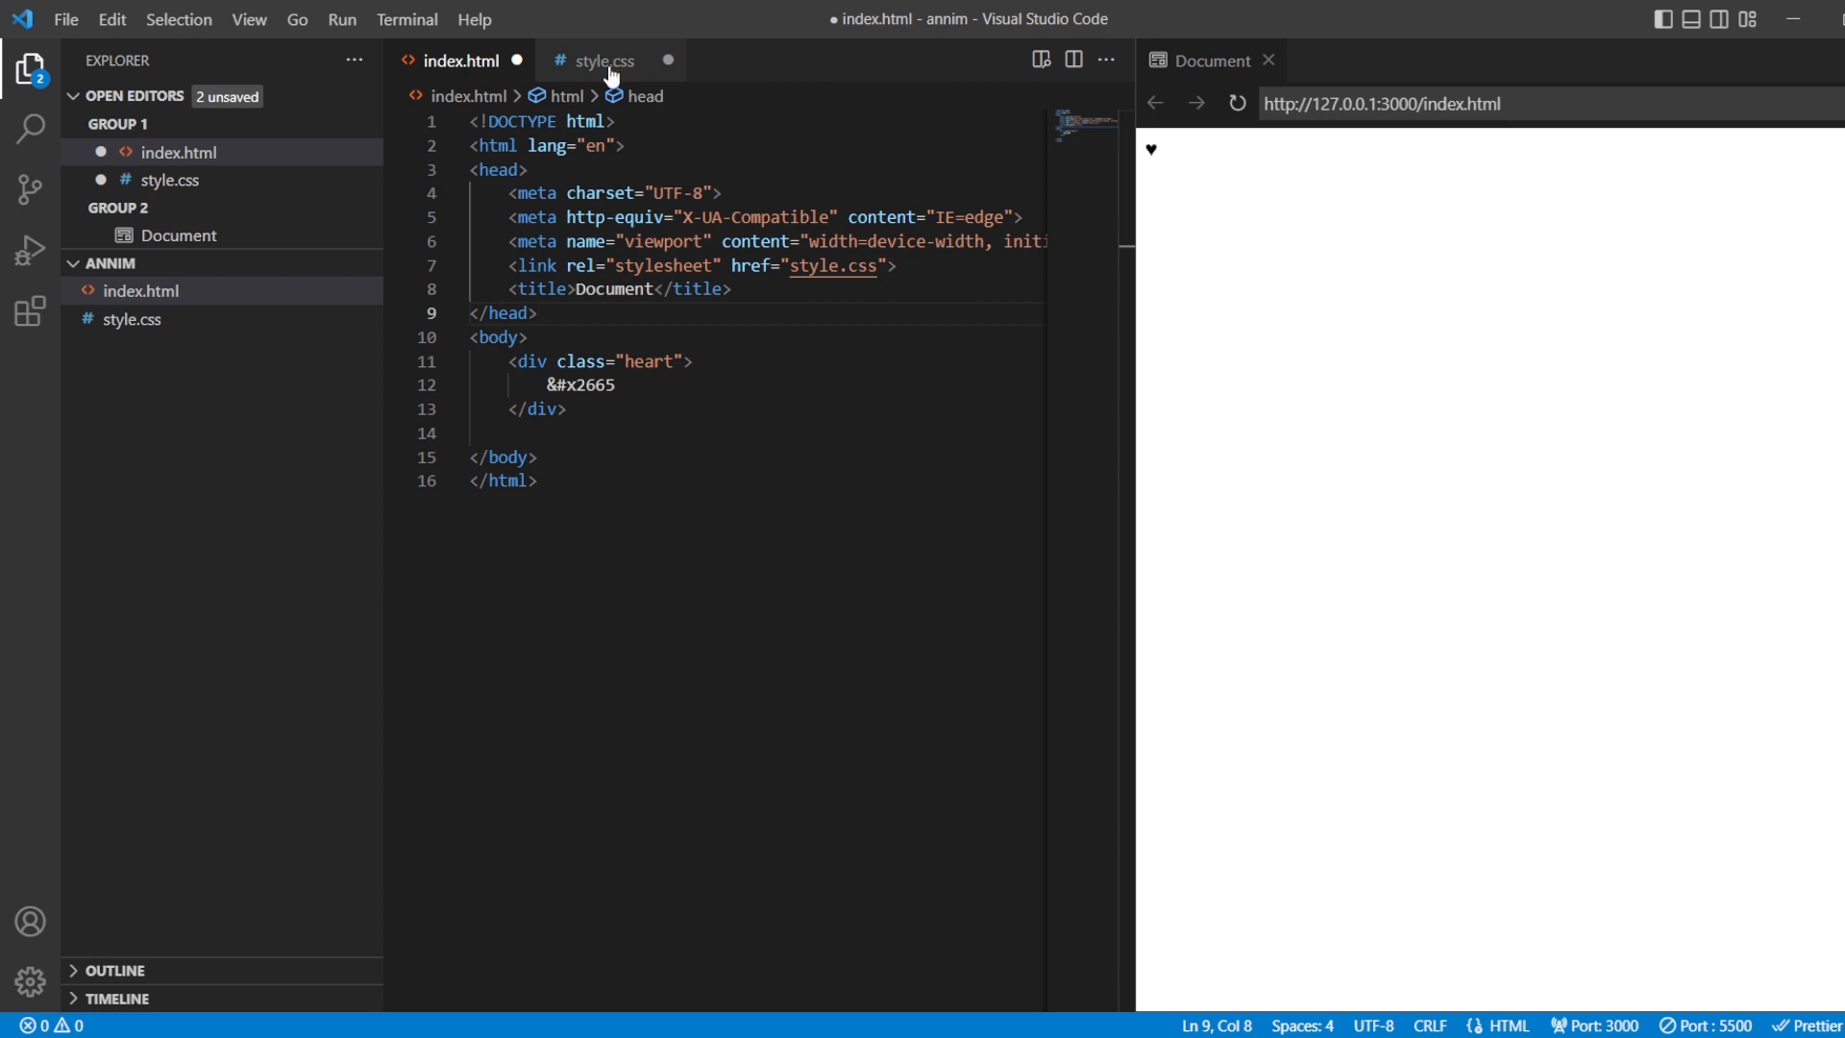
# In style.css, give body zero margin and padding and a black background.
pyautogui.click(602, 60)
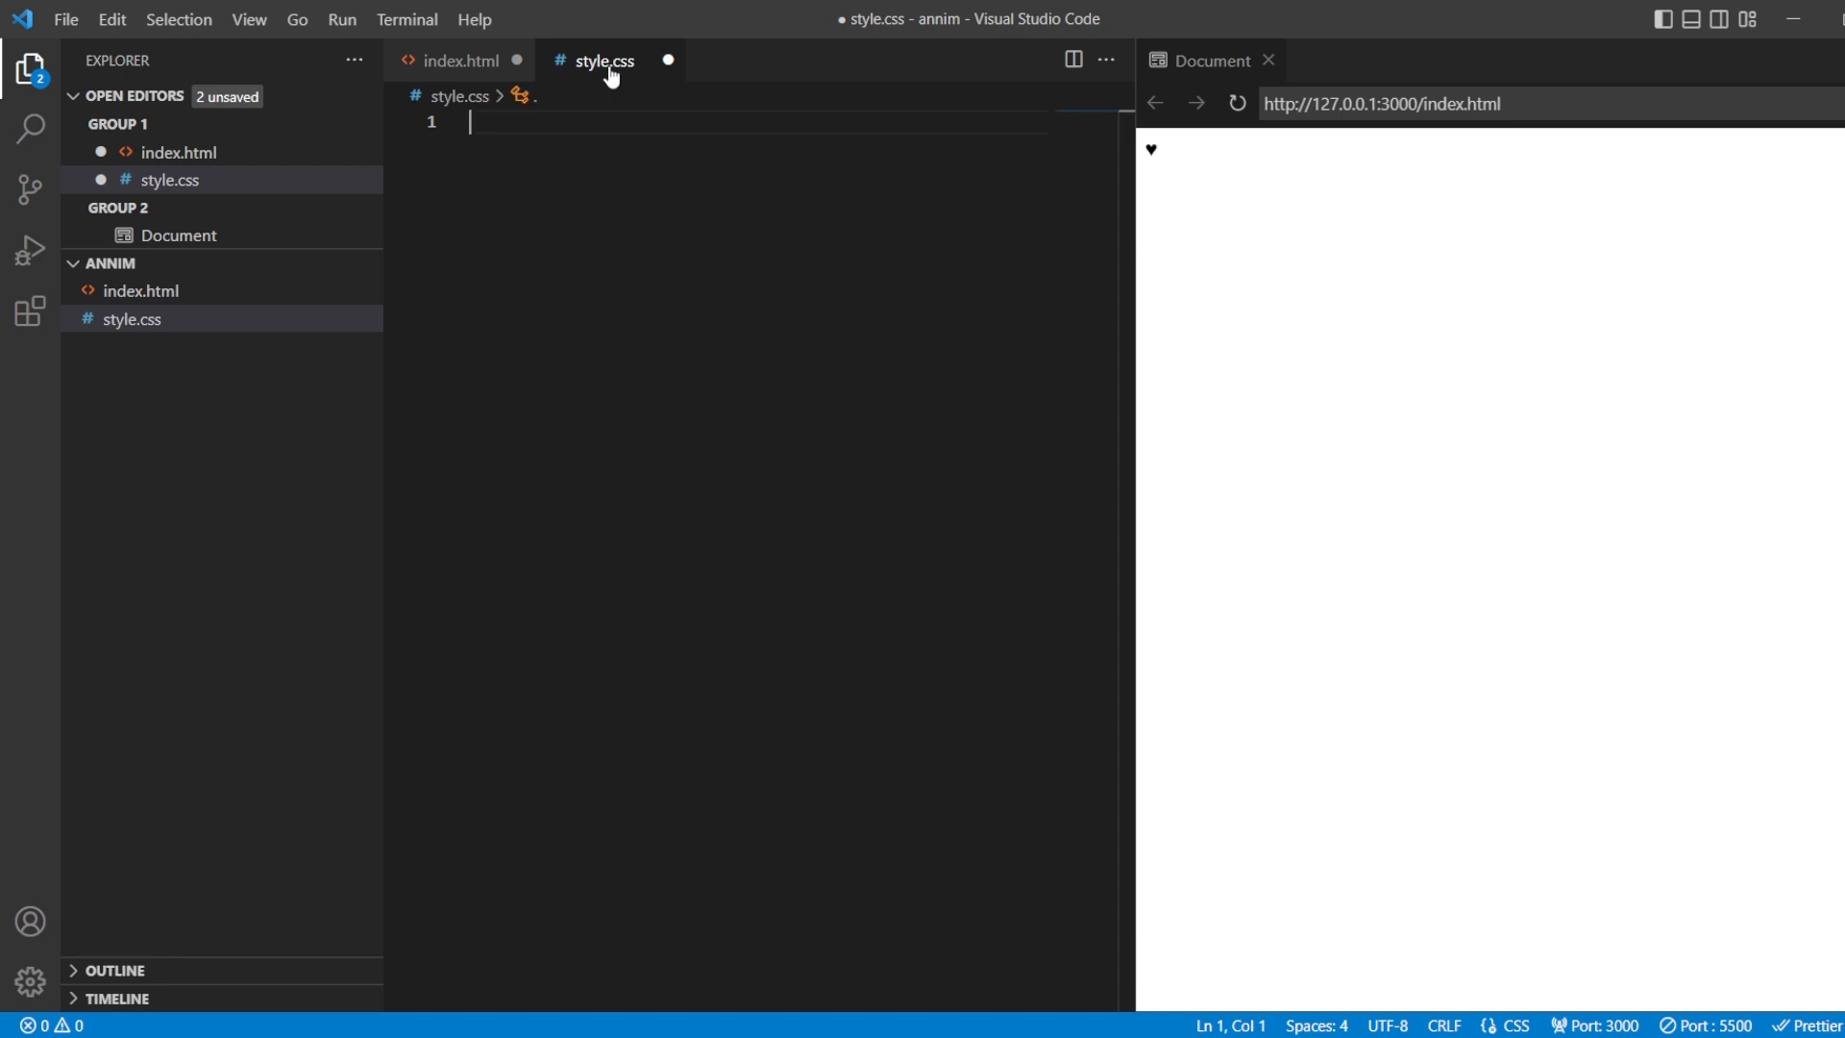
pyautogui.write('body{')
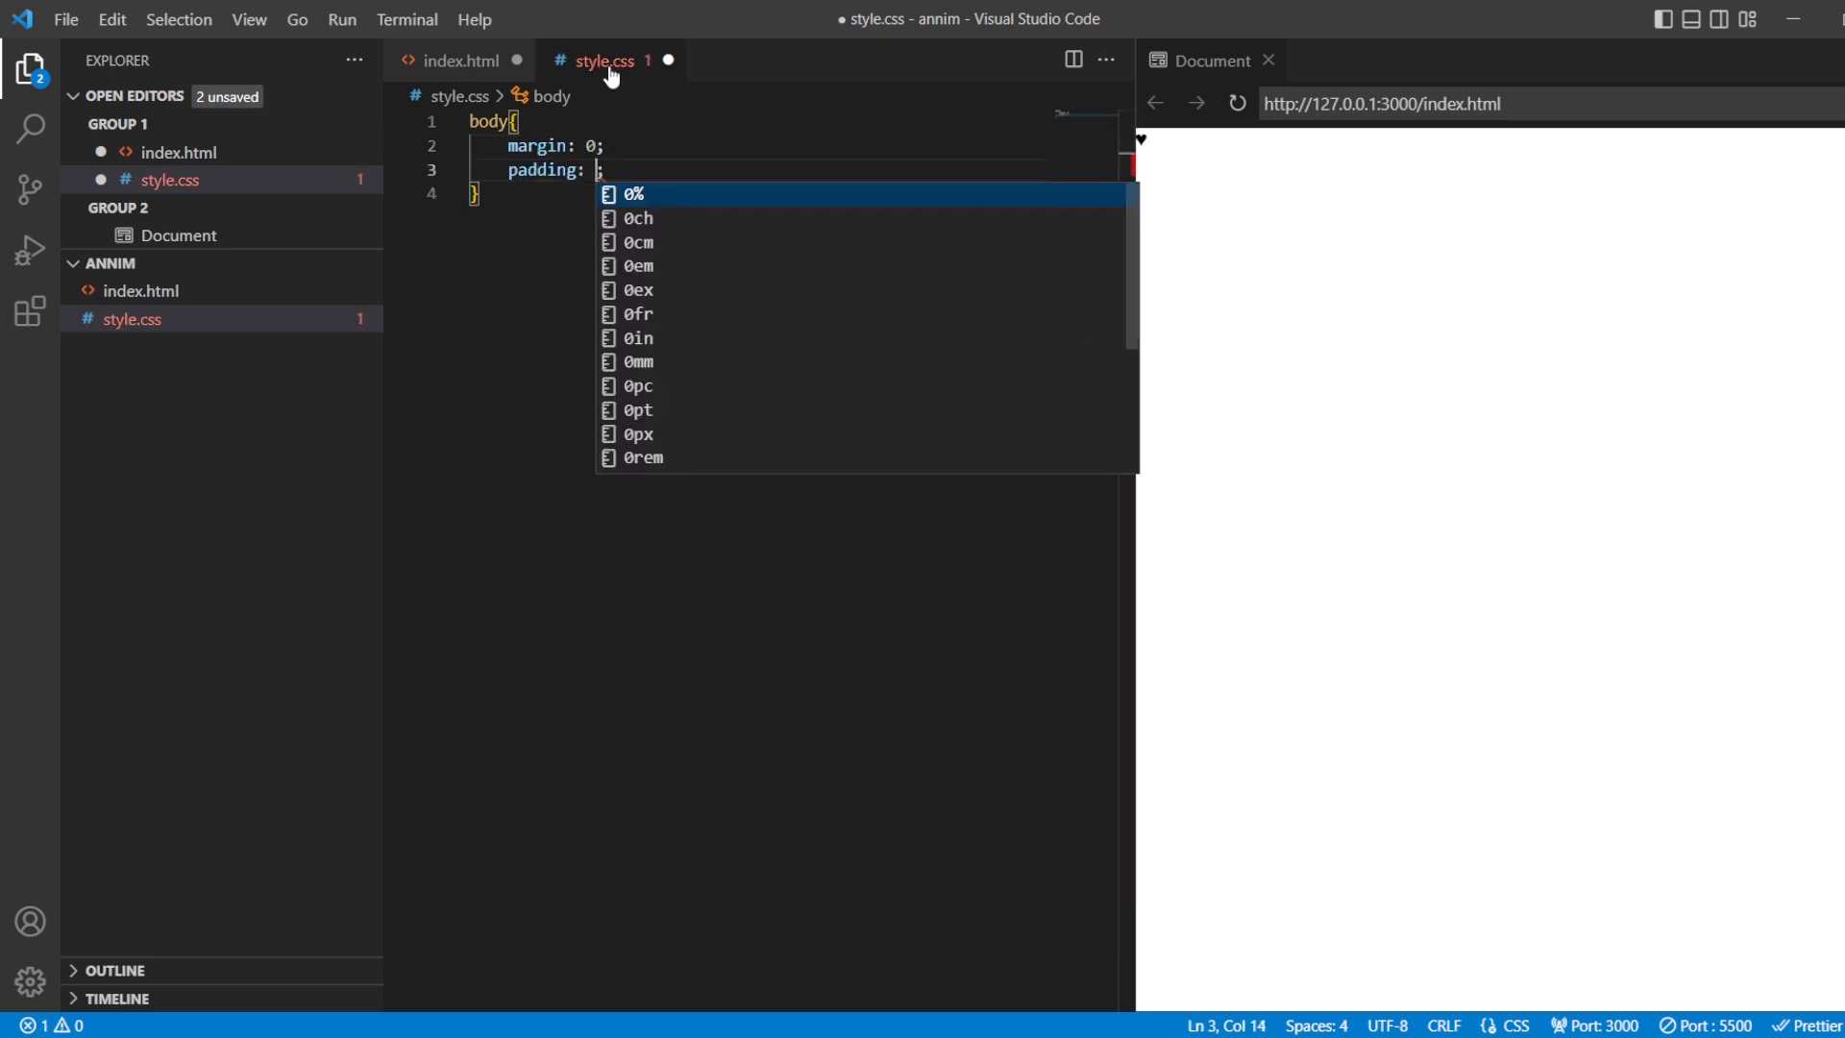
pyautogui.write('0;')
pyautogui.write('background: bl;')
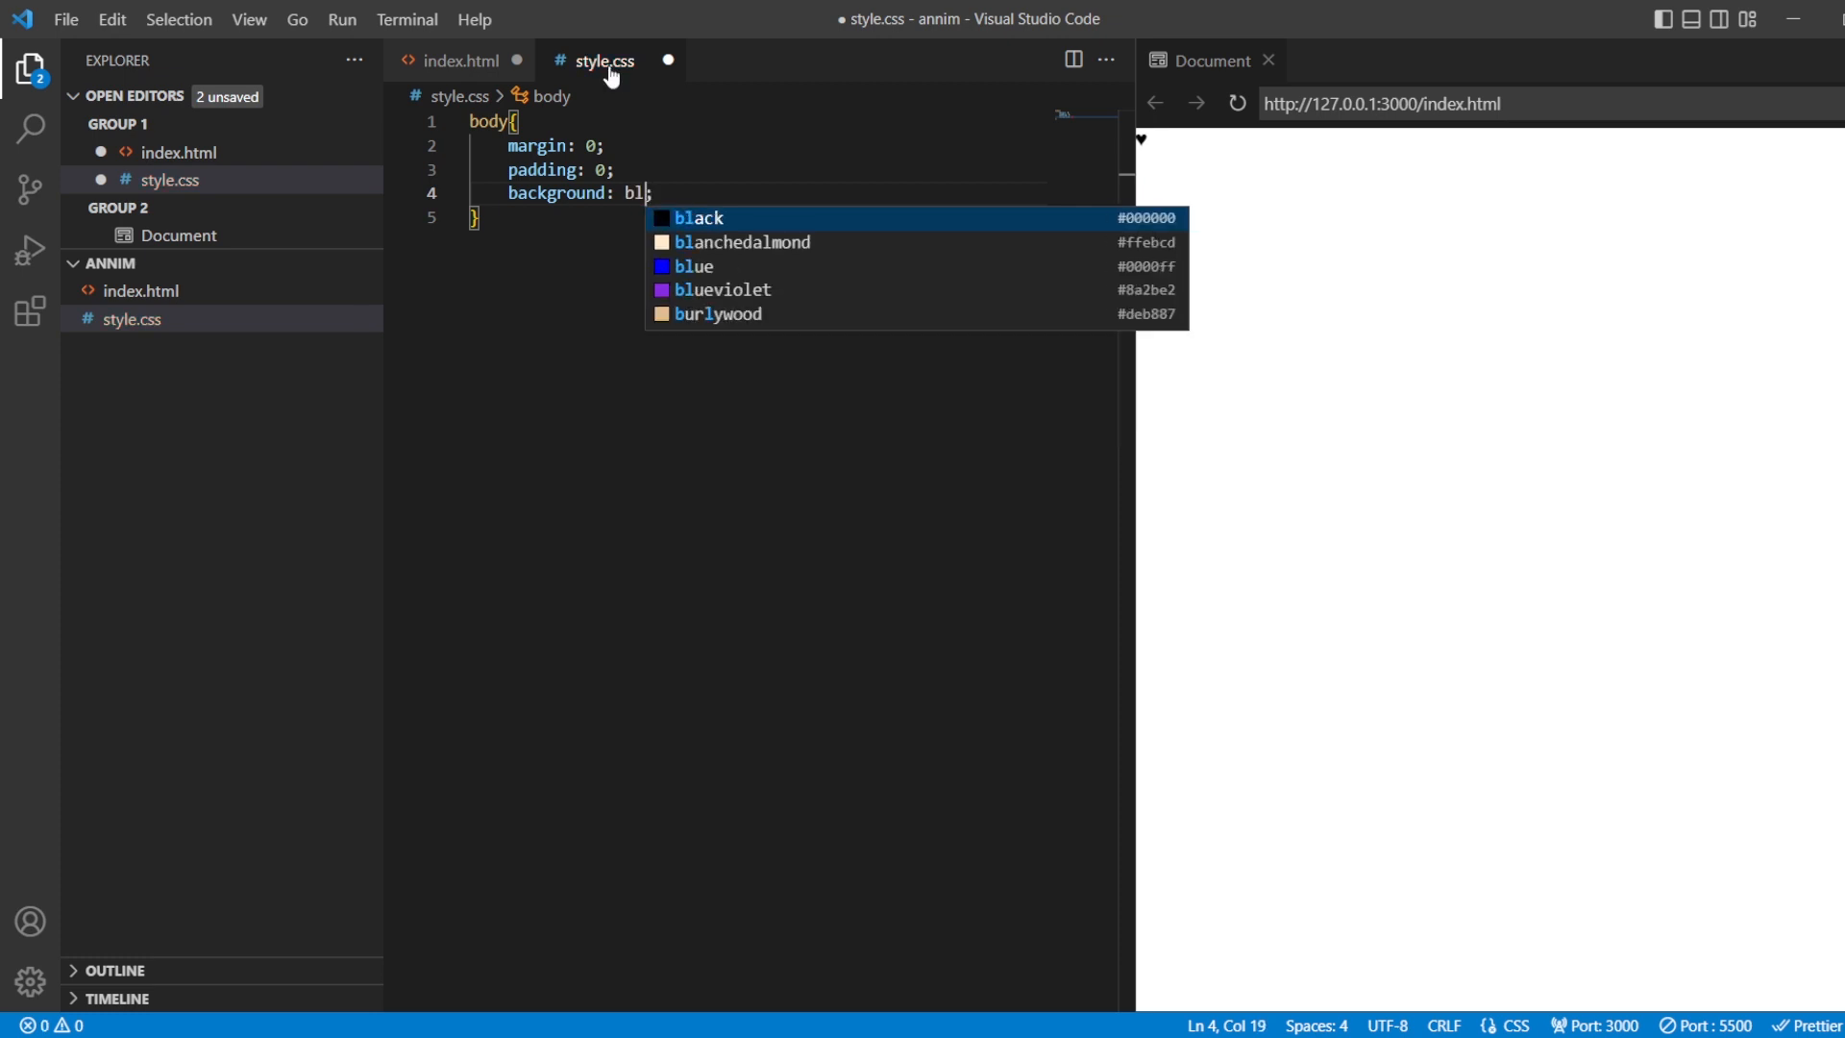
pyautogui.click(695, 217)
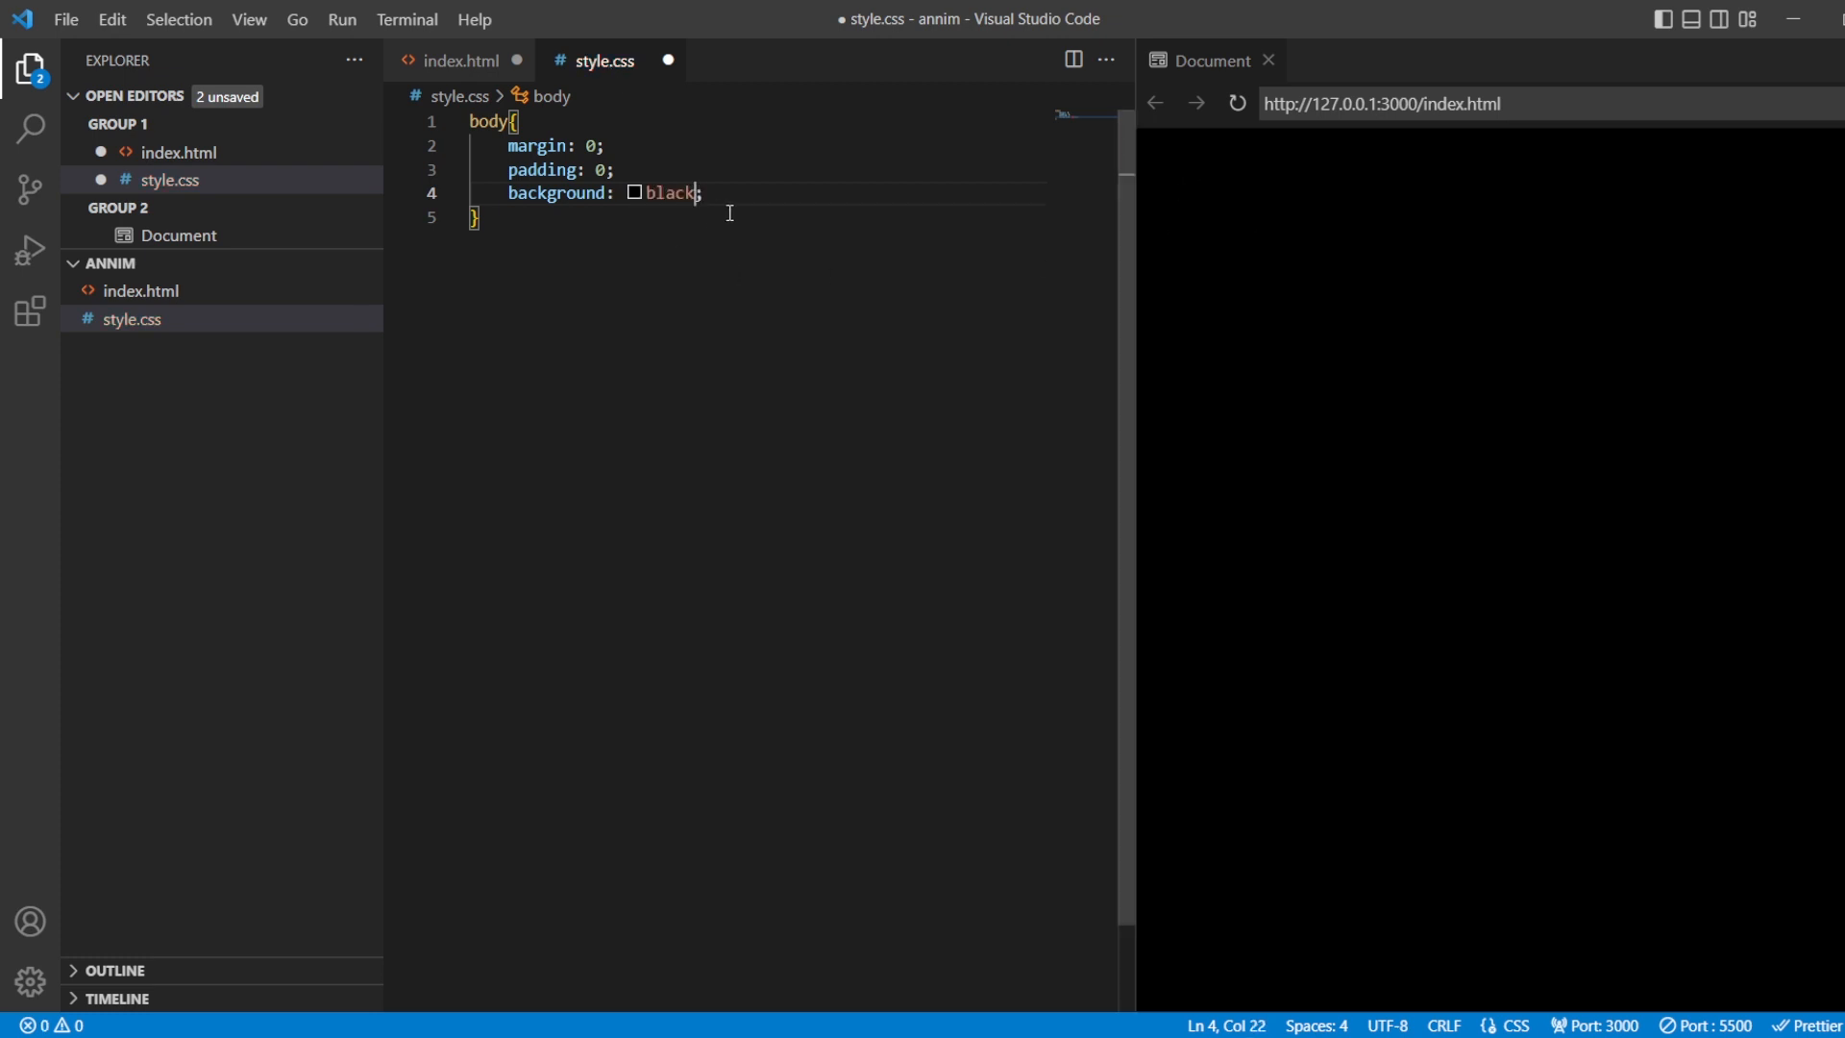
pyautogui.press('Enter')
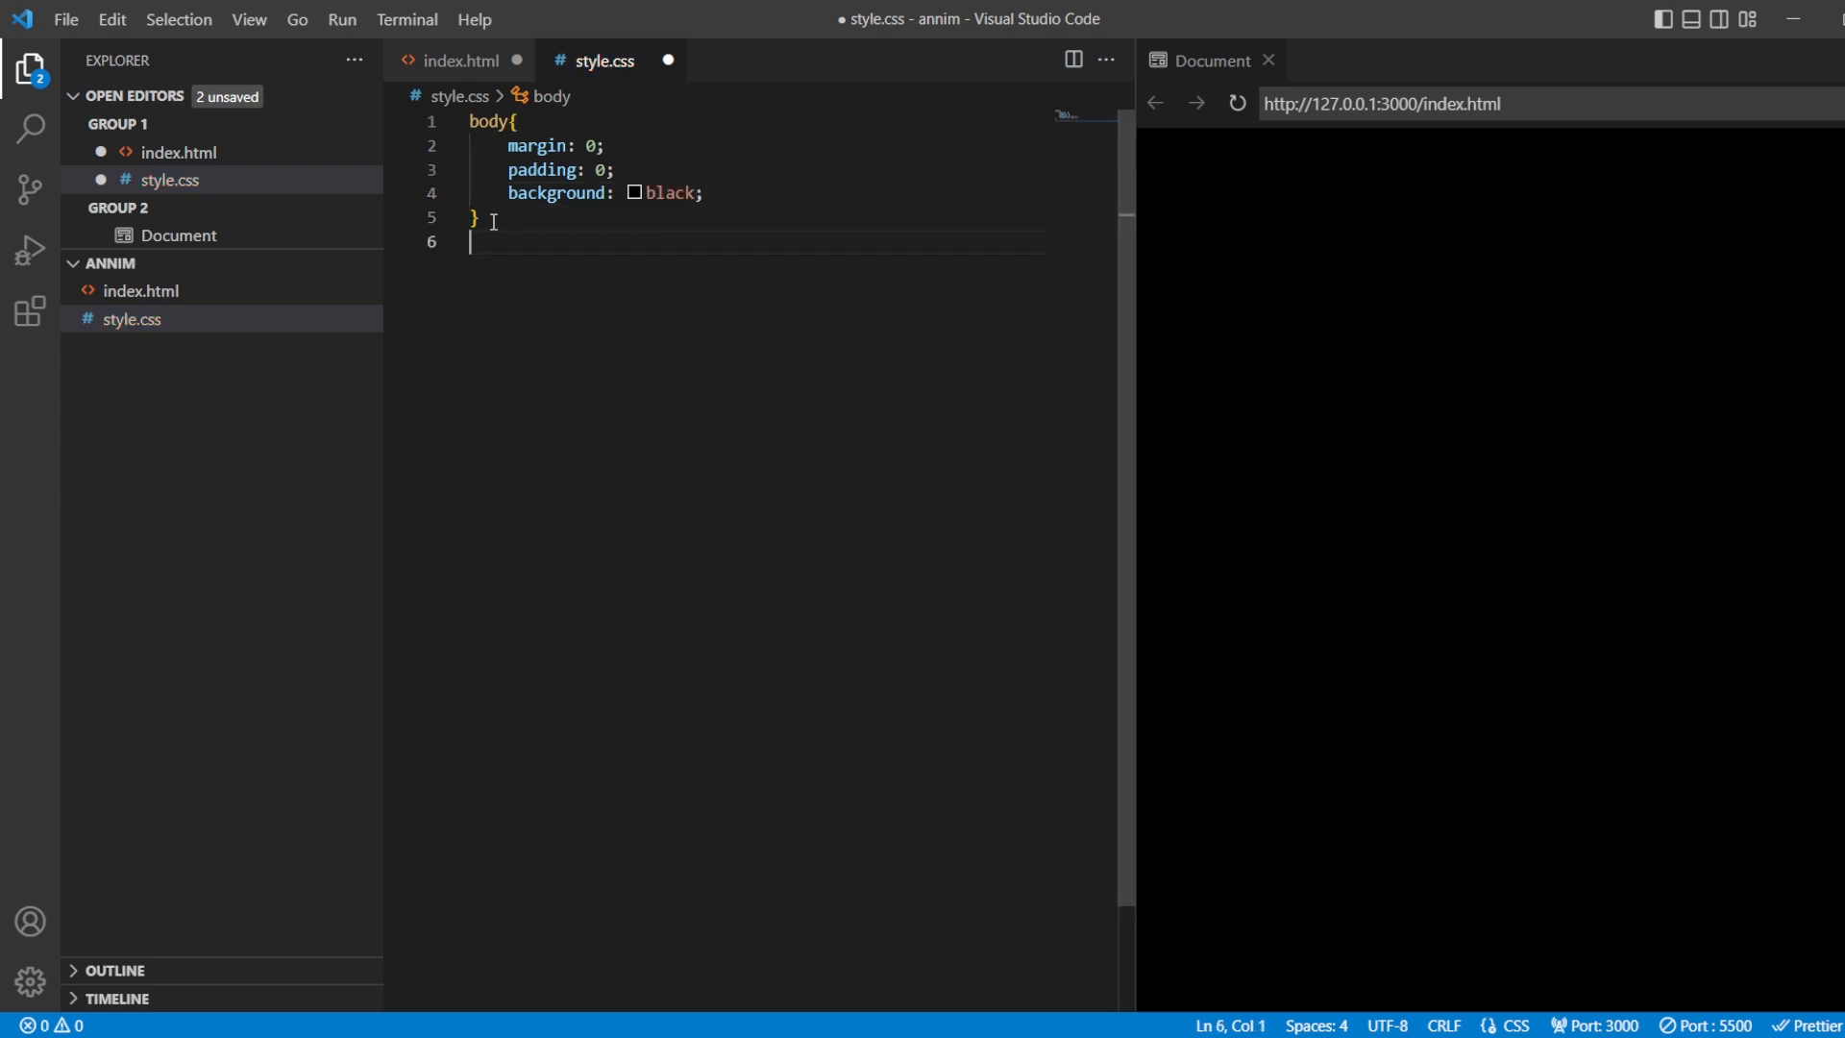
# Start a .heart rule with red colour and absolute position.
pyautogui.press('Enter')
pyautogui.write('col')
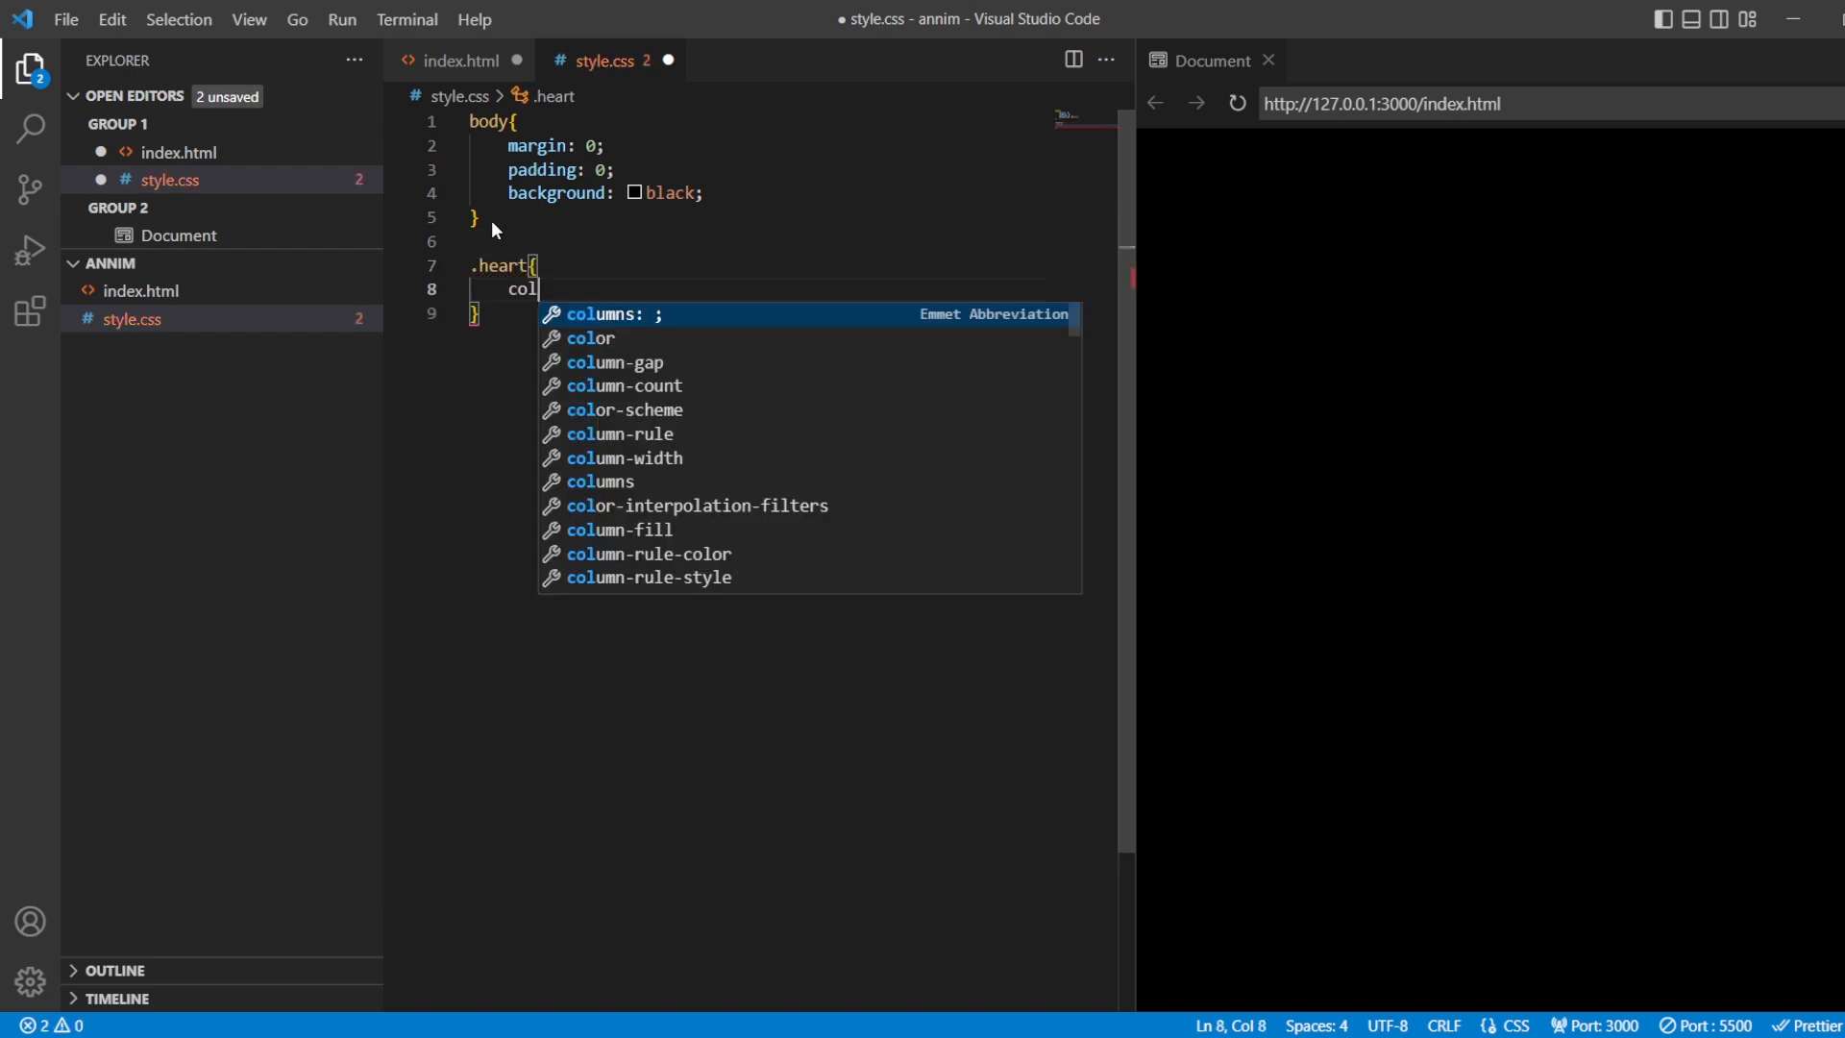
pyautogui.write('or')
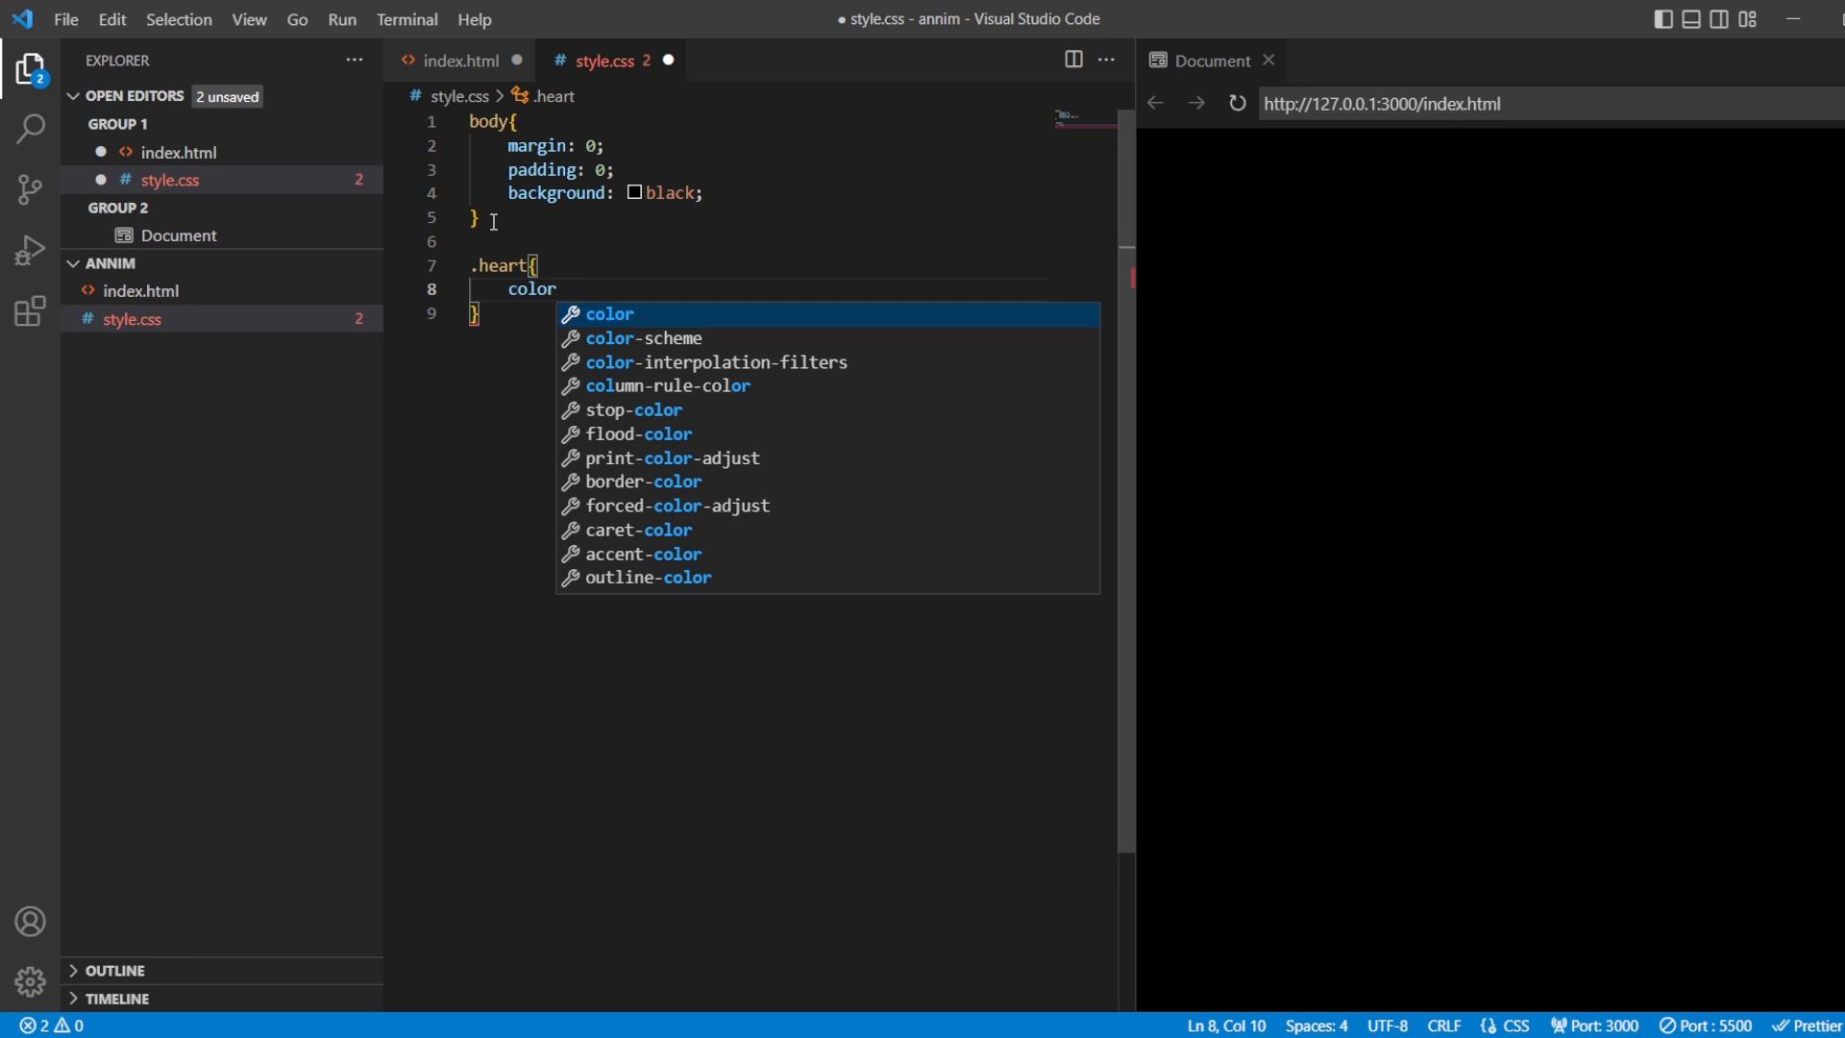
pyautogui.write(': red')
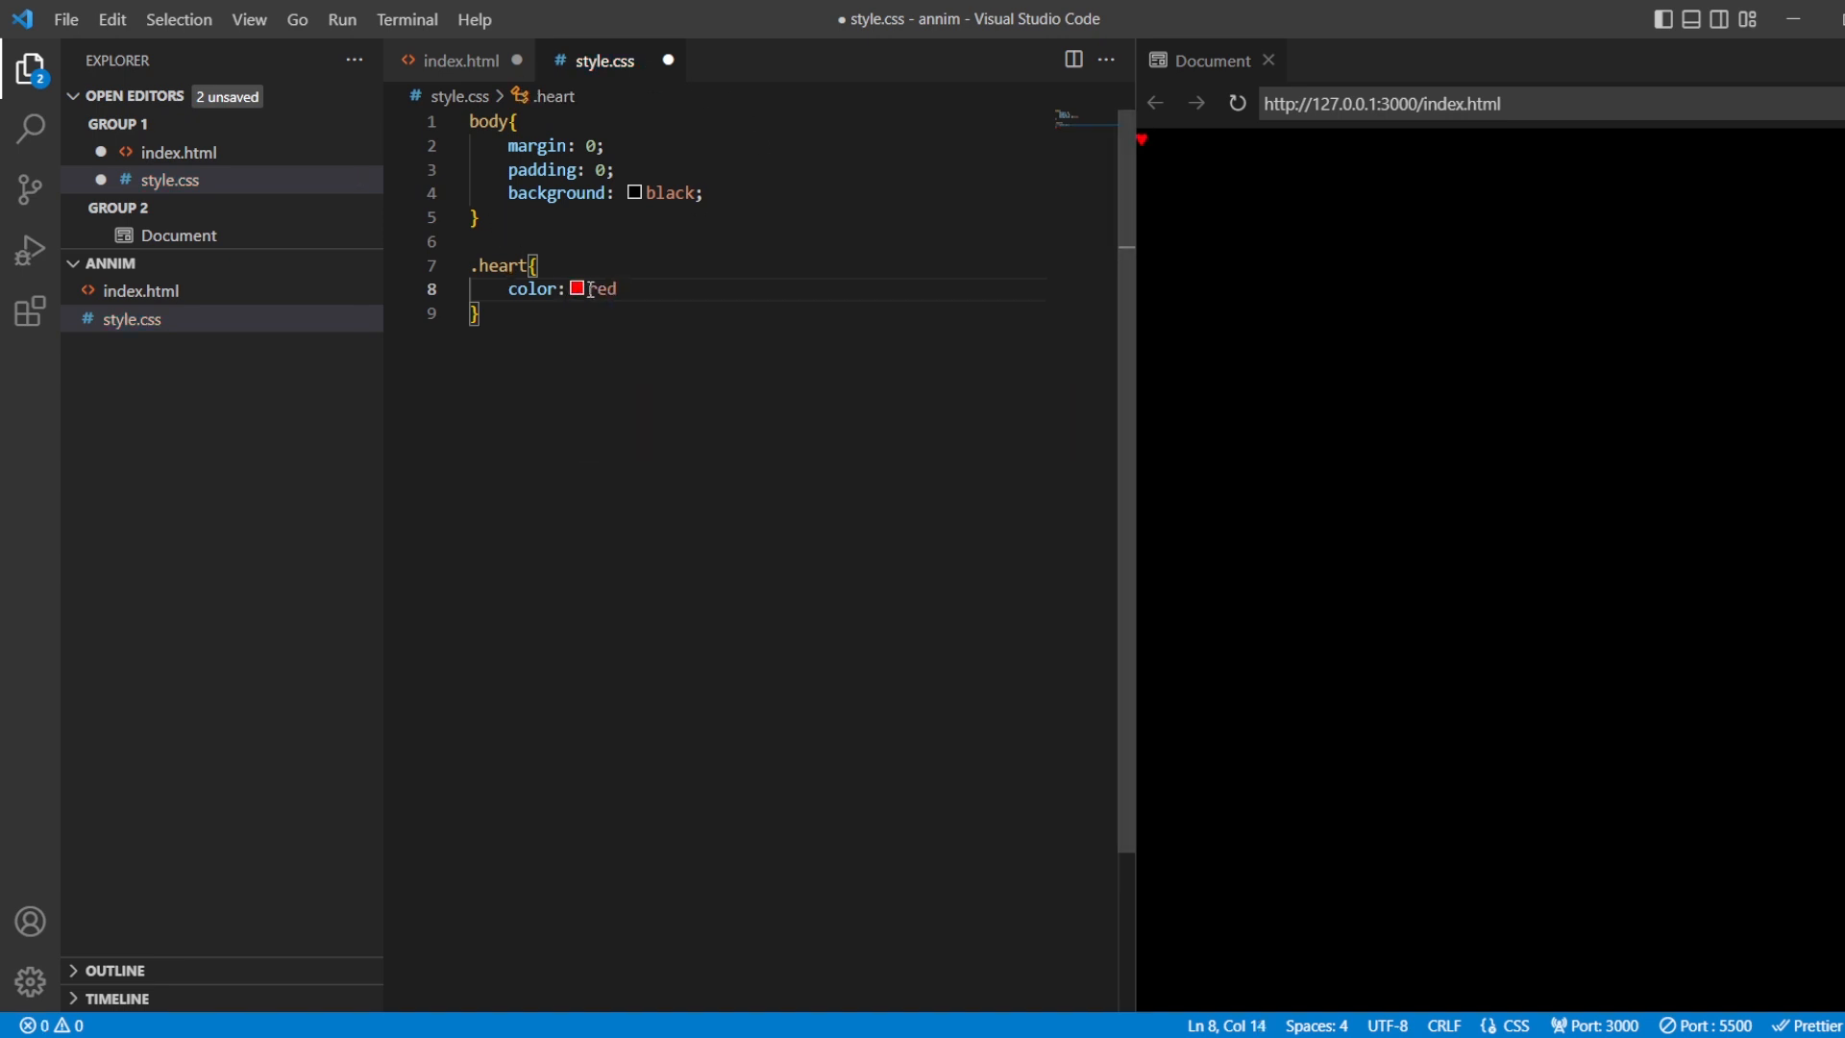
pyautogui.write(';')
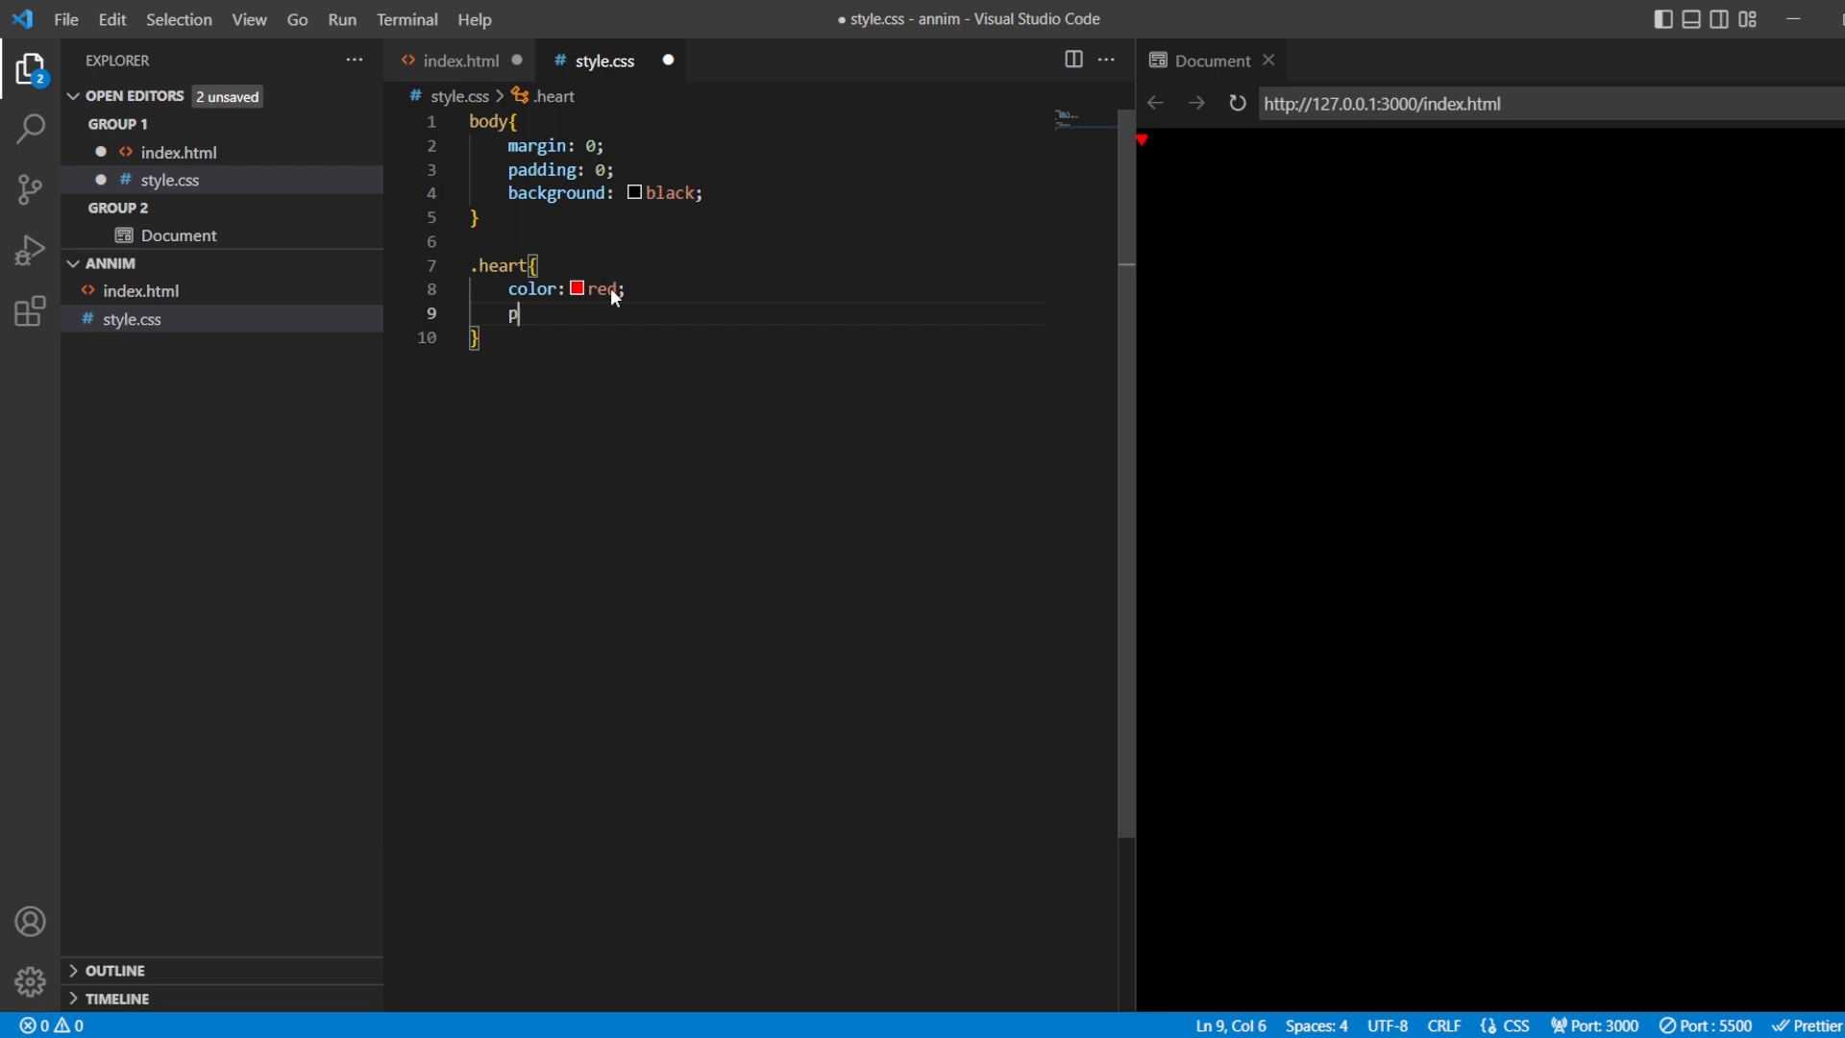
pyautogui.write('position: absolute;')
pyautogui.write('left: ;')
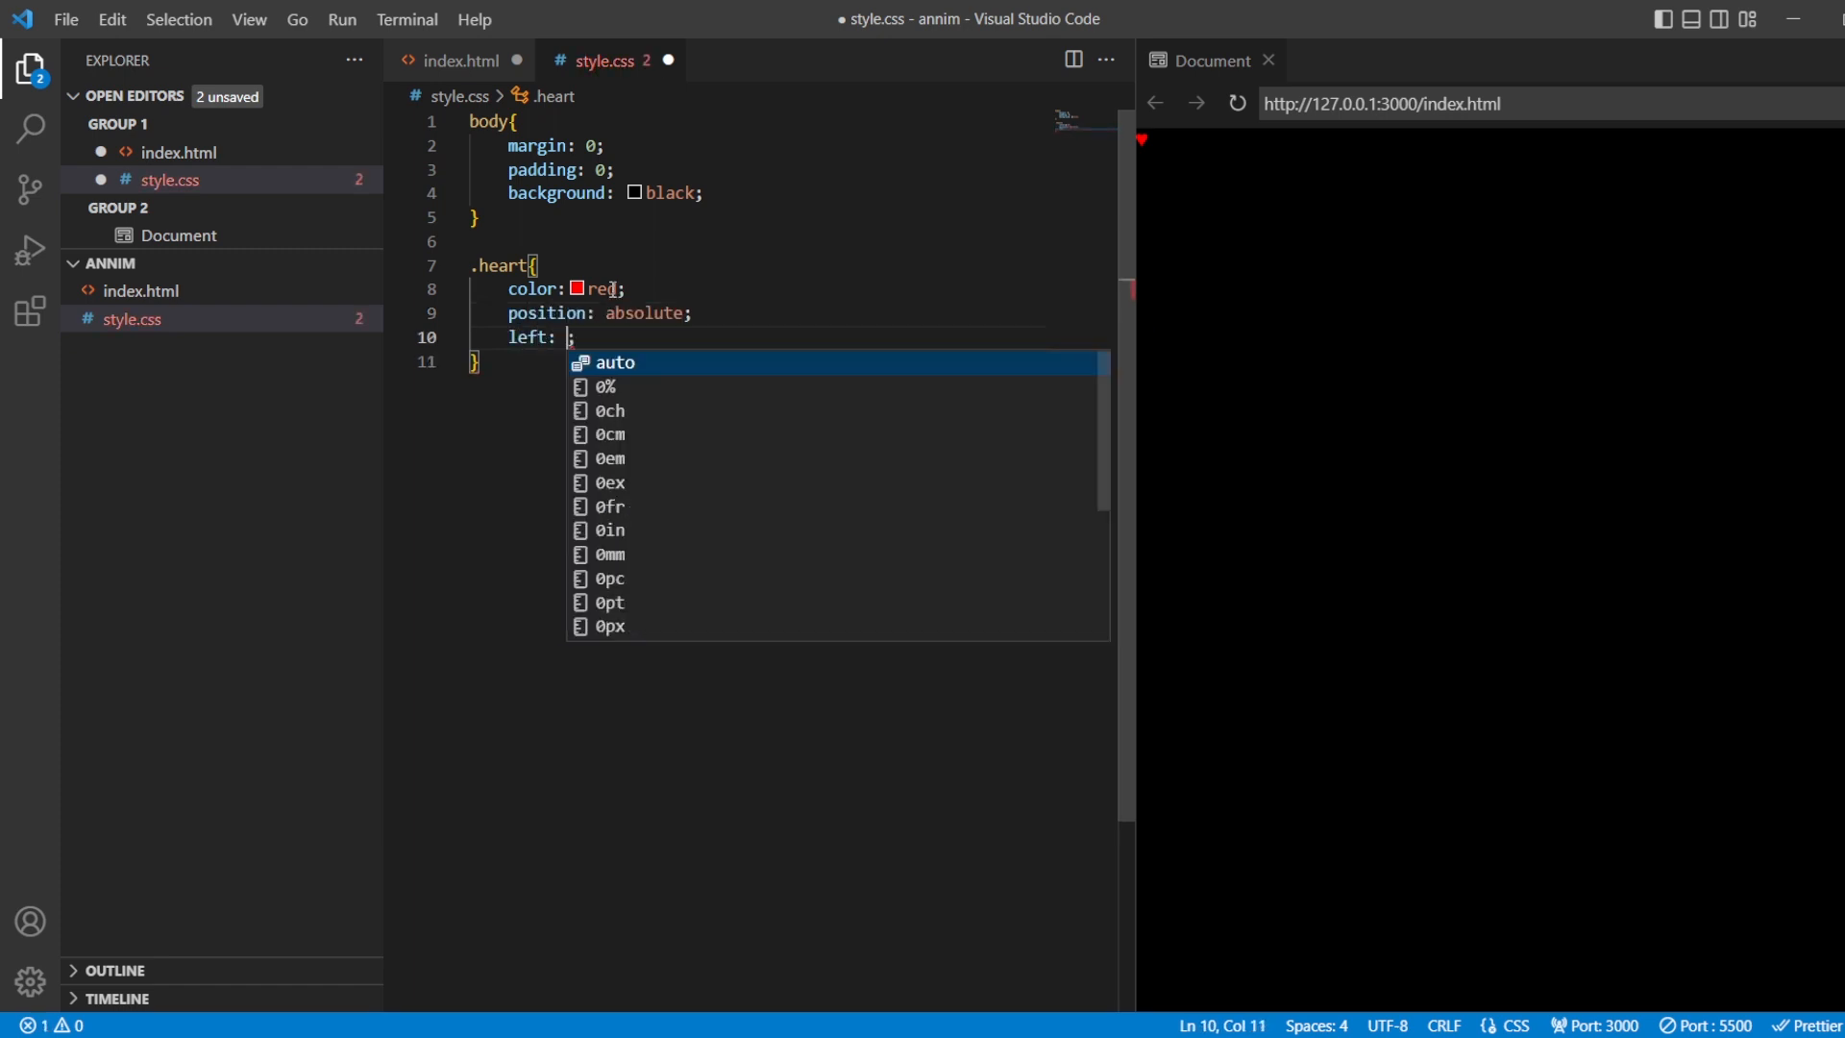
# Position the heart at left 50% and top 20%, and begin a font-size declaration.
pyautogui.press('Escape')
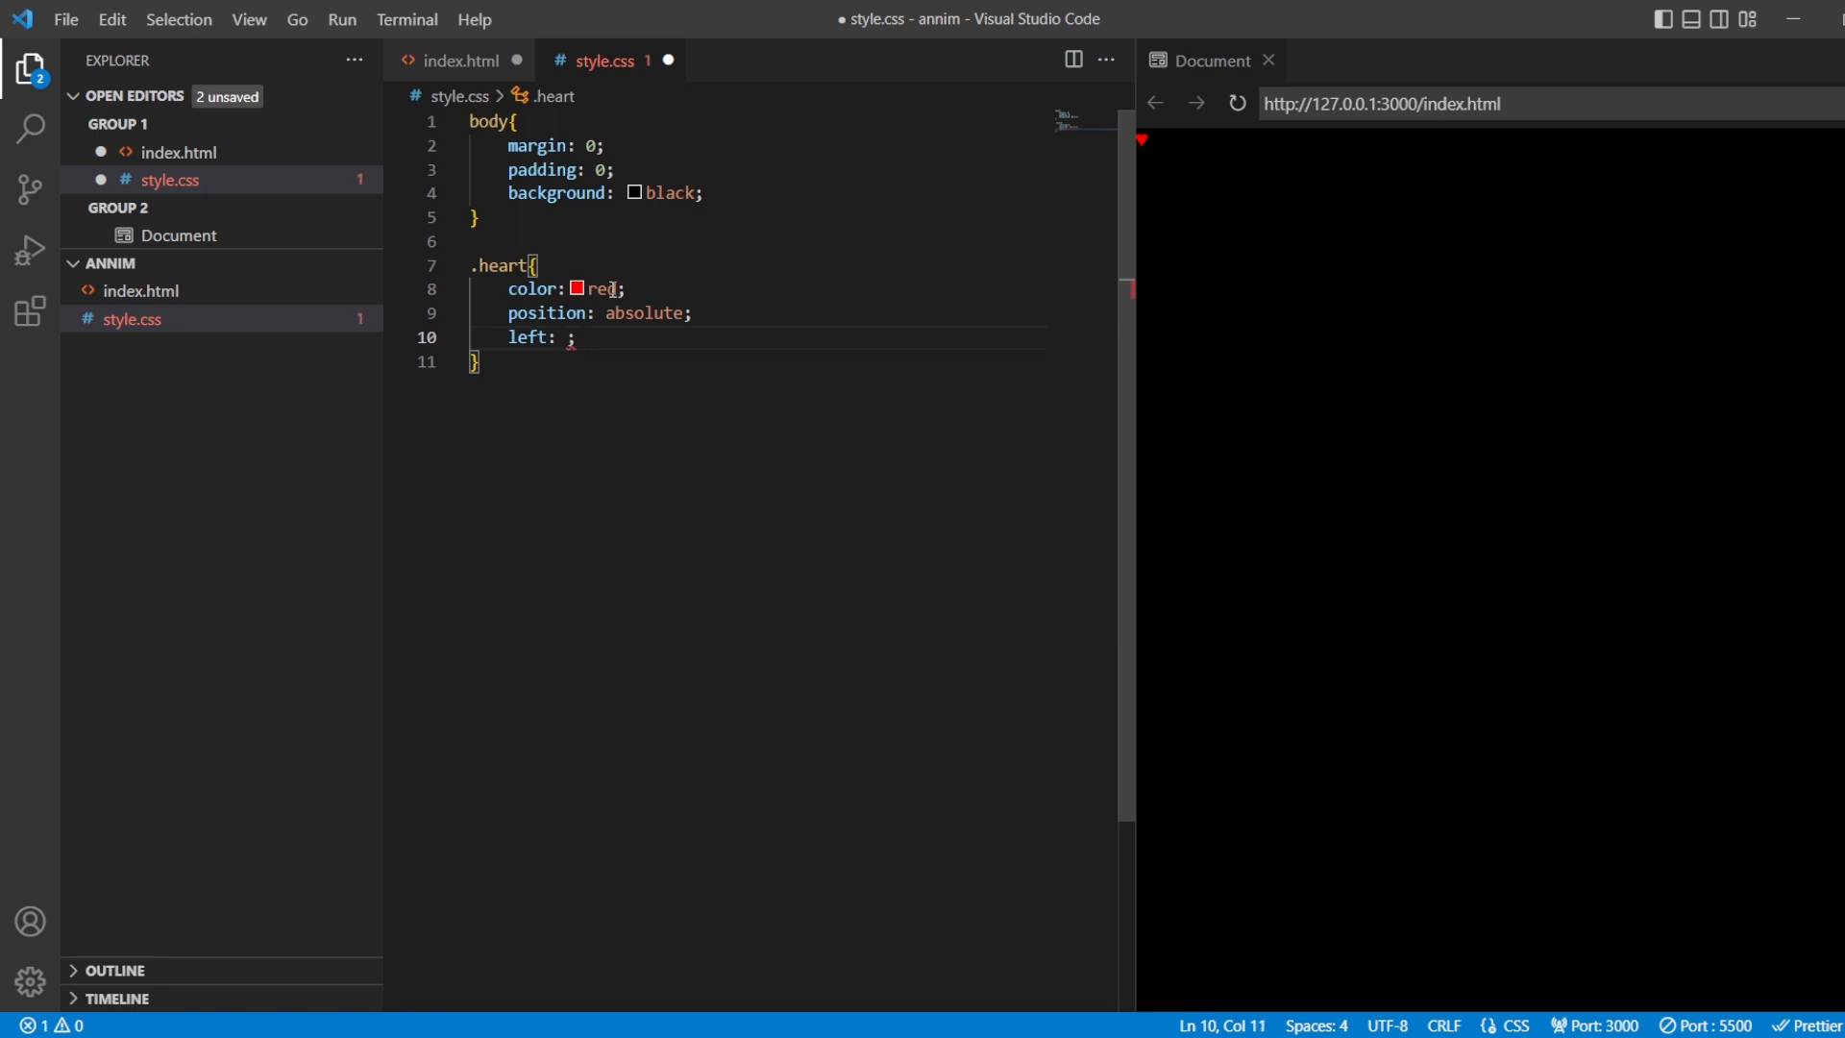
pyautogui.write('50%')
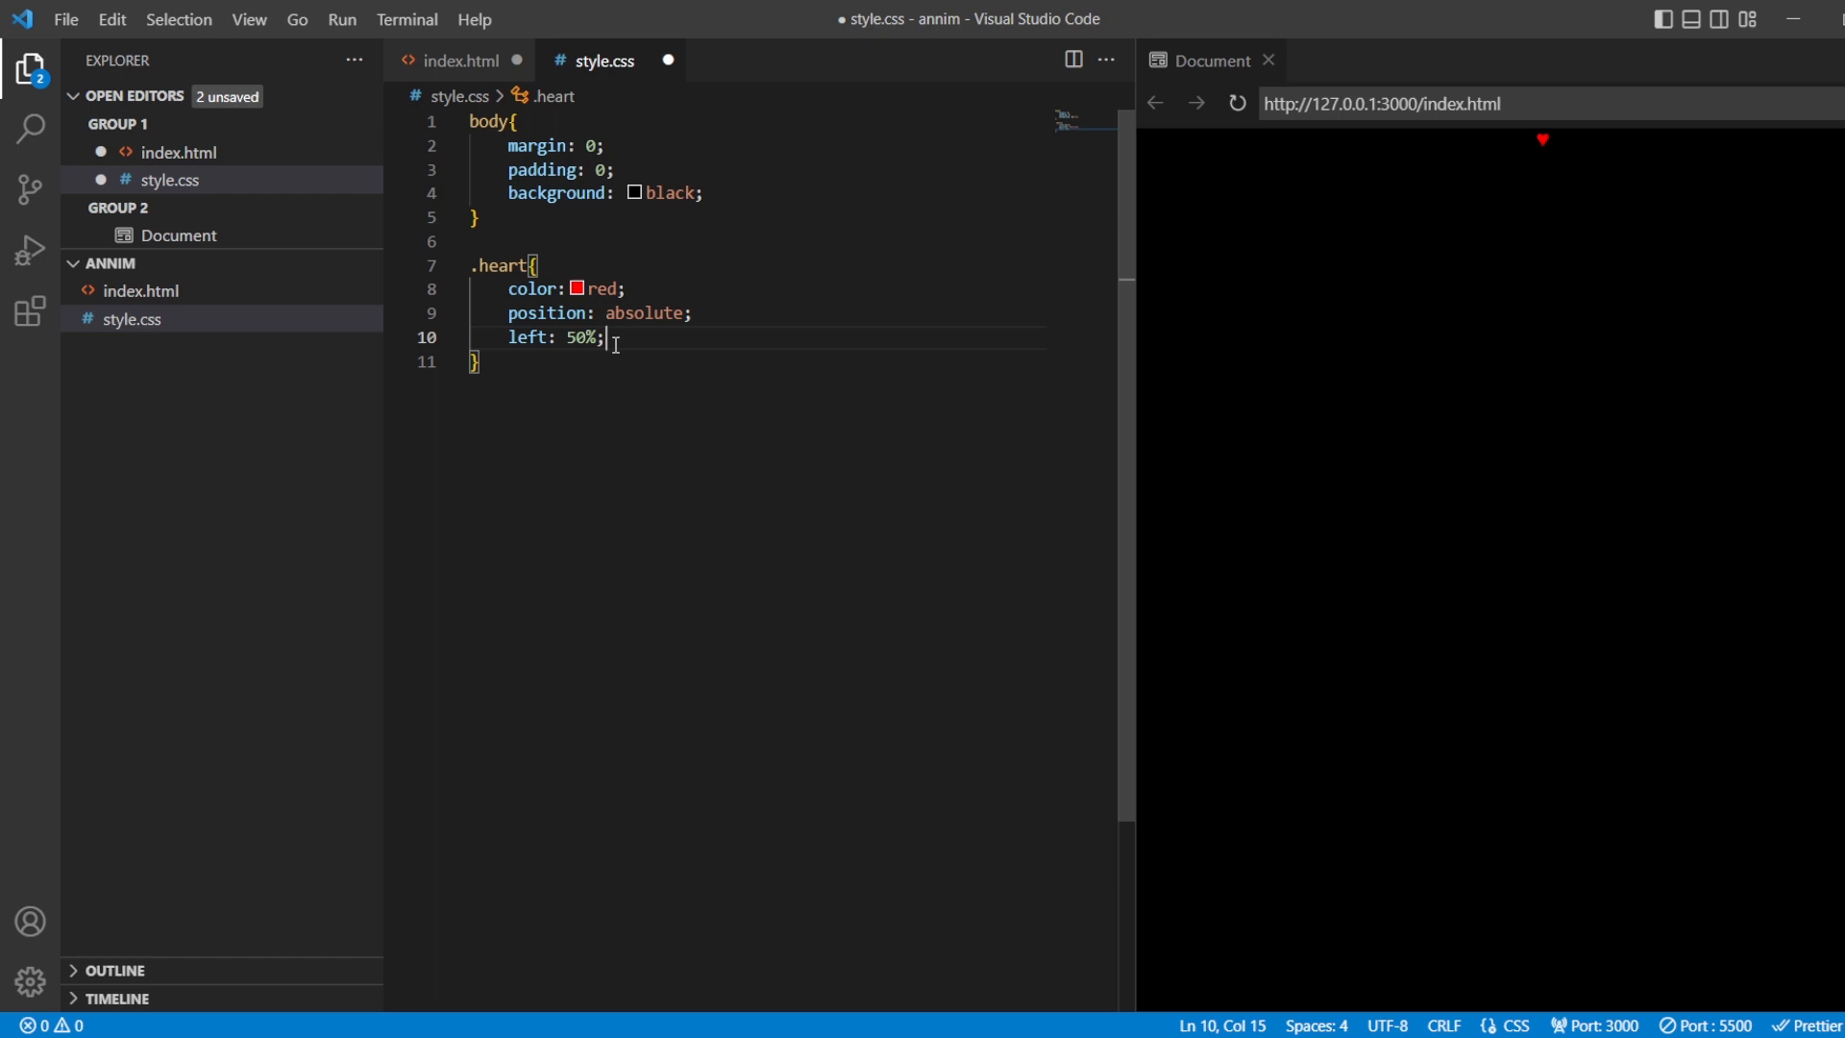
pyautogui.write('top:')
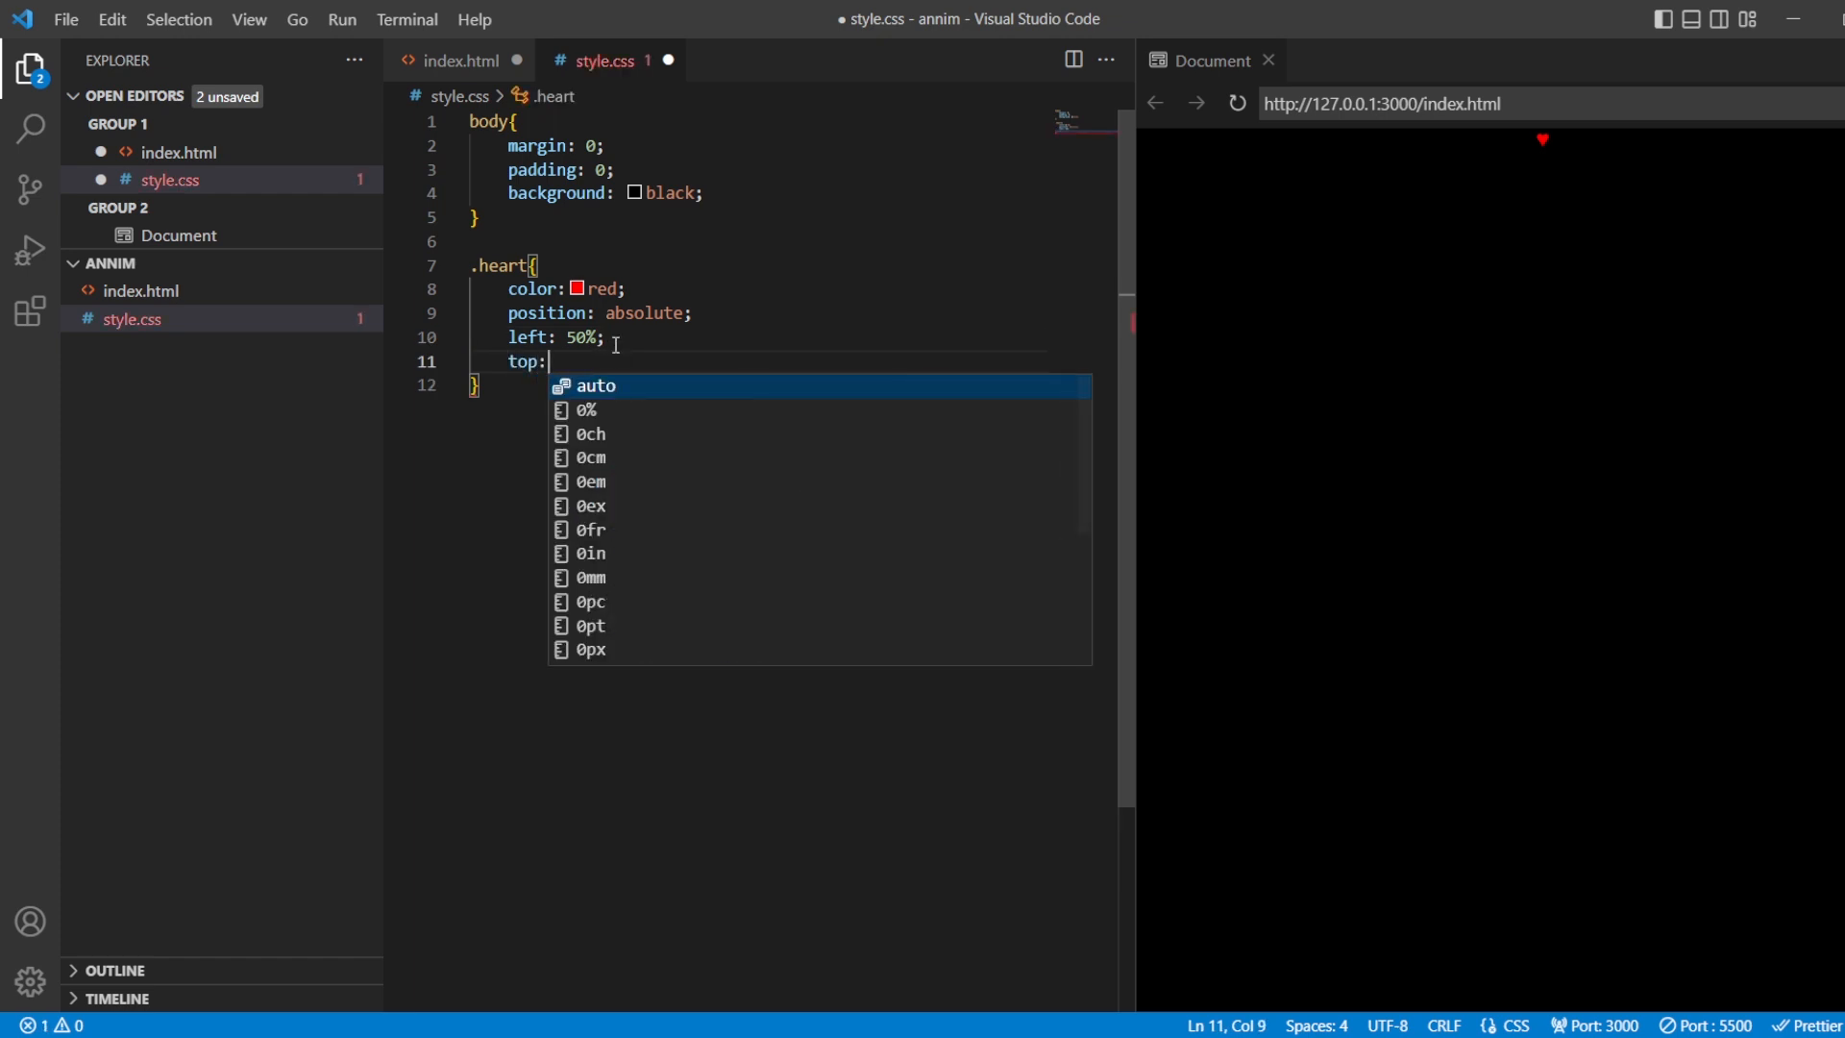
pyautogui.write('20%')
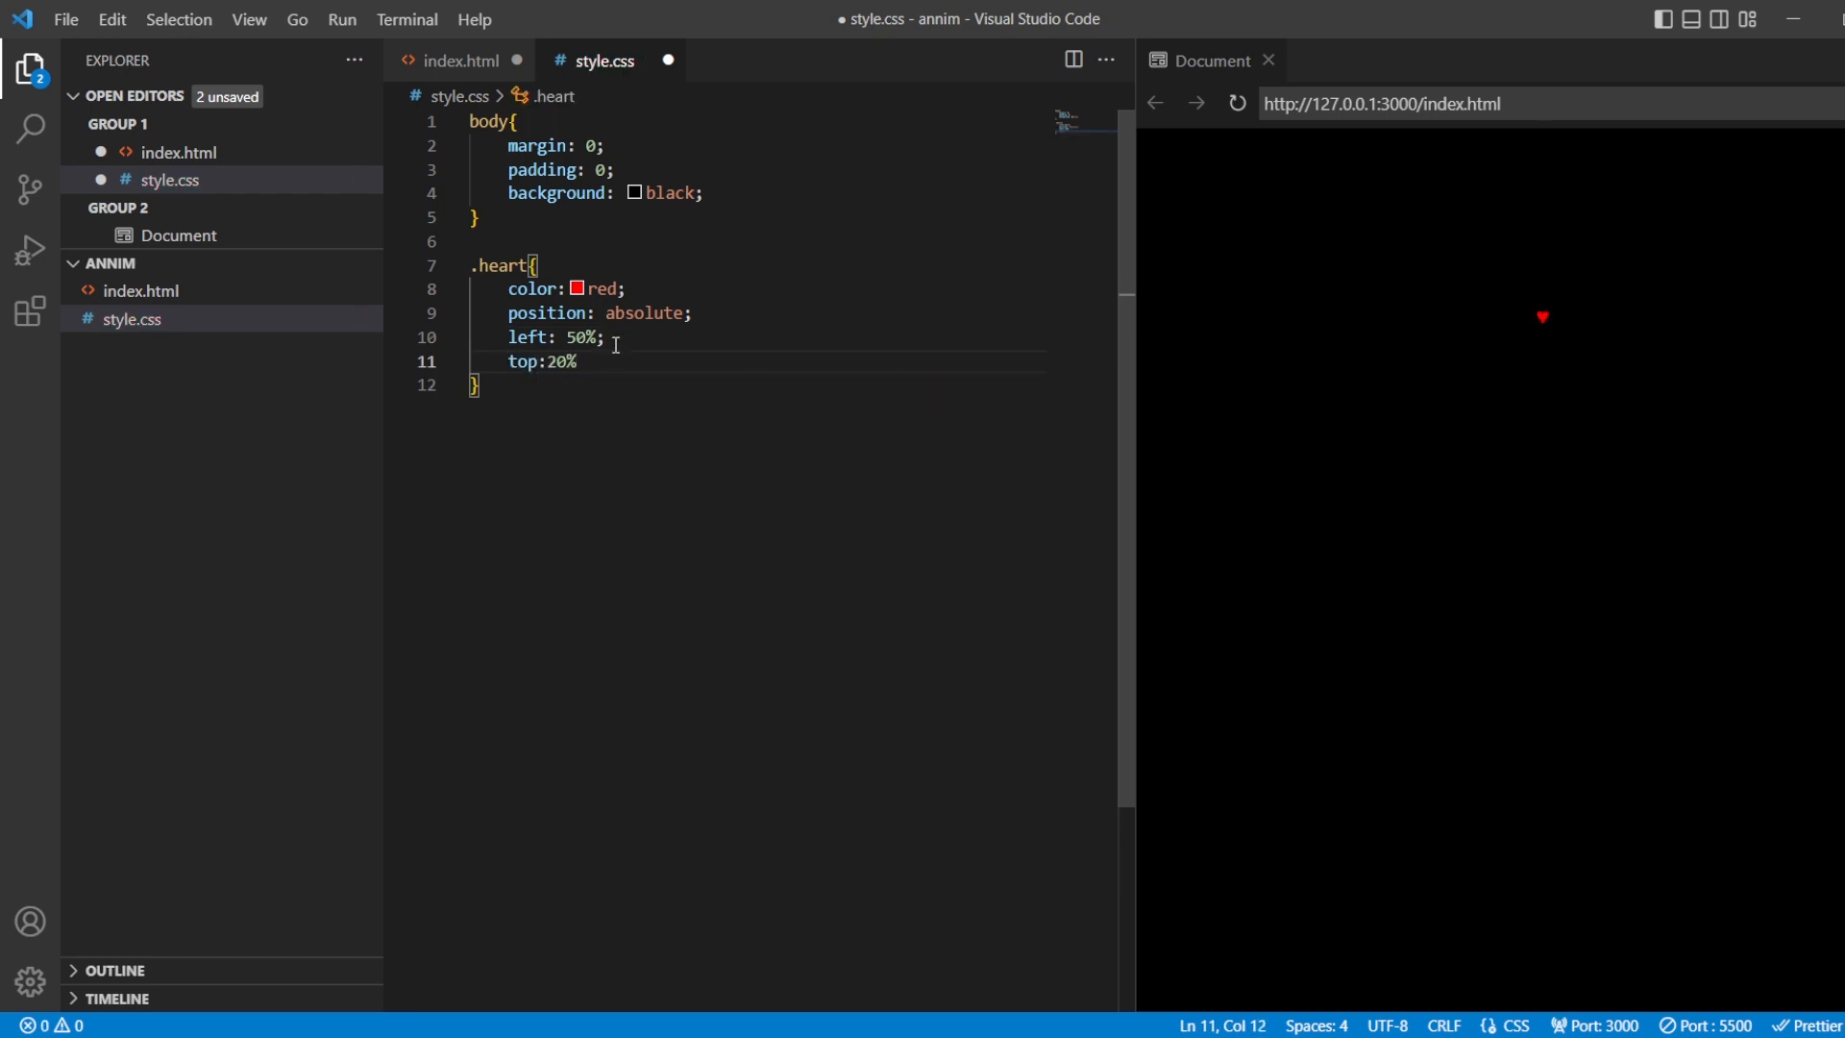
pyautogui.moveTo(1483, 276)
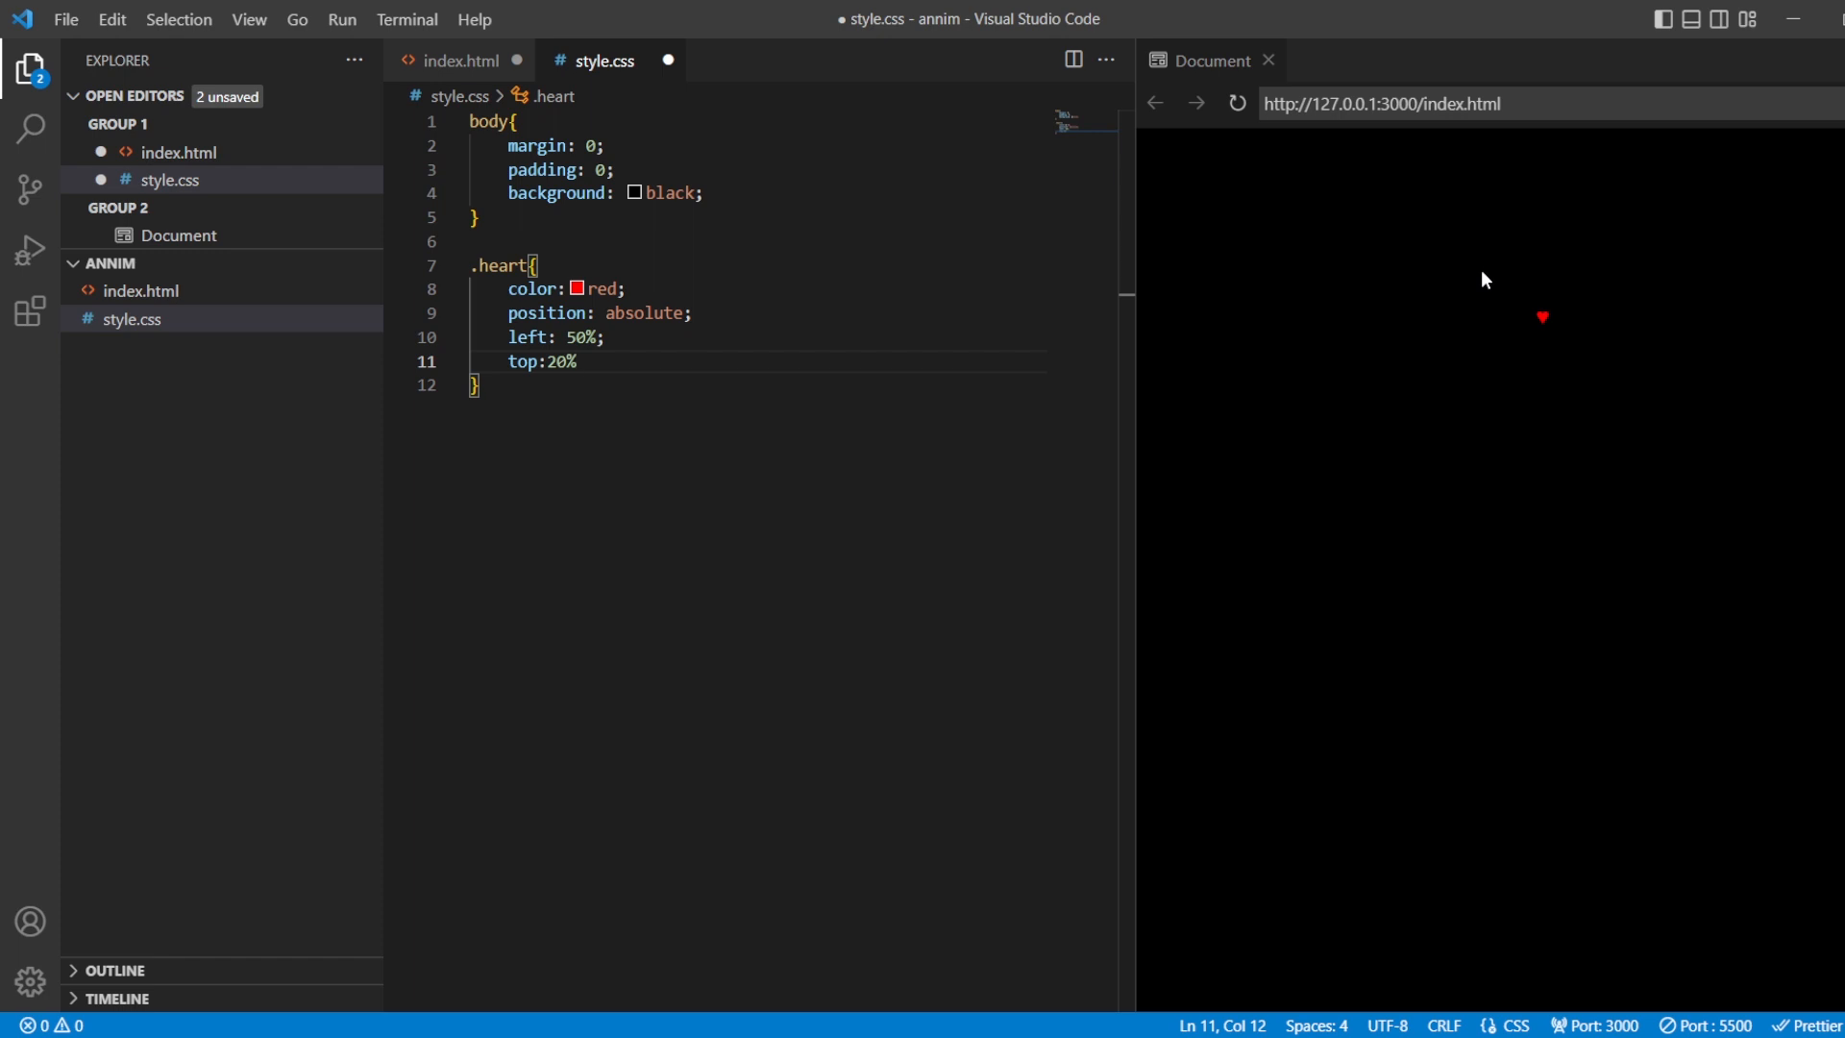
pyautogui.write('font-size: ;')
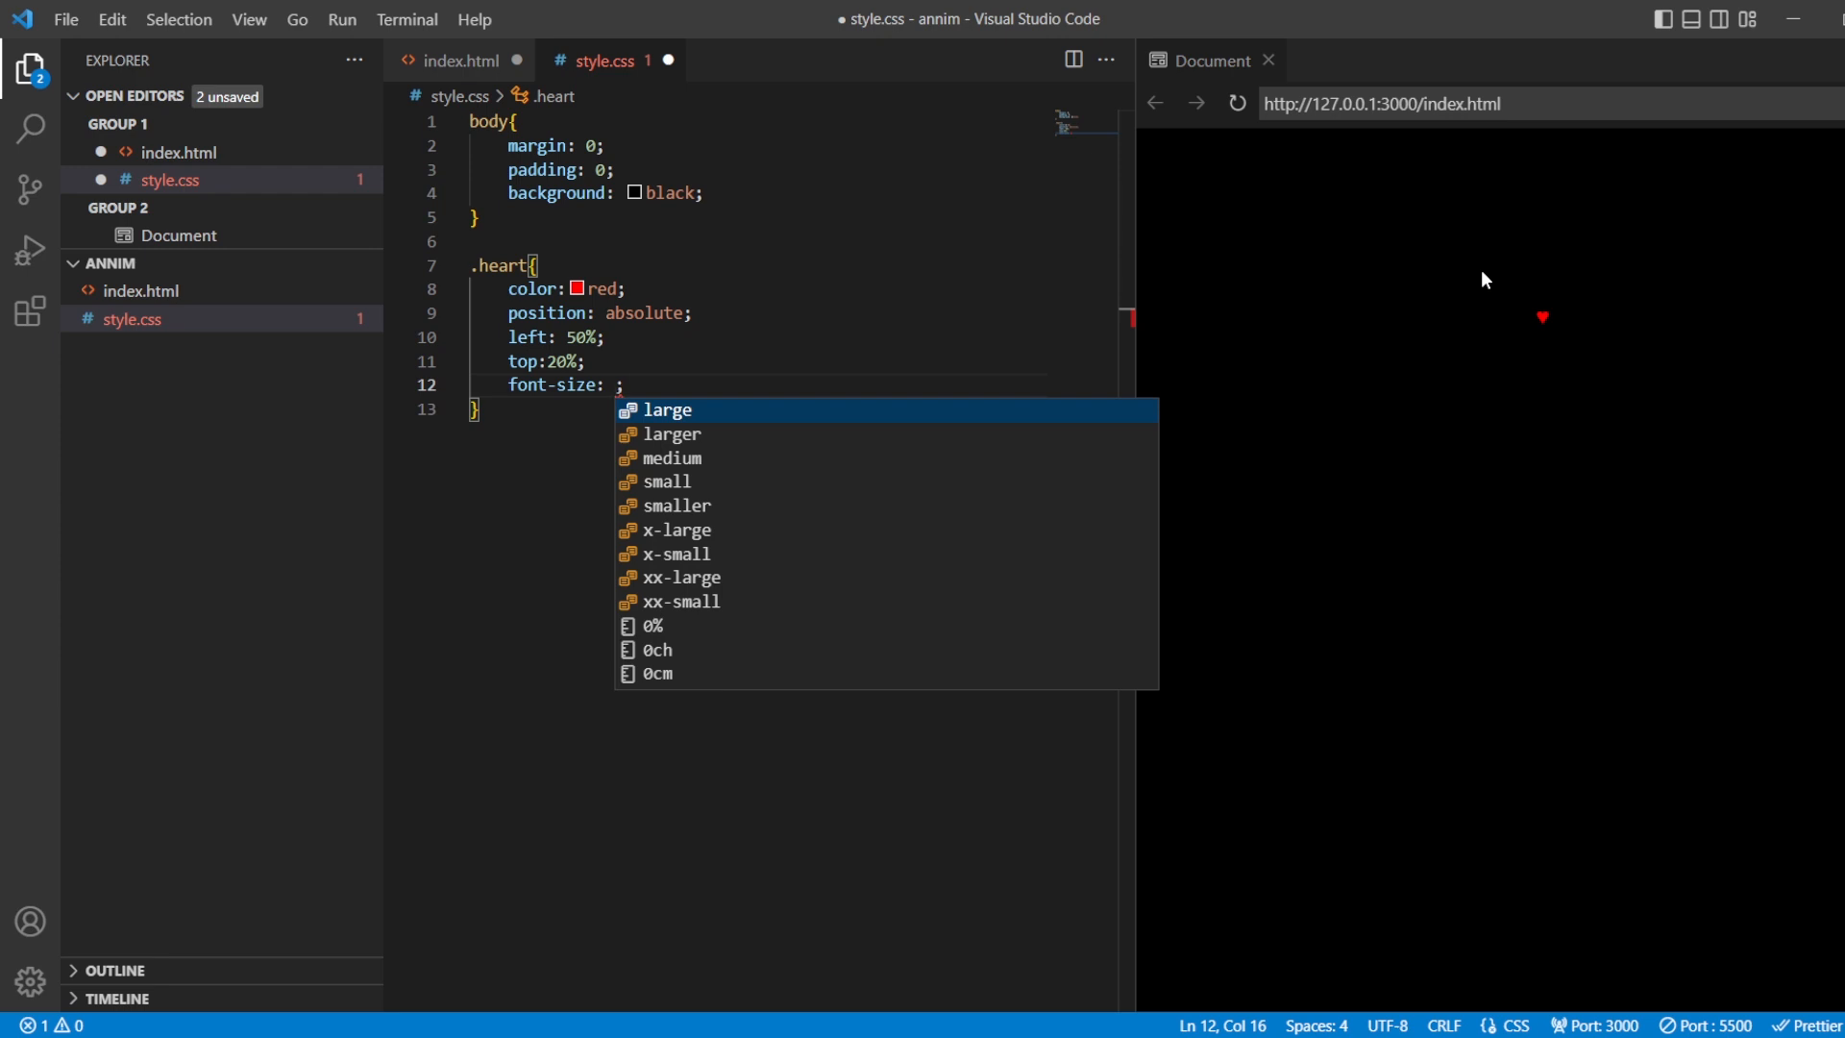
# Set the heart's font-size to 18rem and its top to 5%.
pyautogui.write('8rem')
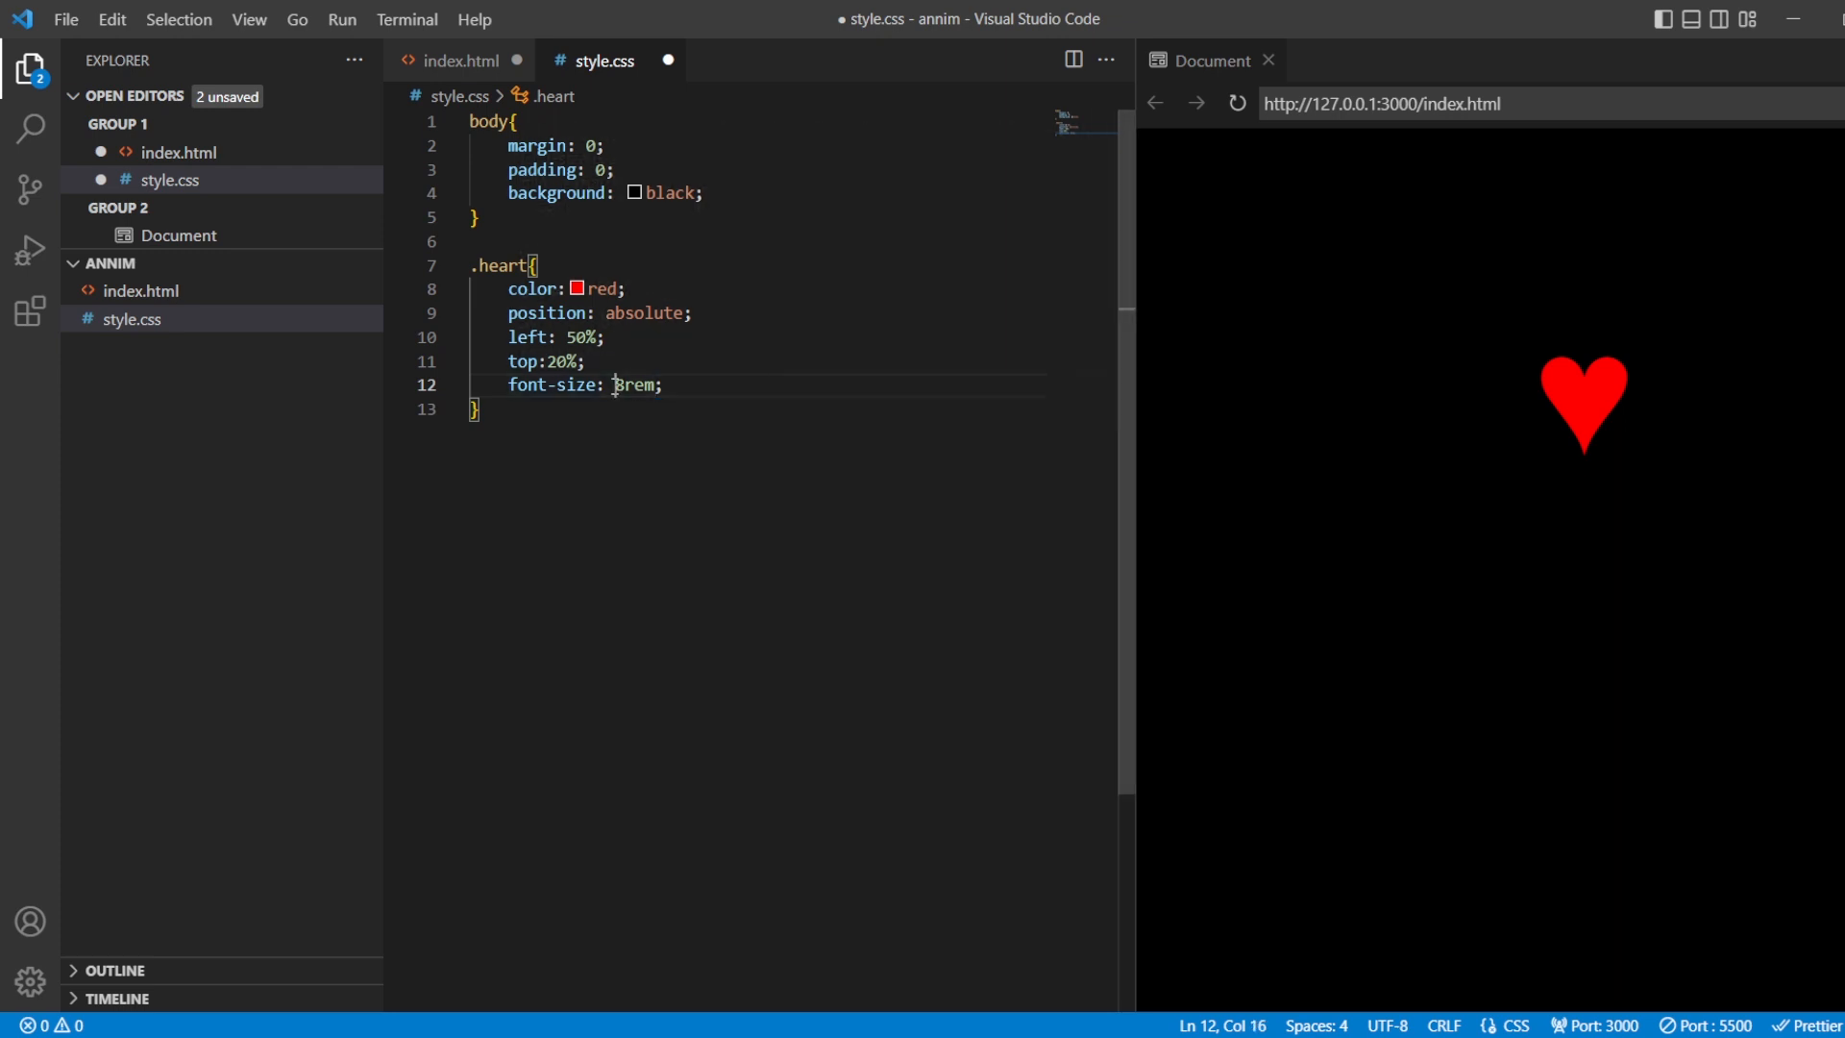
pyautogui.write('1')
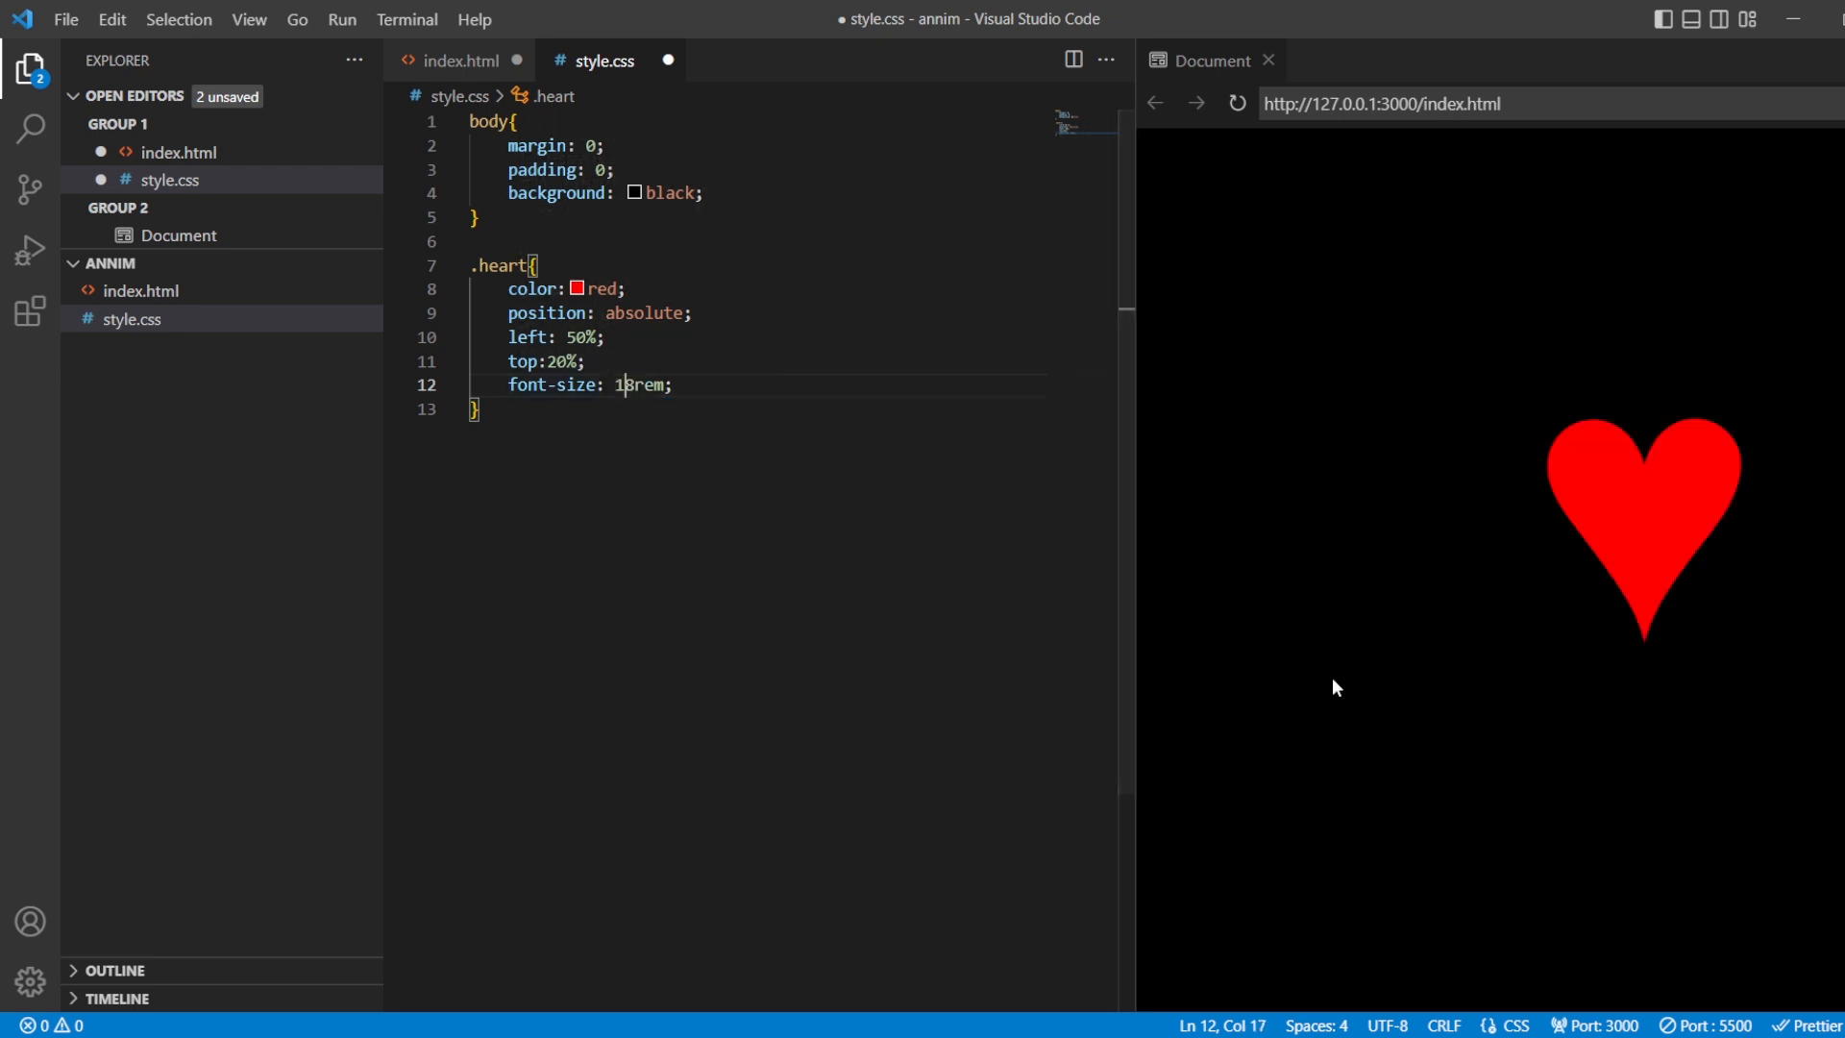
pyautogui.moveTo(1781, 542)
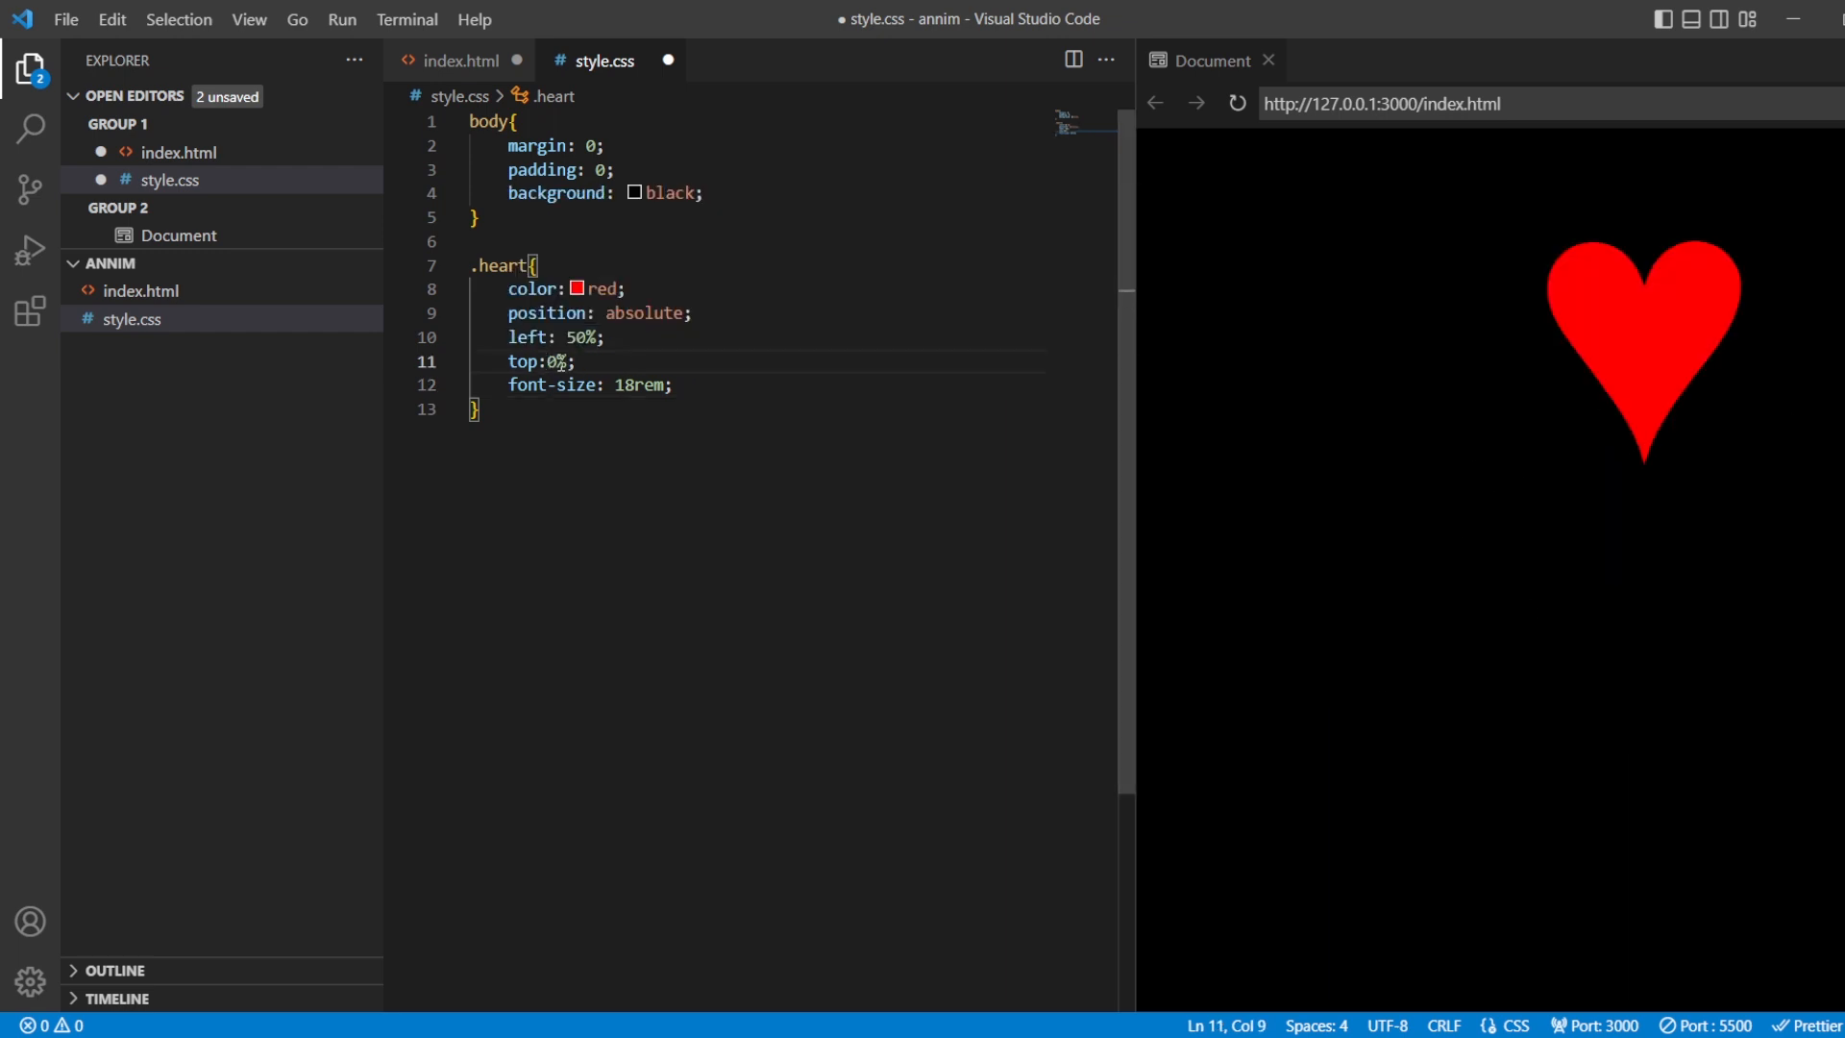
pyautogui.write('10')
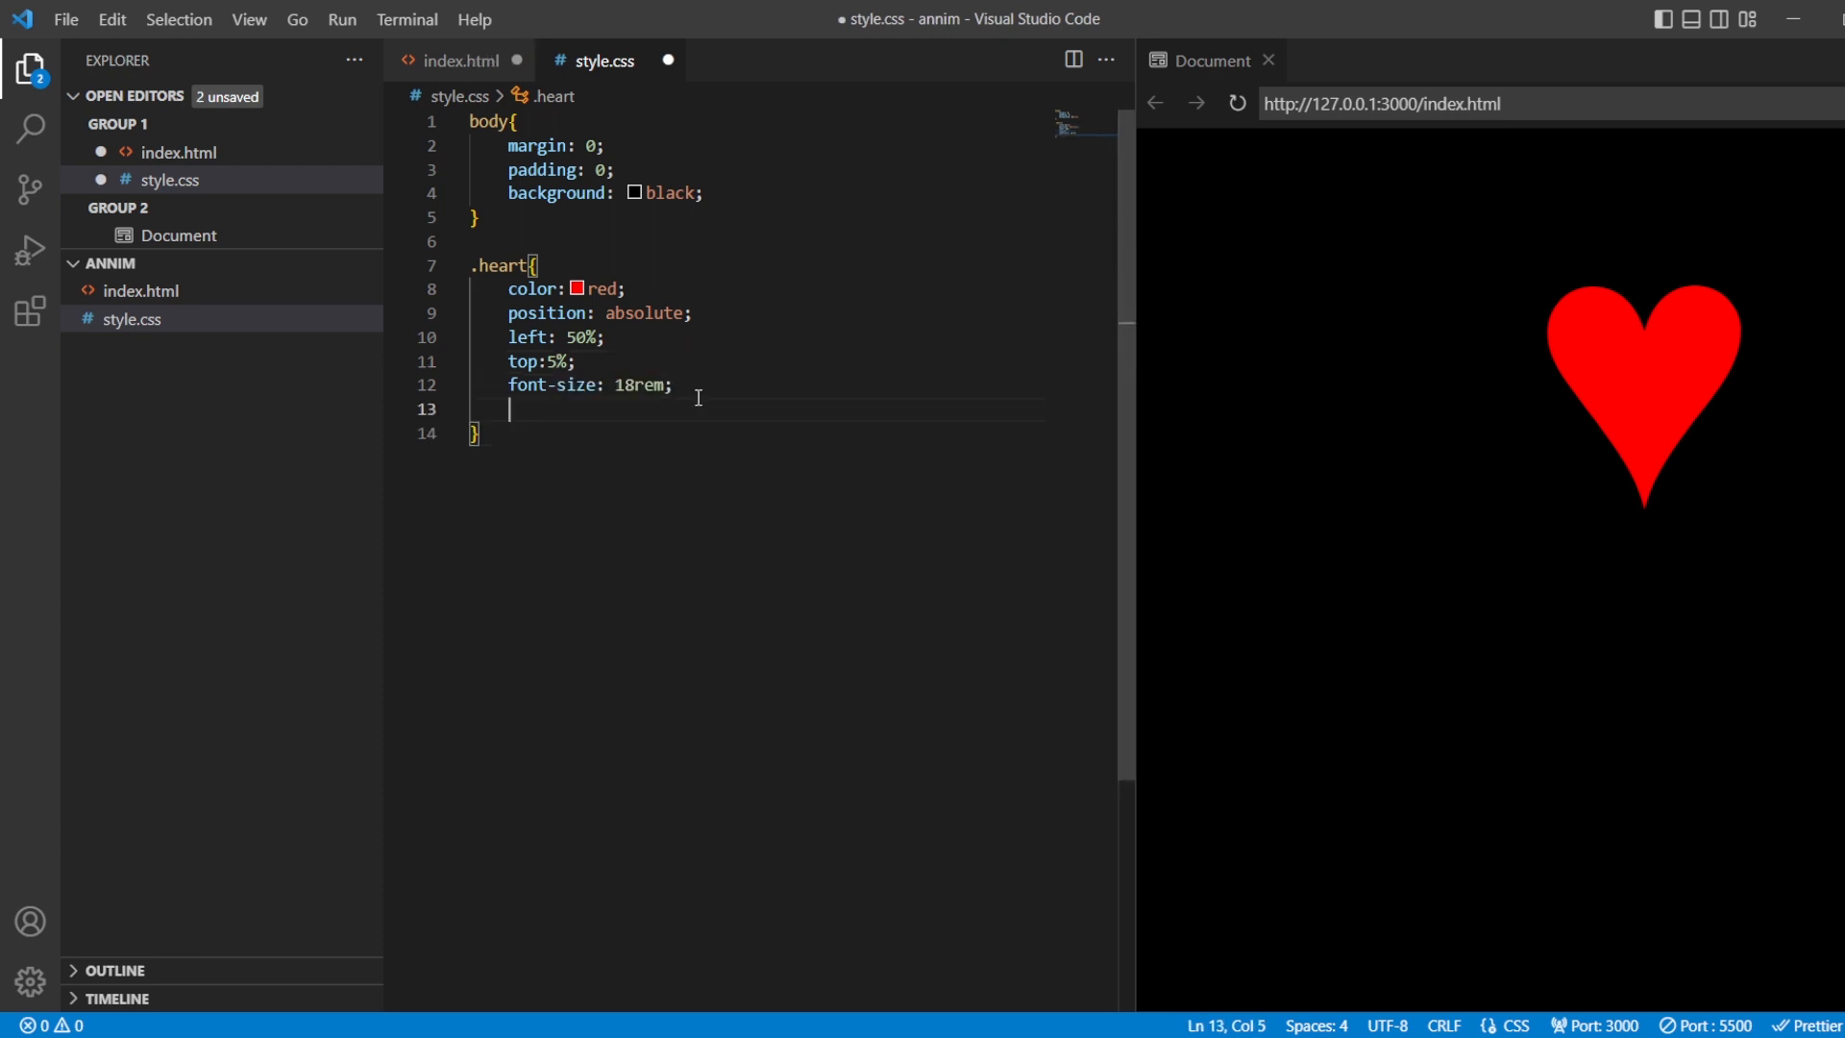
# Give .heart the animation heartbeat 0.3s infinite and start a keyframes block.
pyautogui.write('anim')
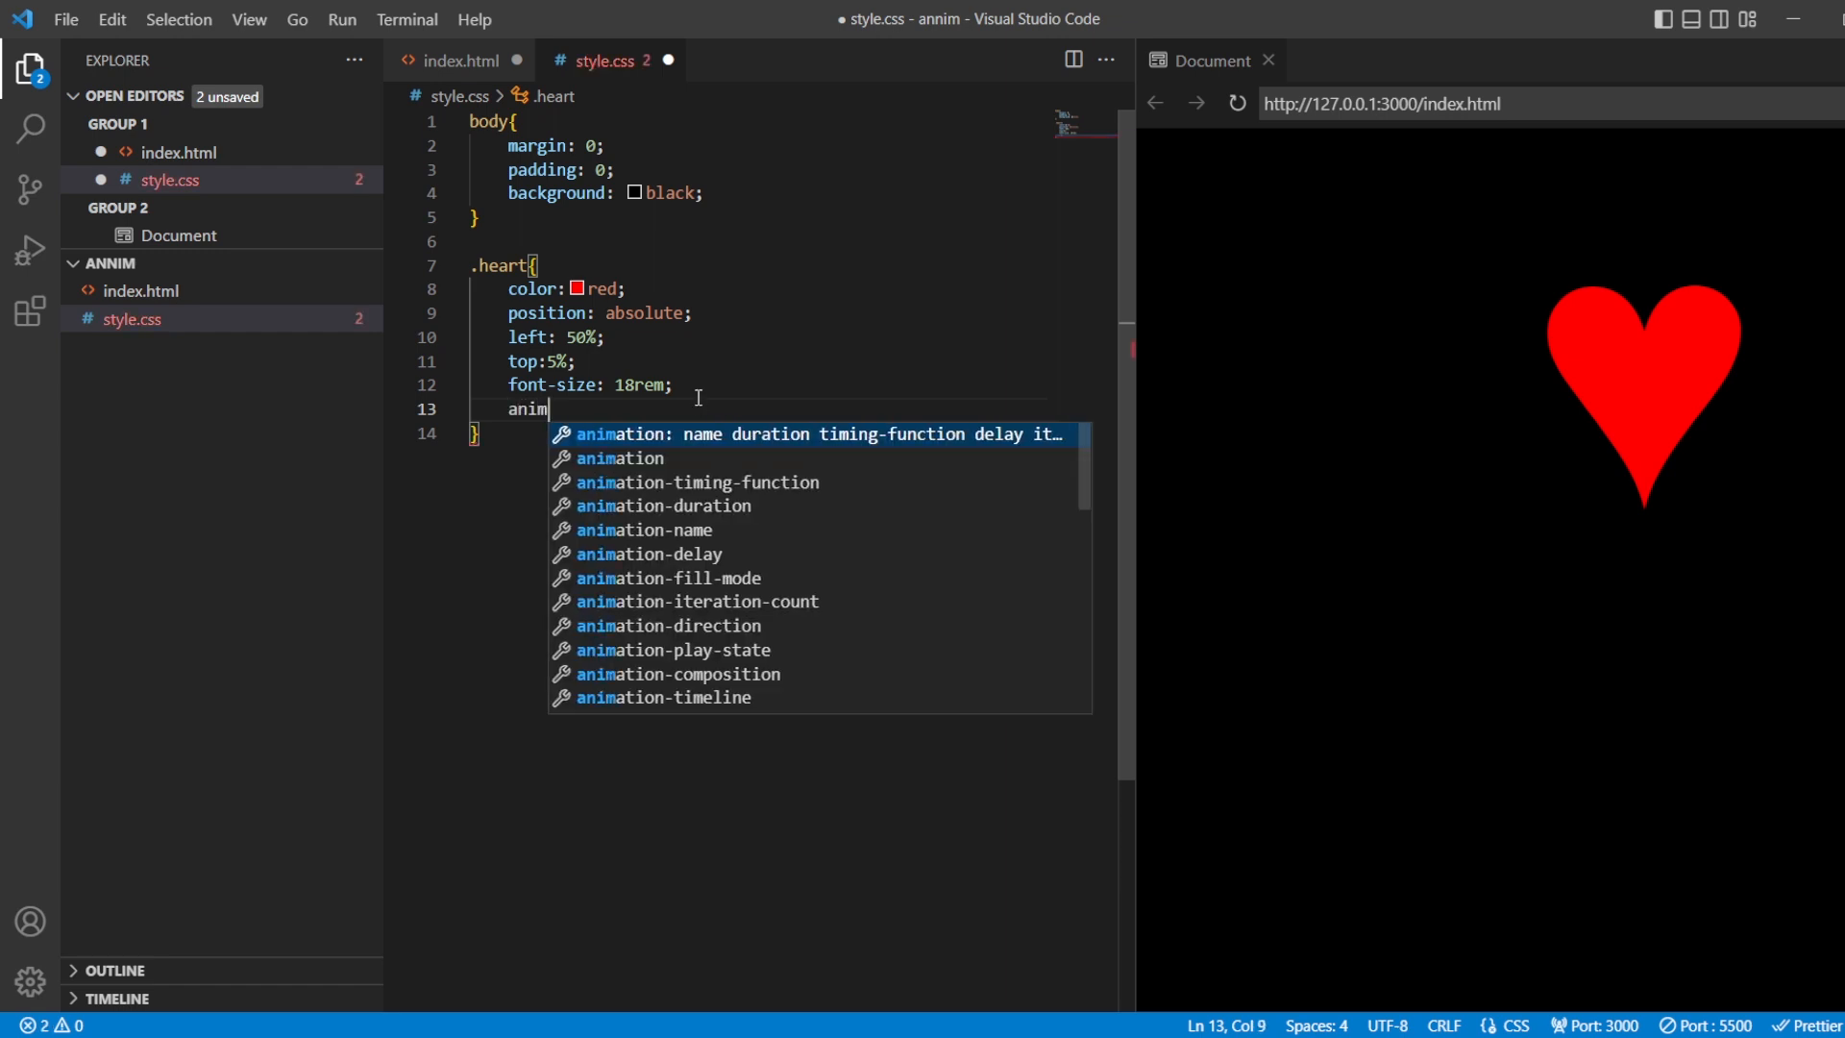
pyautogui.press('Tab')
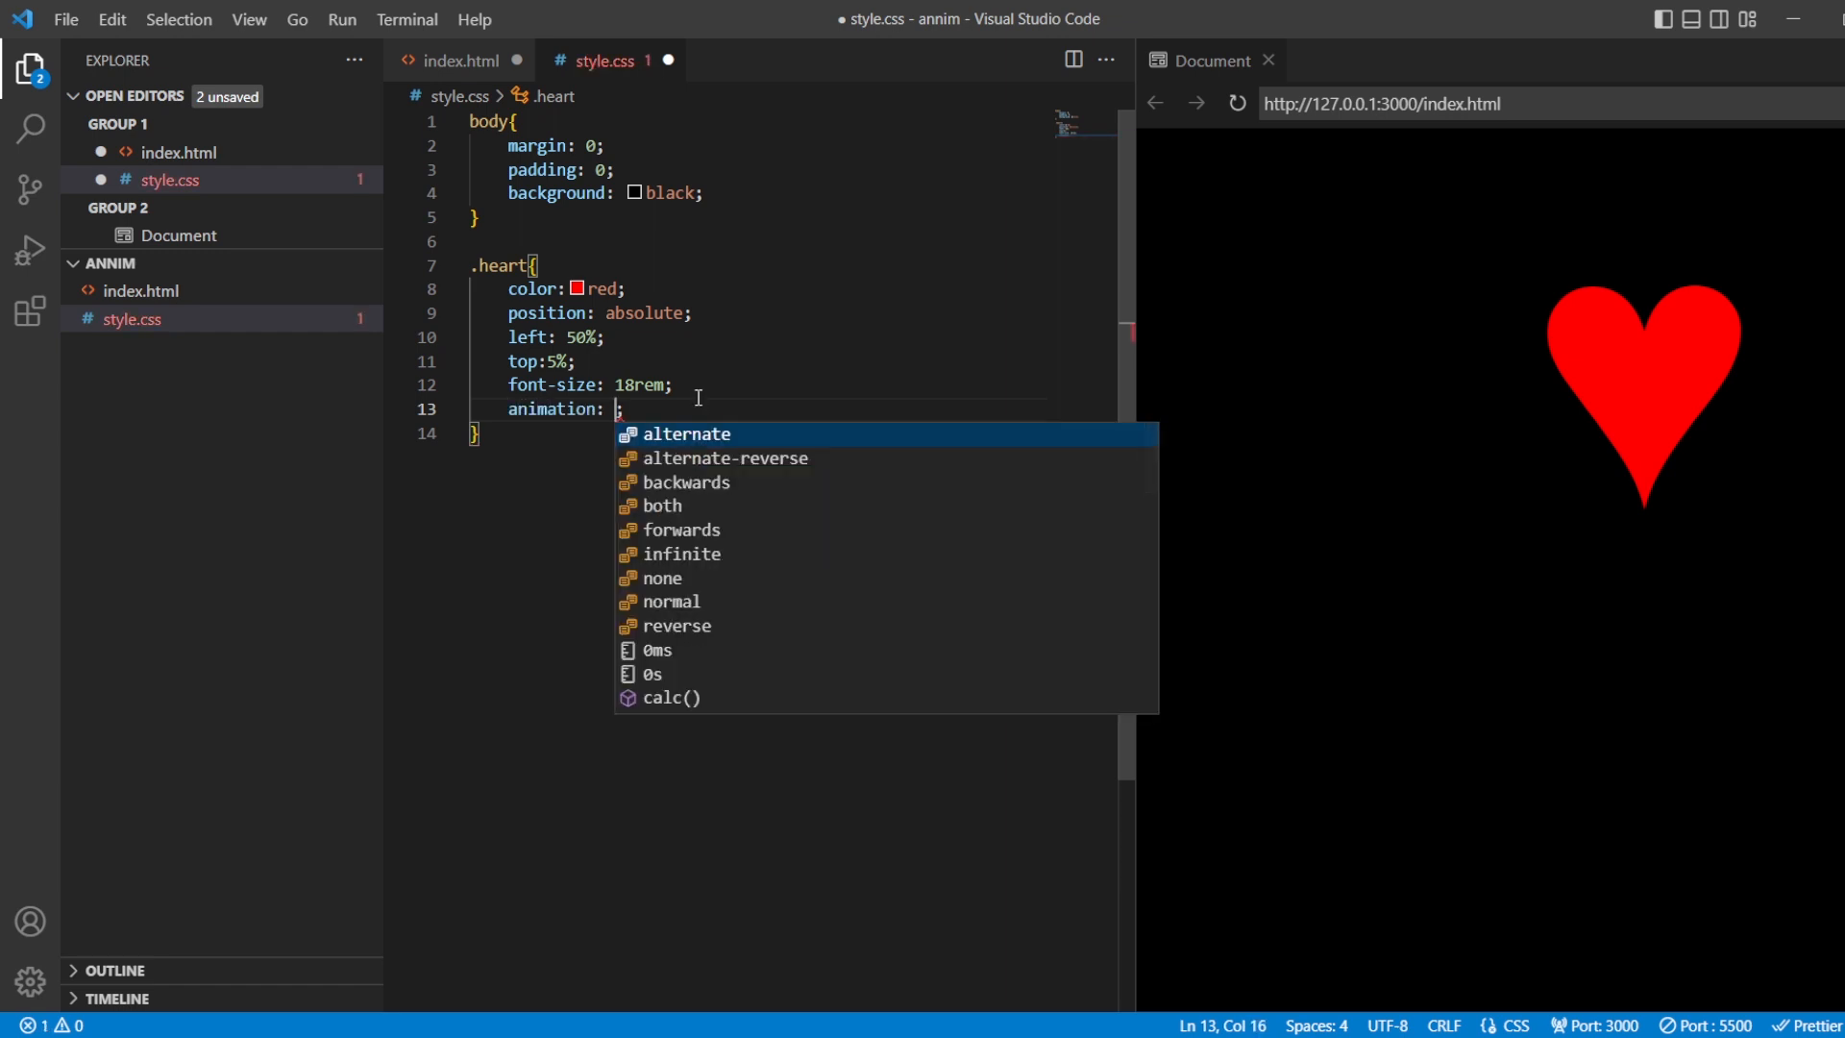
pyautogui.write('heart')
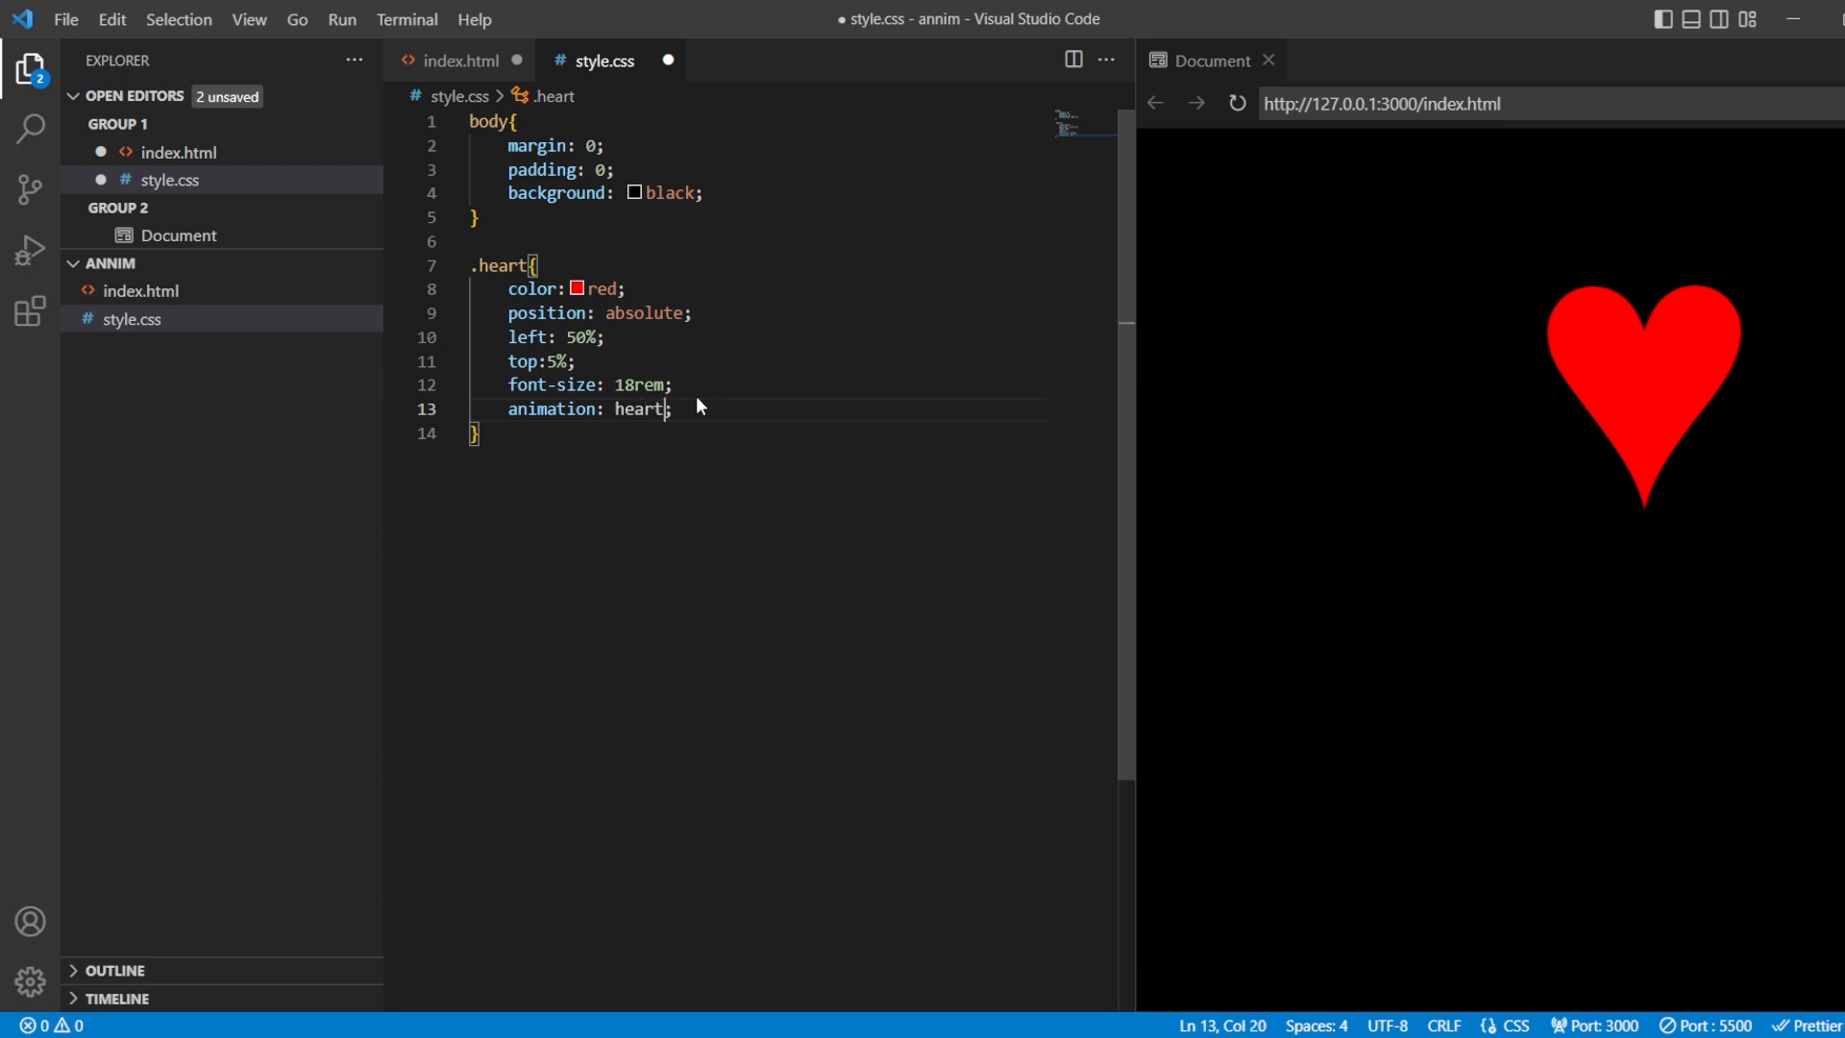
pyautogui.write('beat')
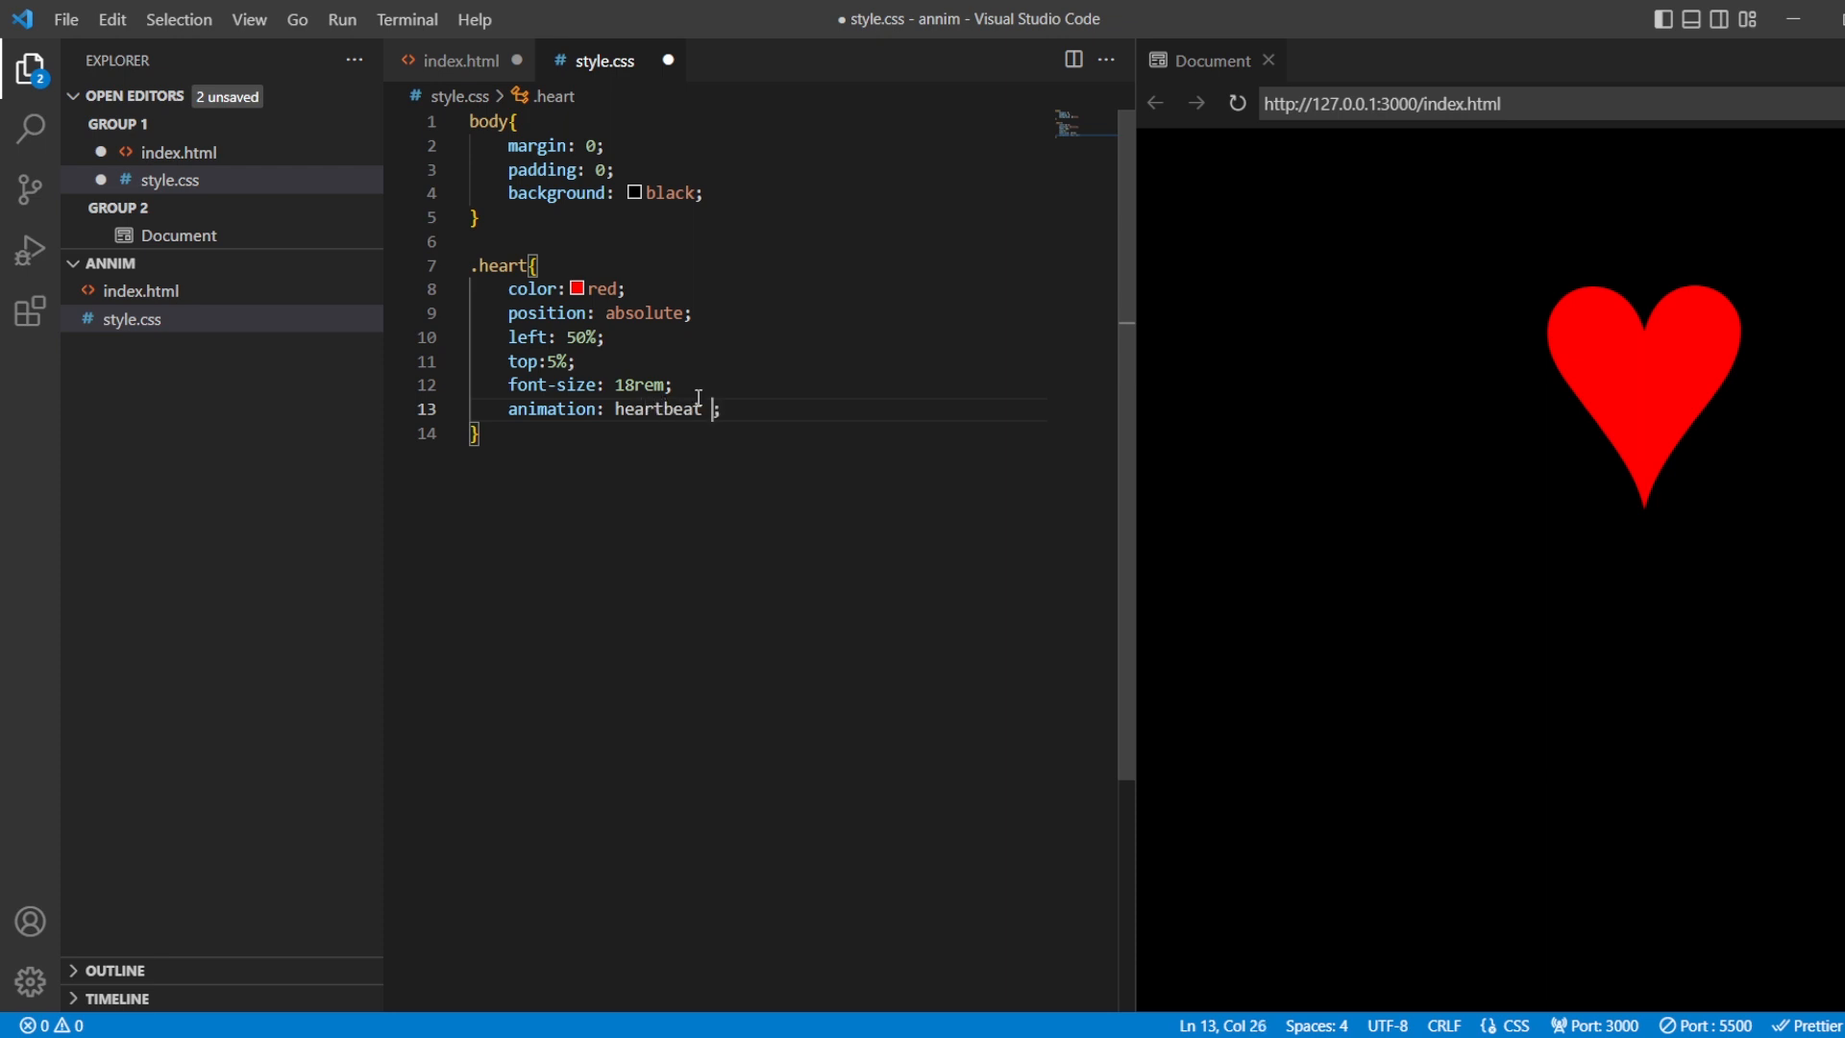
pyautogui.write('0.3s')
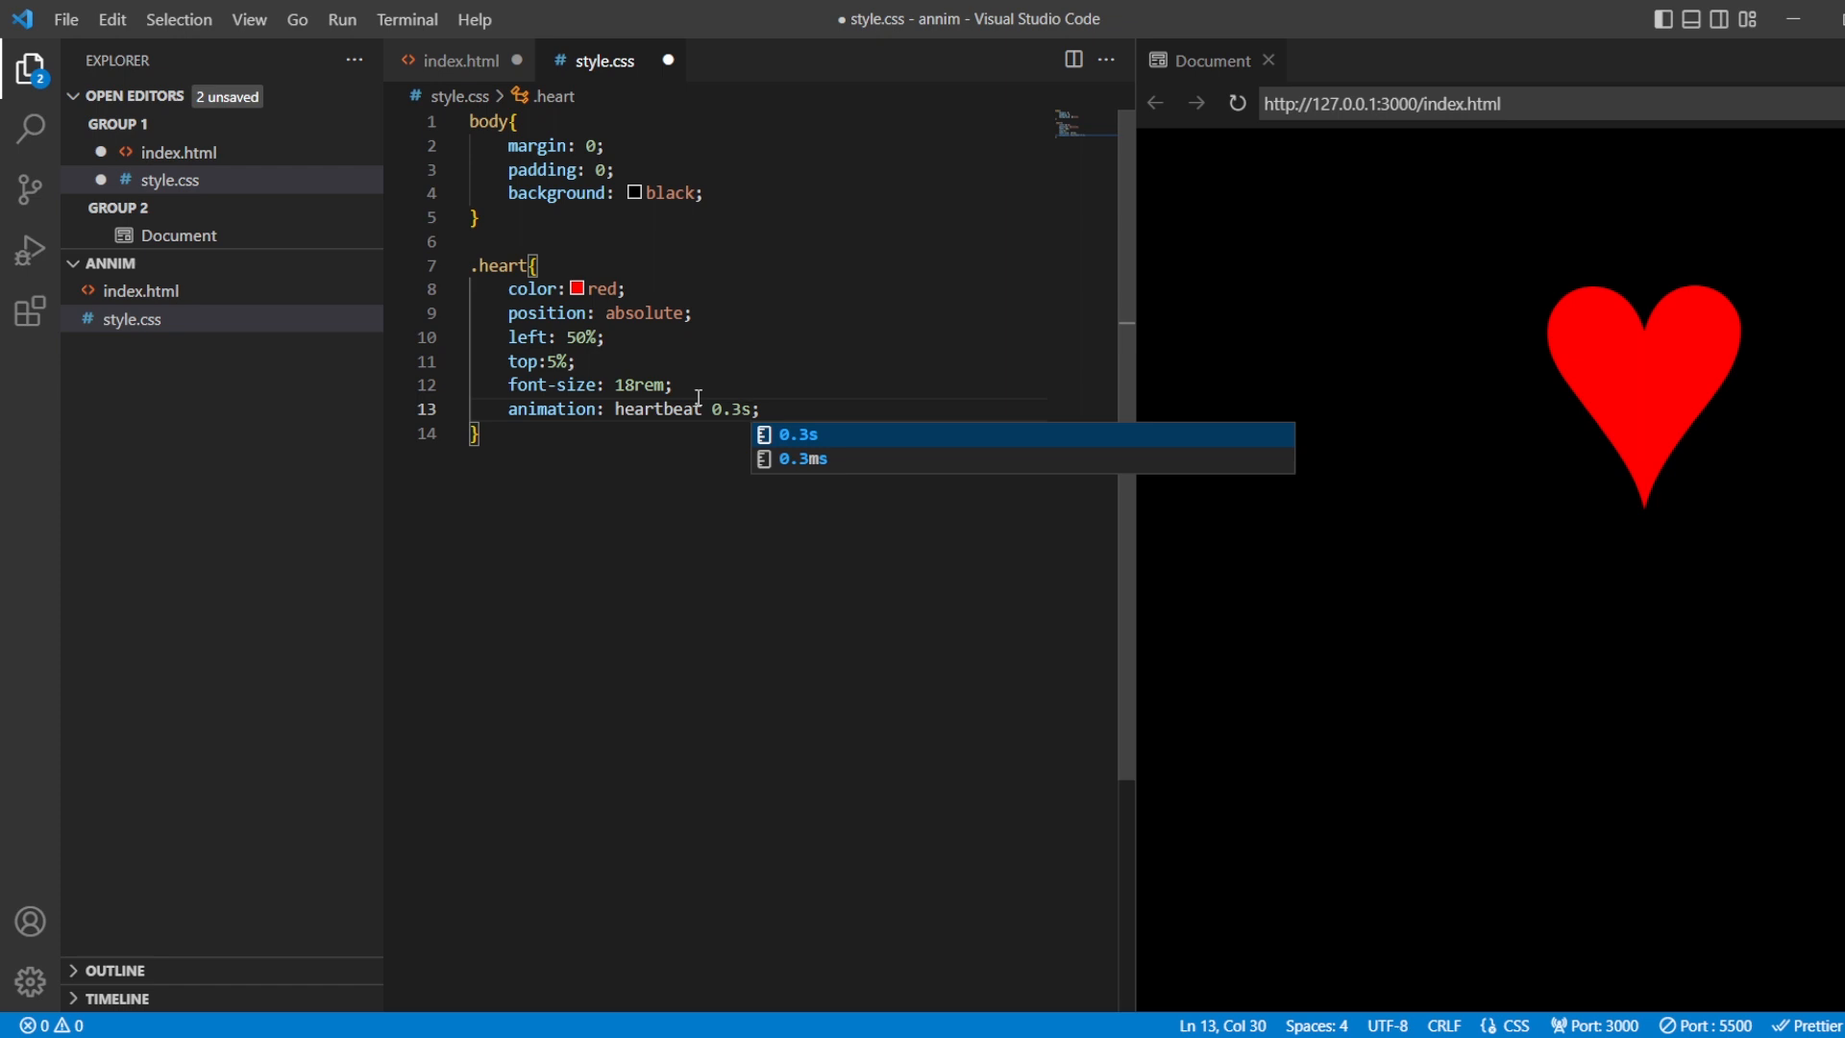
pyautogui.write('infinite')
pyautogui.write('@')
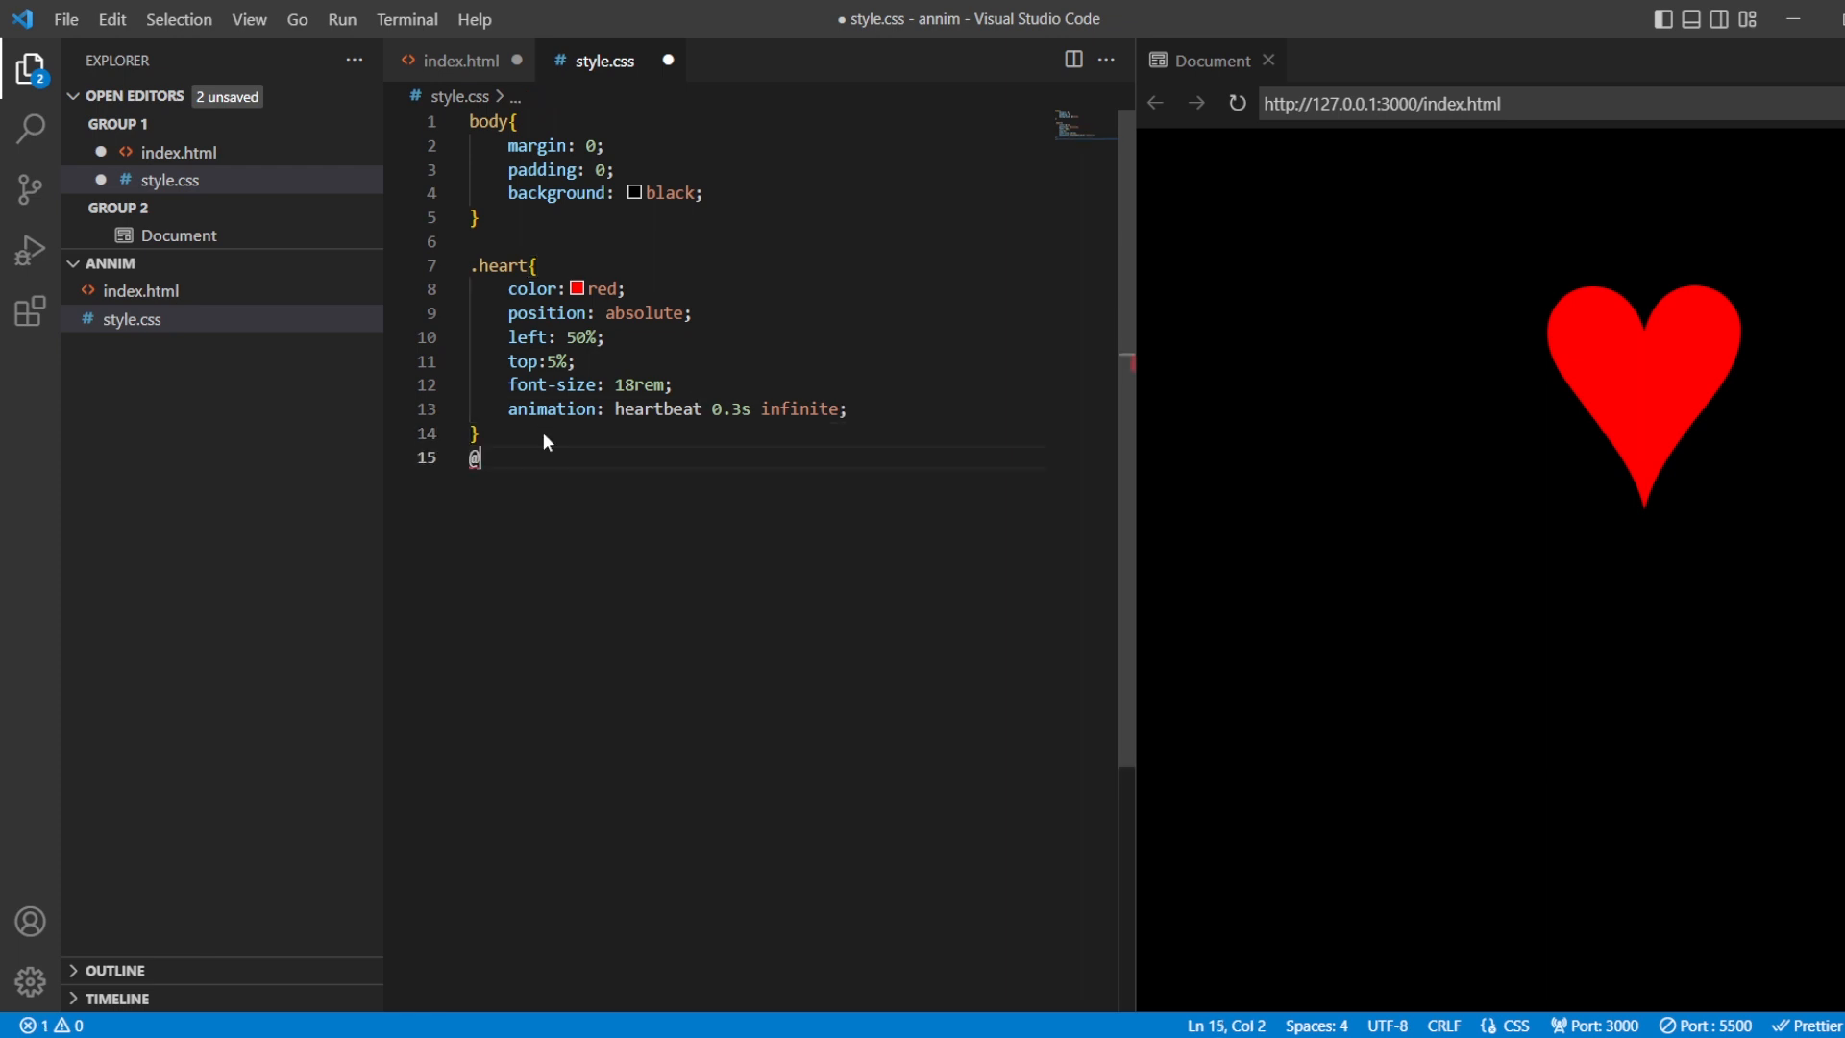
pyautogui.write('keyframes he {')
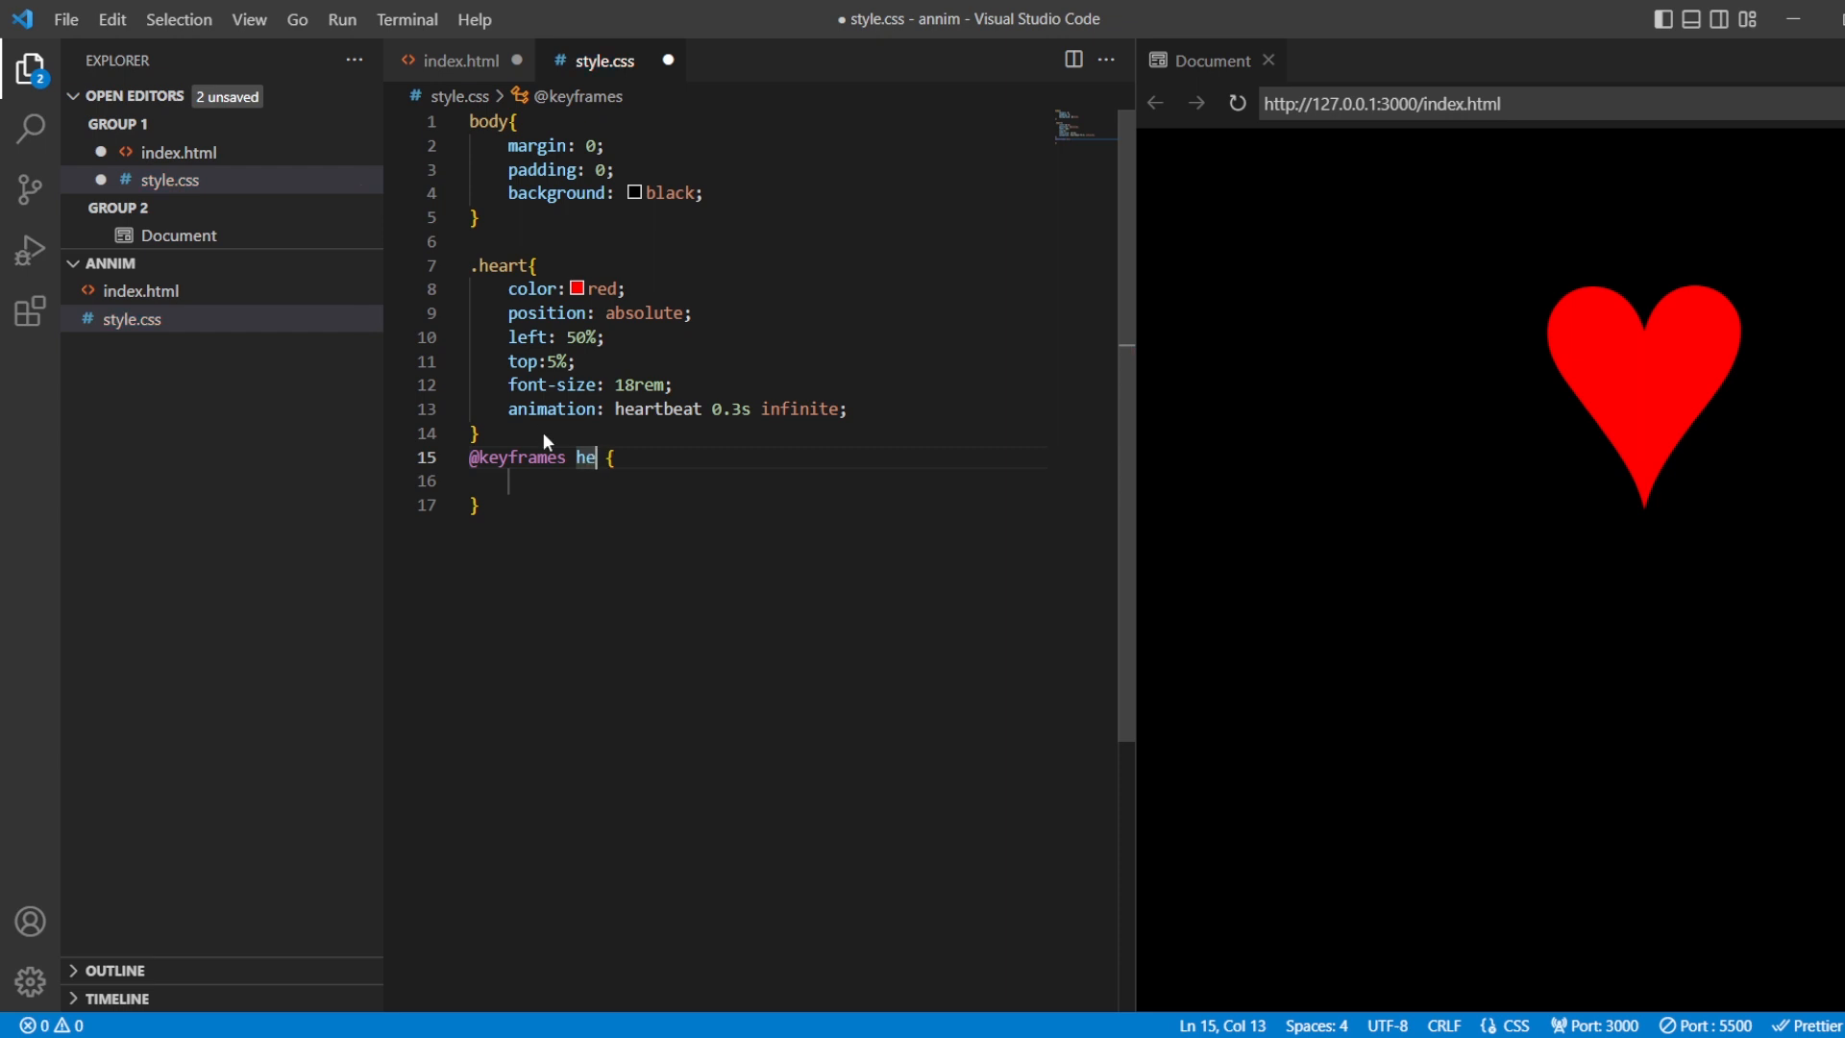
# Make the heartbeat keyframes scale to 1.2 and the animation run infinite alternate.
pyautogui.write('artbeat')
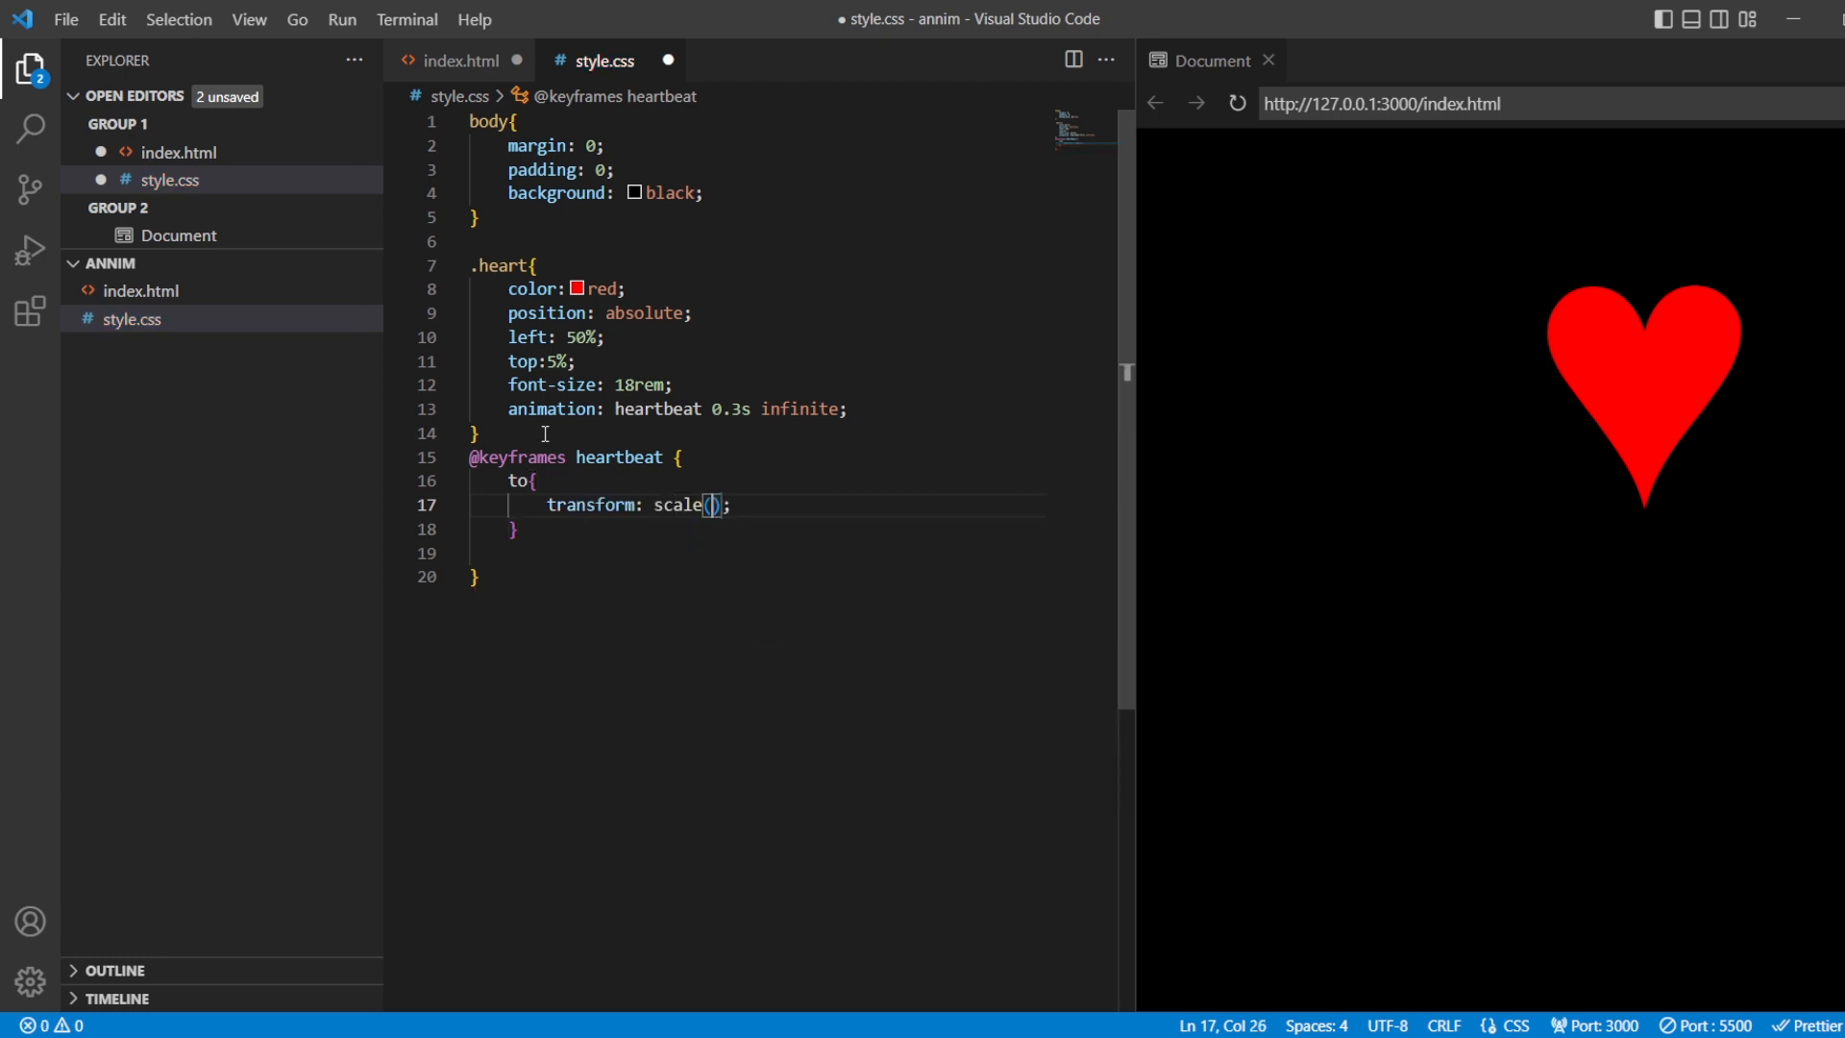
pyautogui.write('1.2')
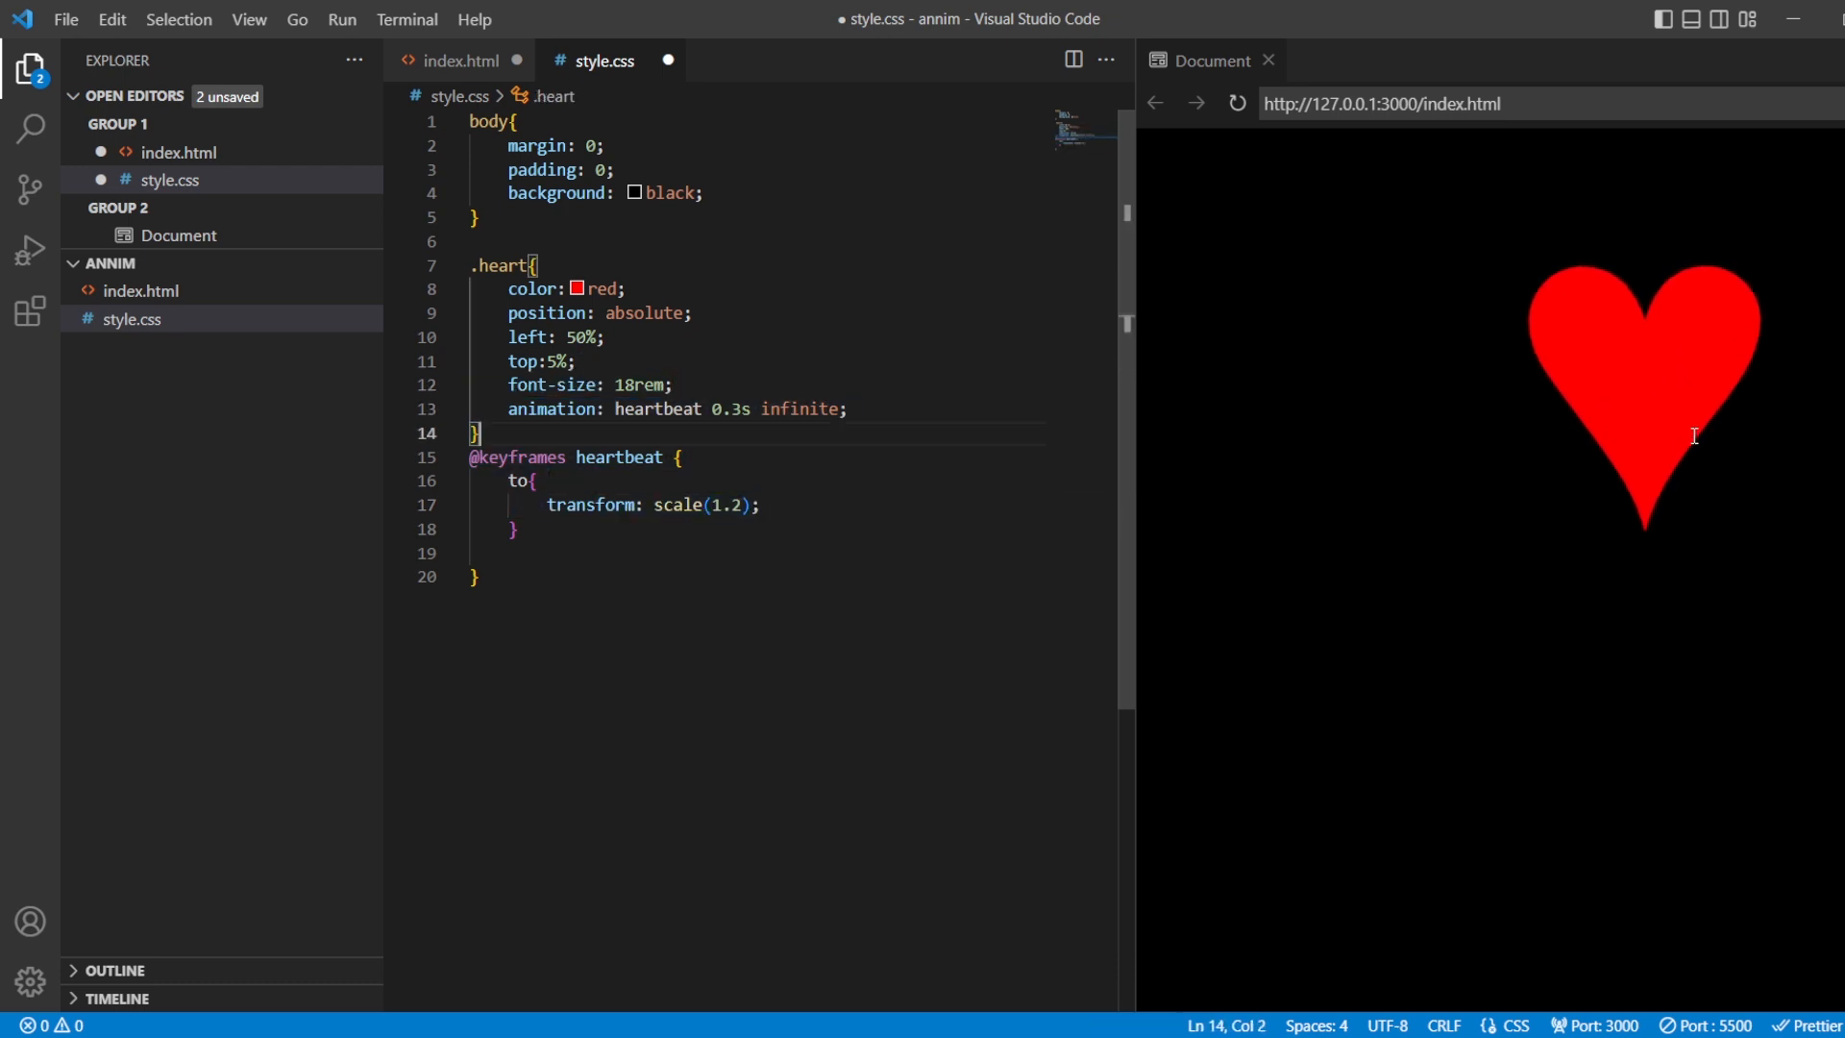
pyautogui.moveTo(467, 457); pyautogui.dragTo(483, 577)
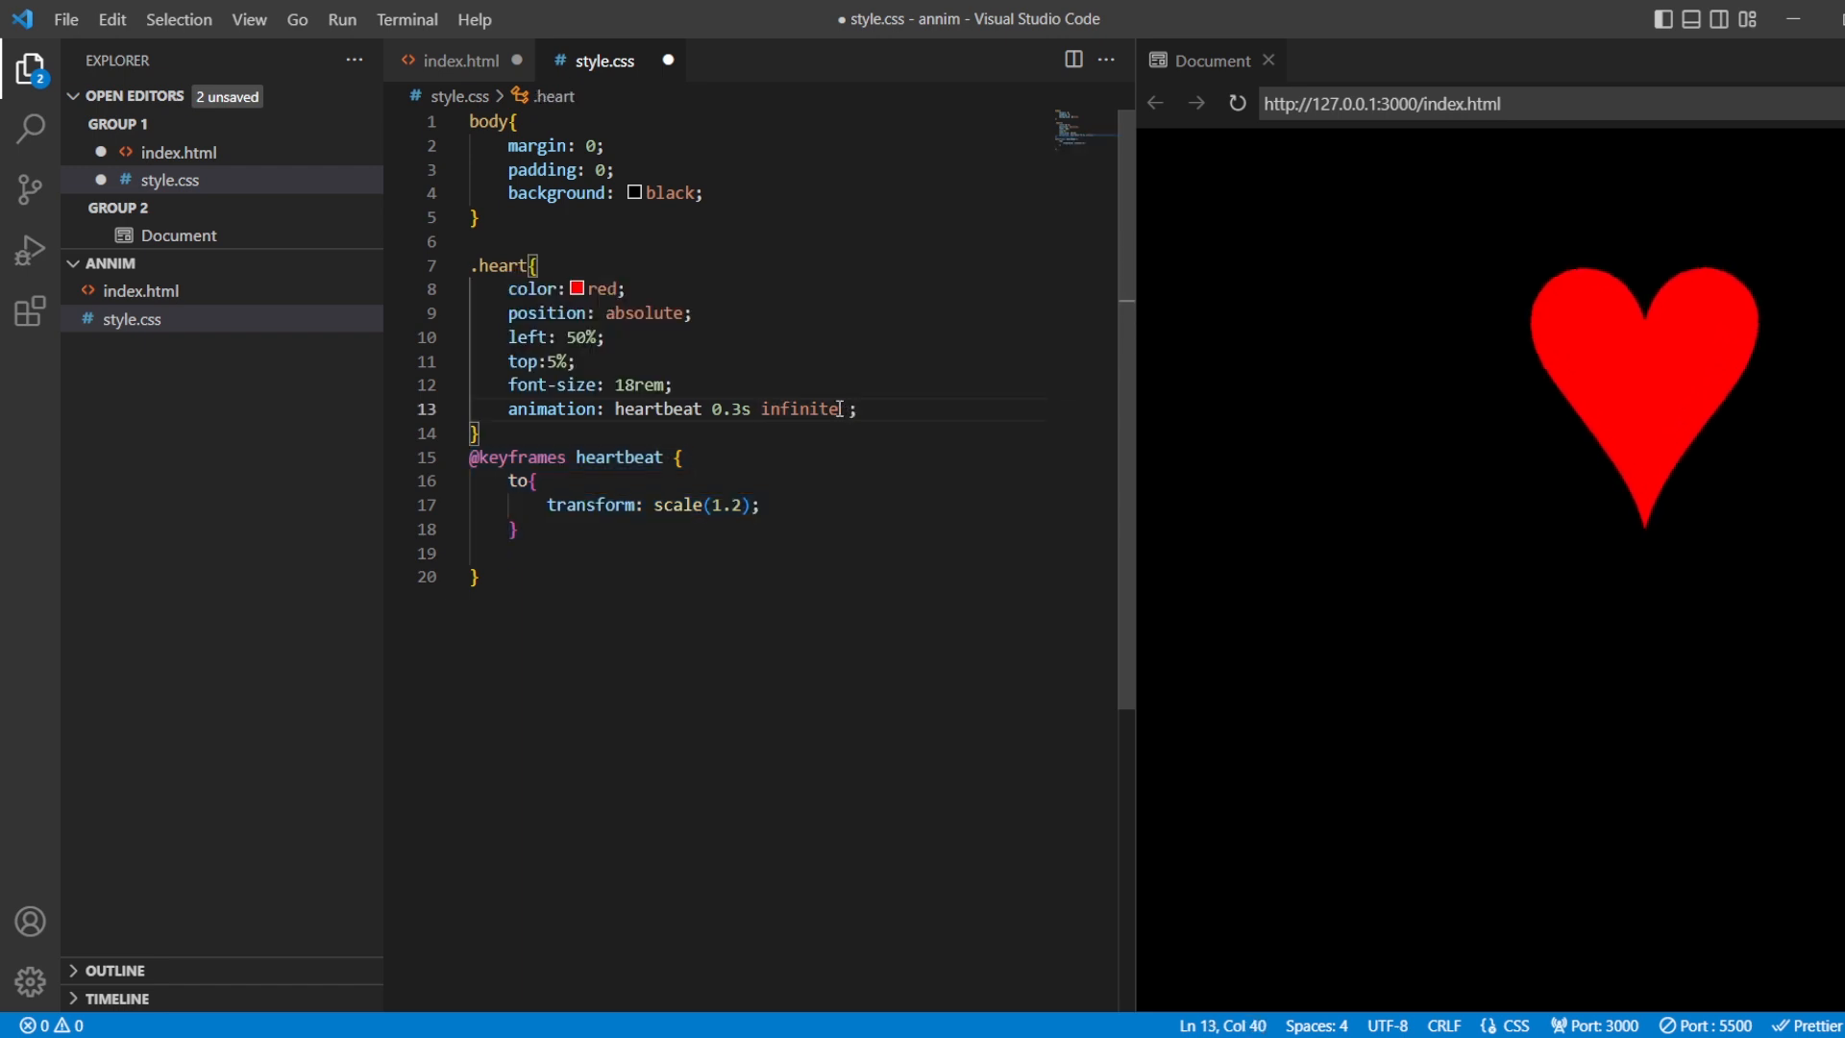
pyautogui.write('alternate')
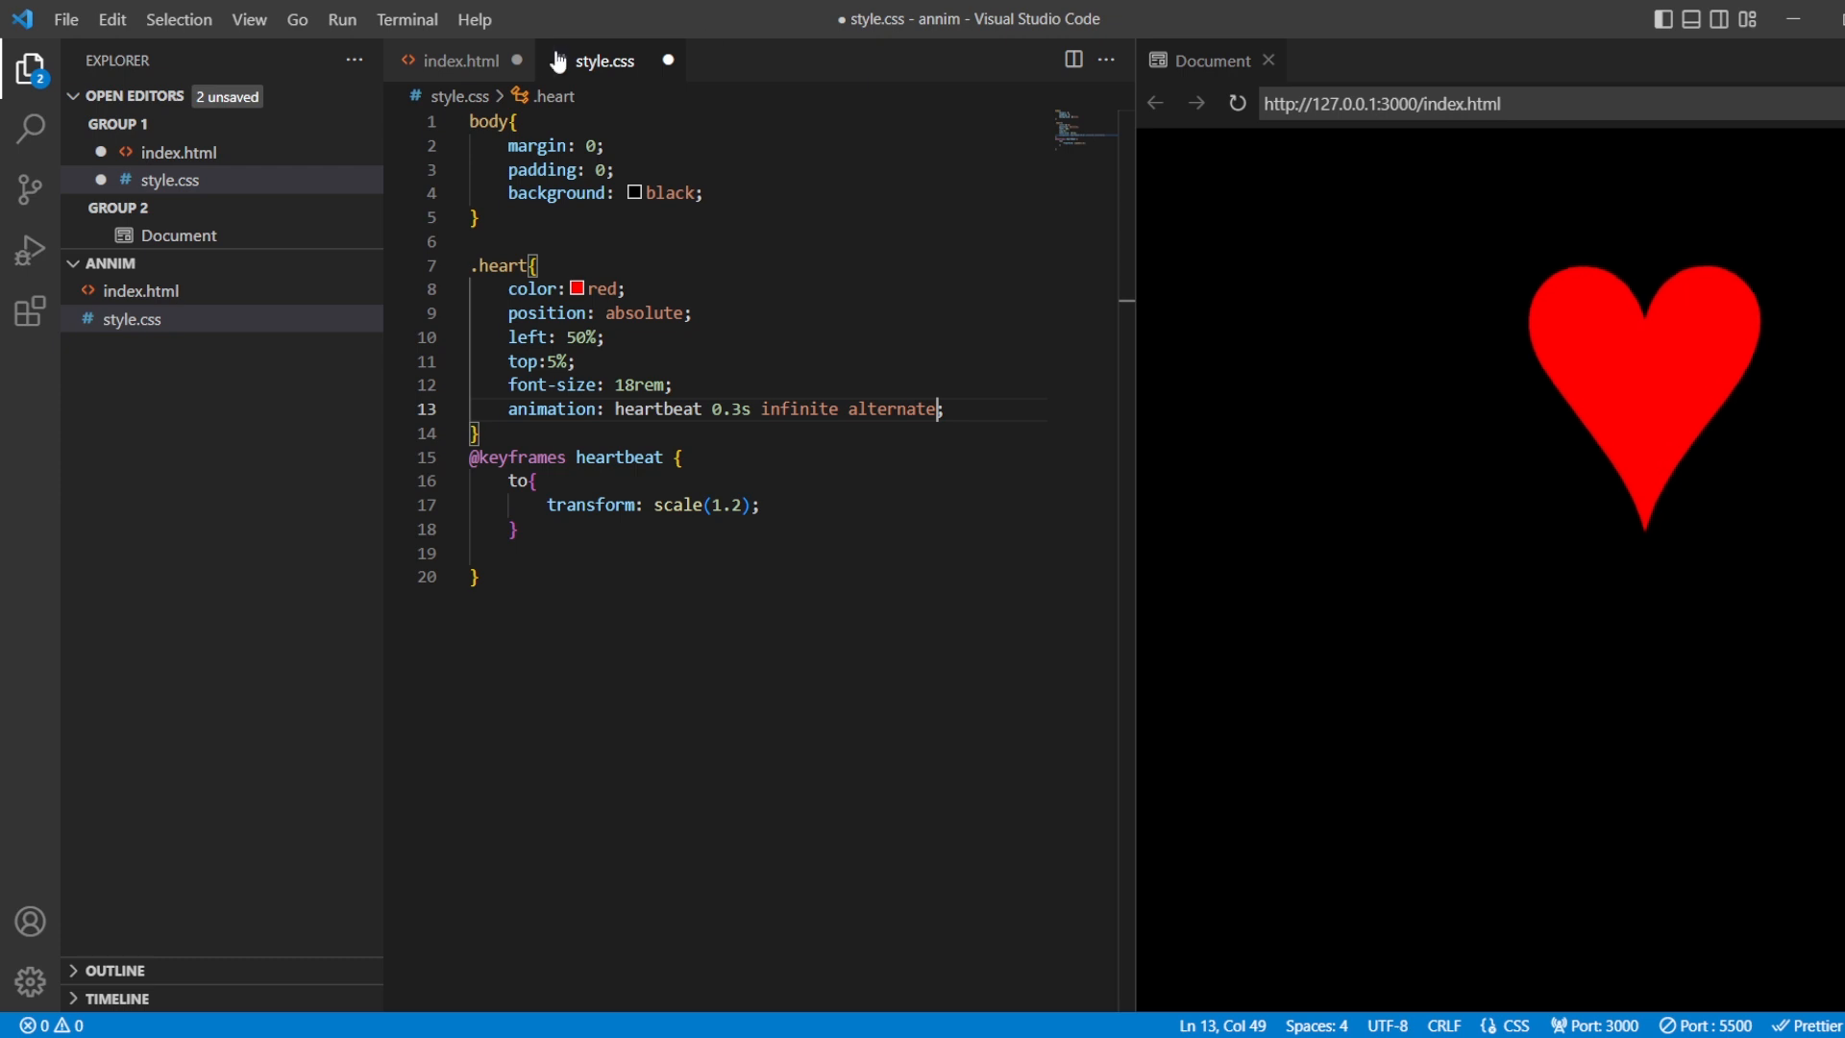
# Complete the h1 text 'Heart with the help of html and css' and return to style.css.
pyautogui.click(459, 59)
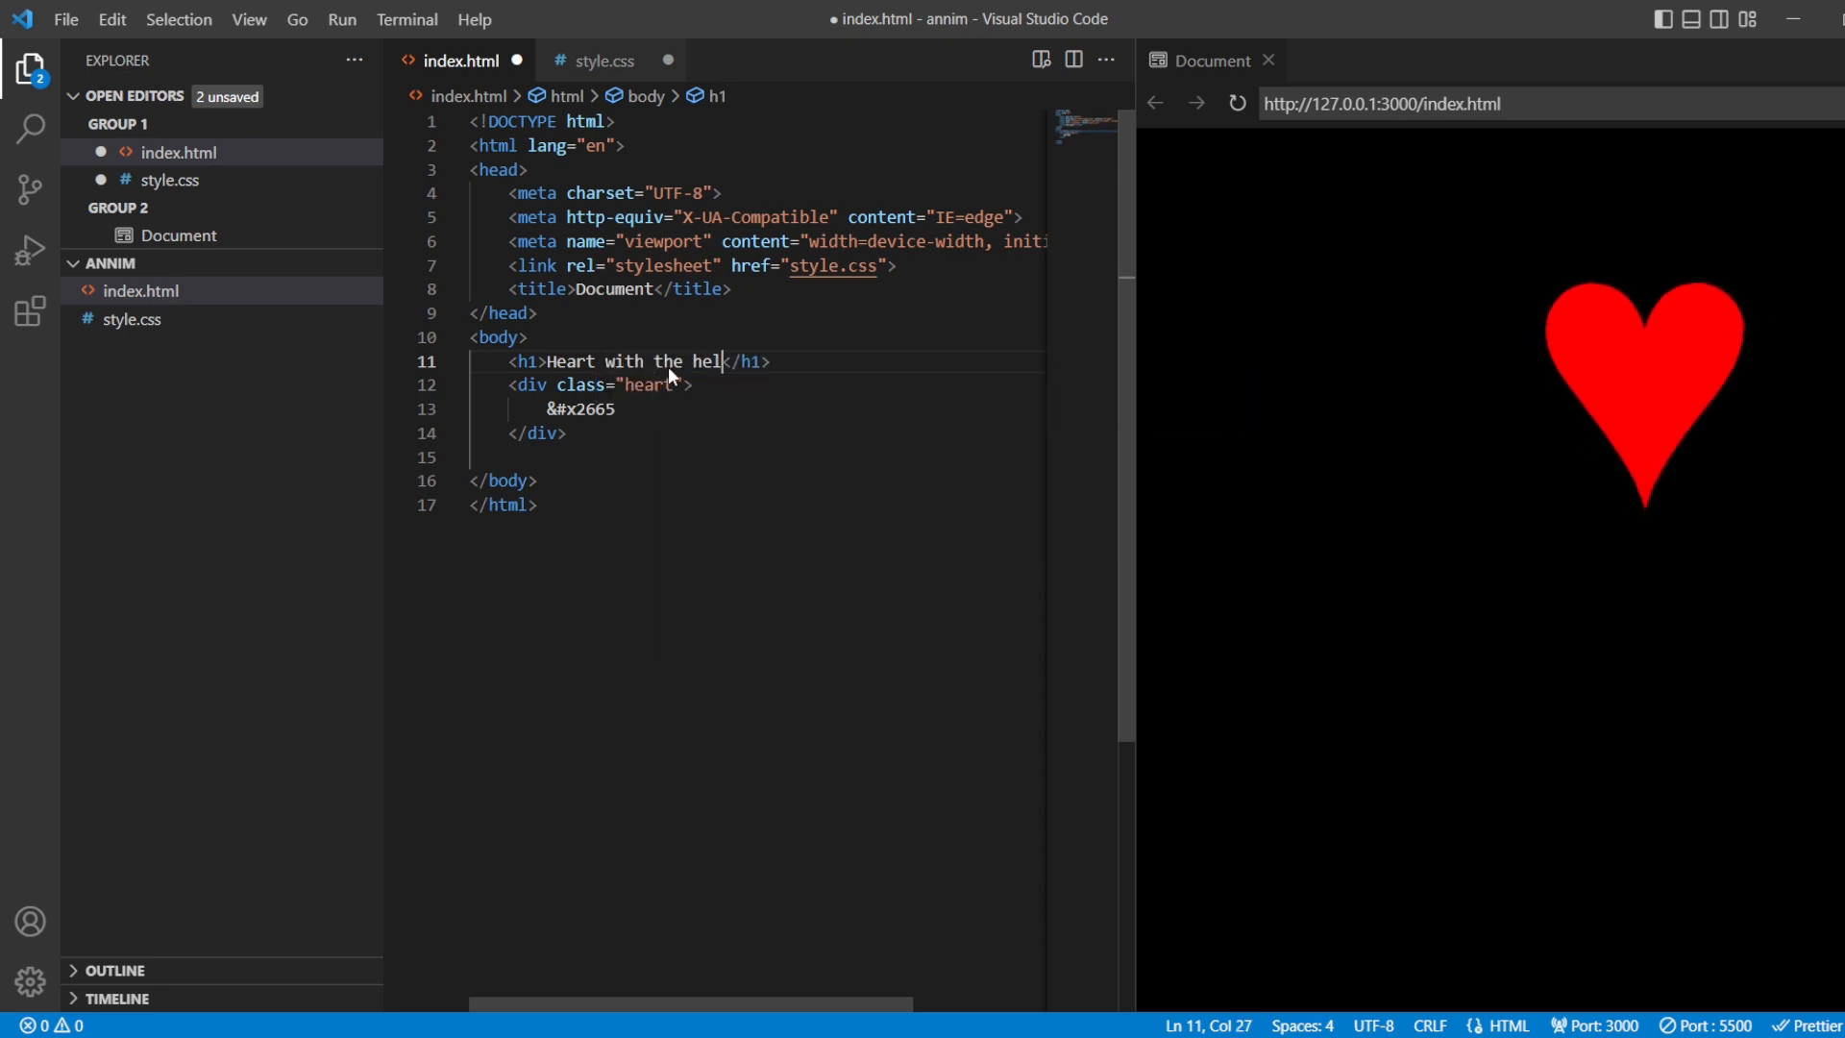
pyautogui.write('p of html')
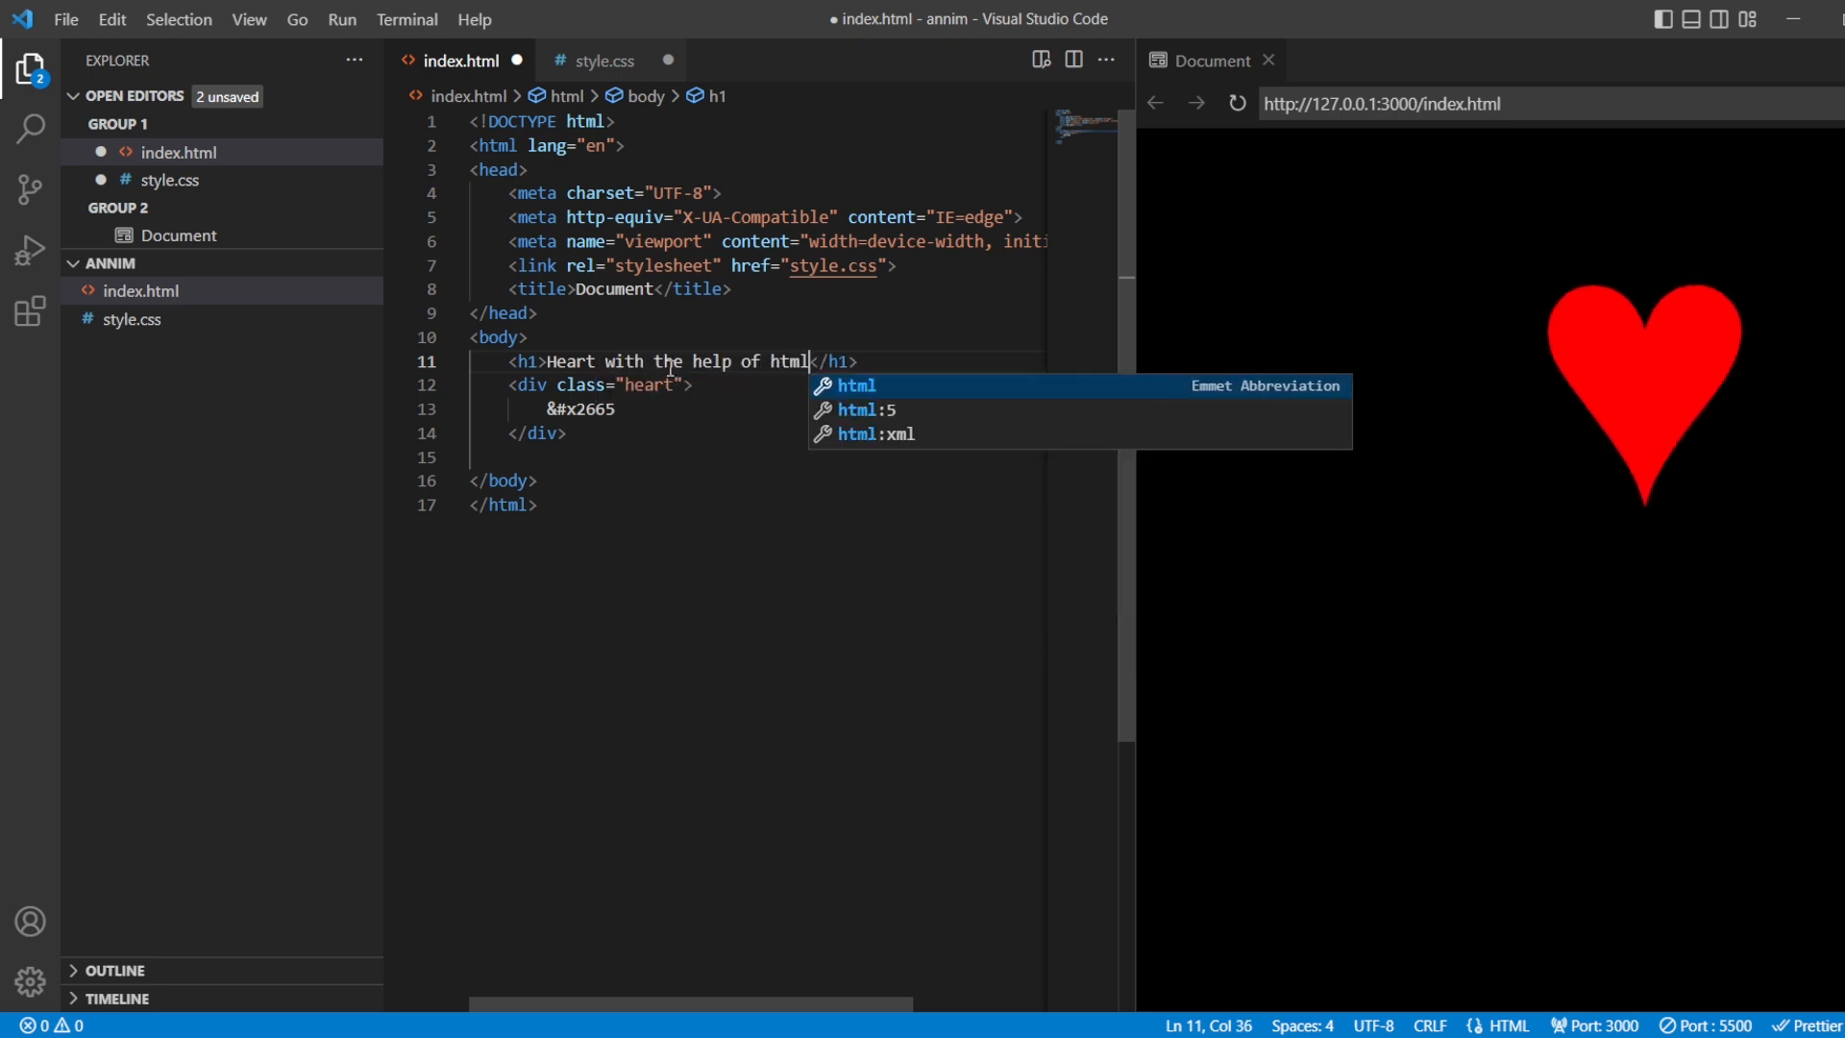
pyautogui.write('n')
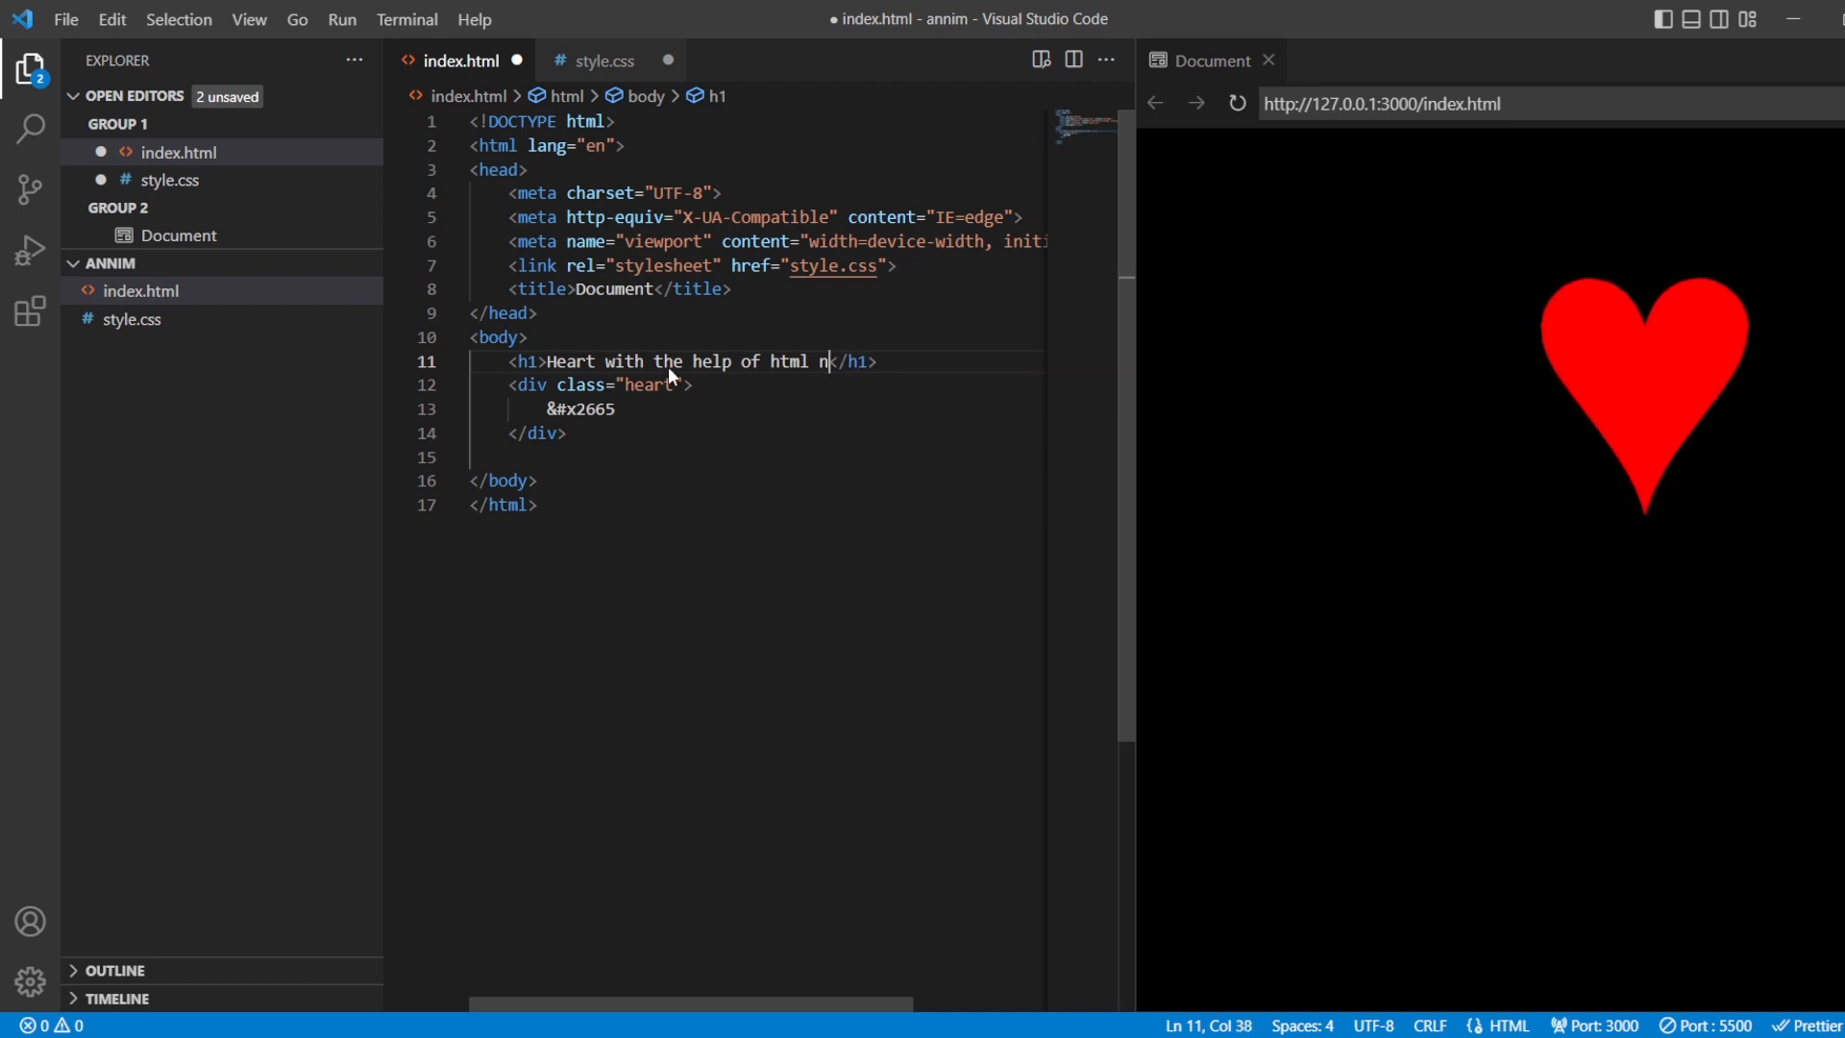
pyautogui.click(603, 59)
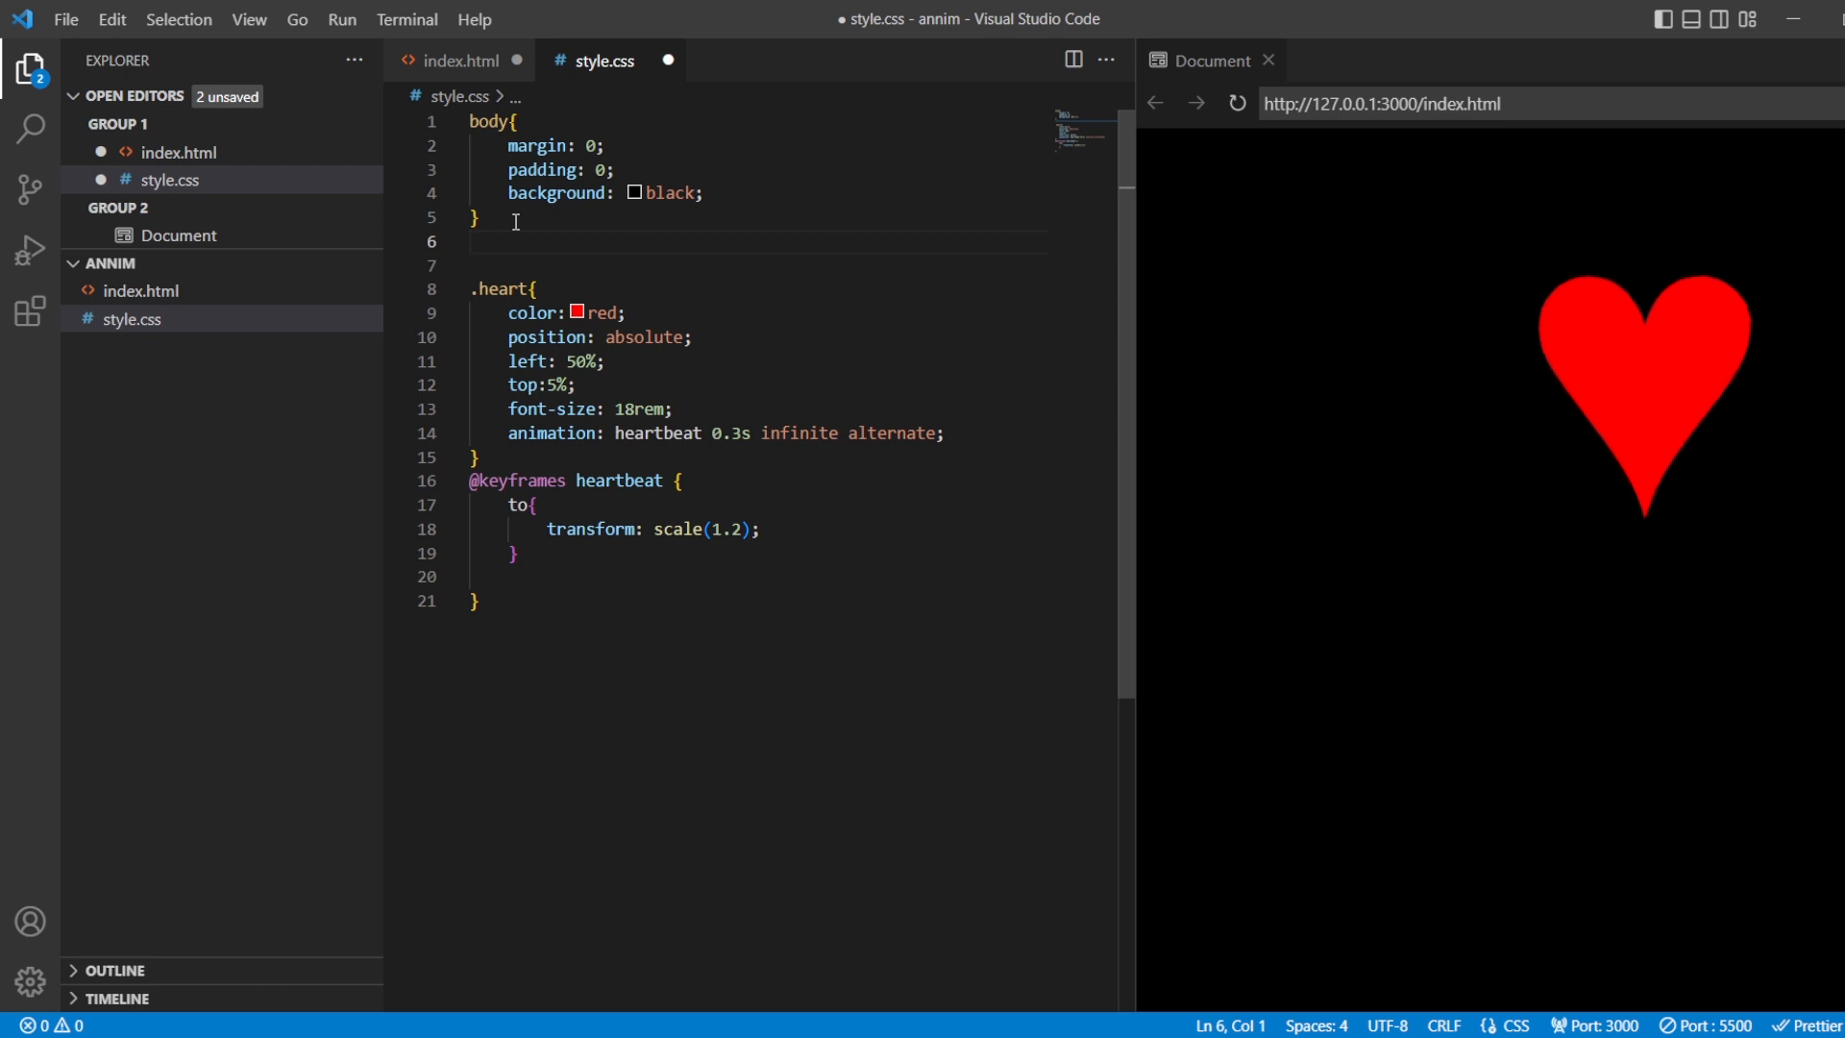
# Add an h1 rule with red colour, Verdana, uppercase text and centered alignment.
pyautogui.write('h1{')
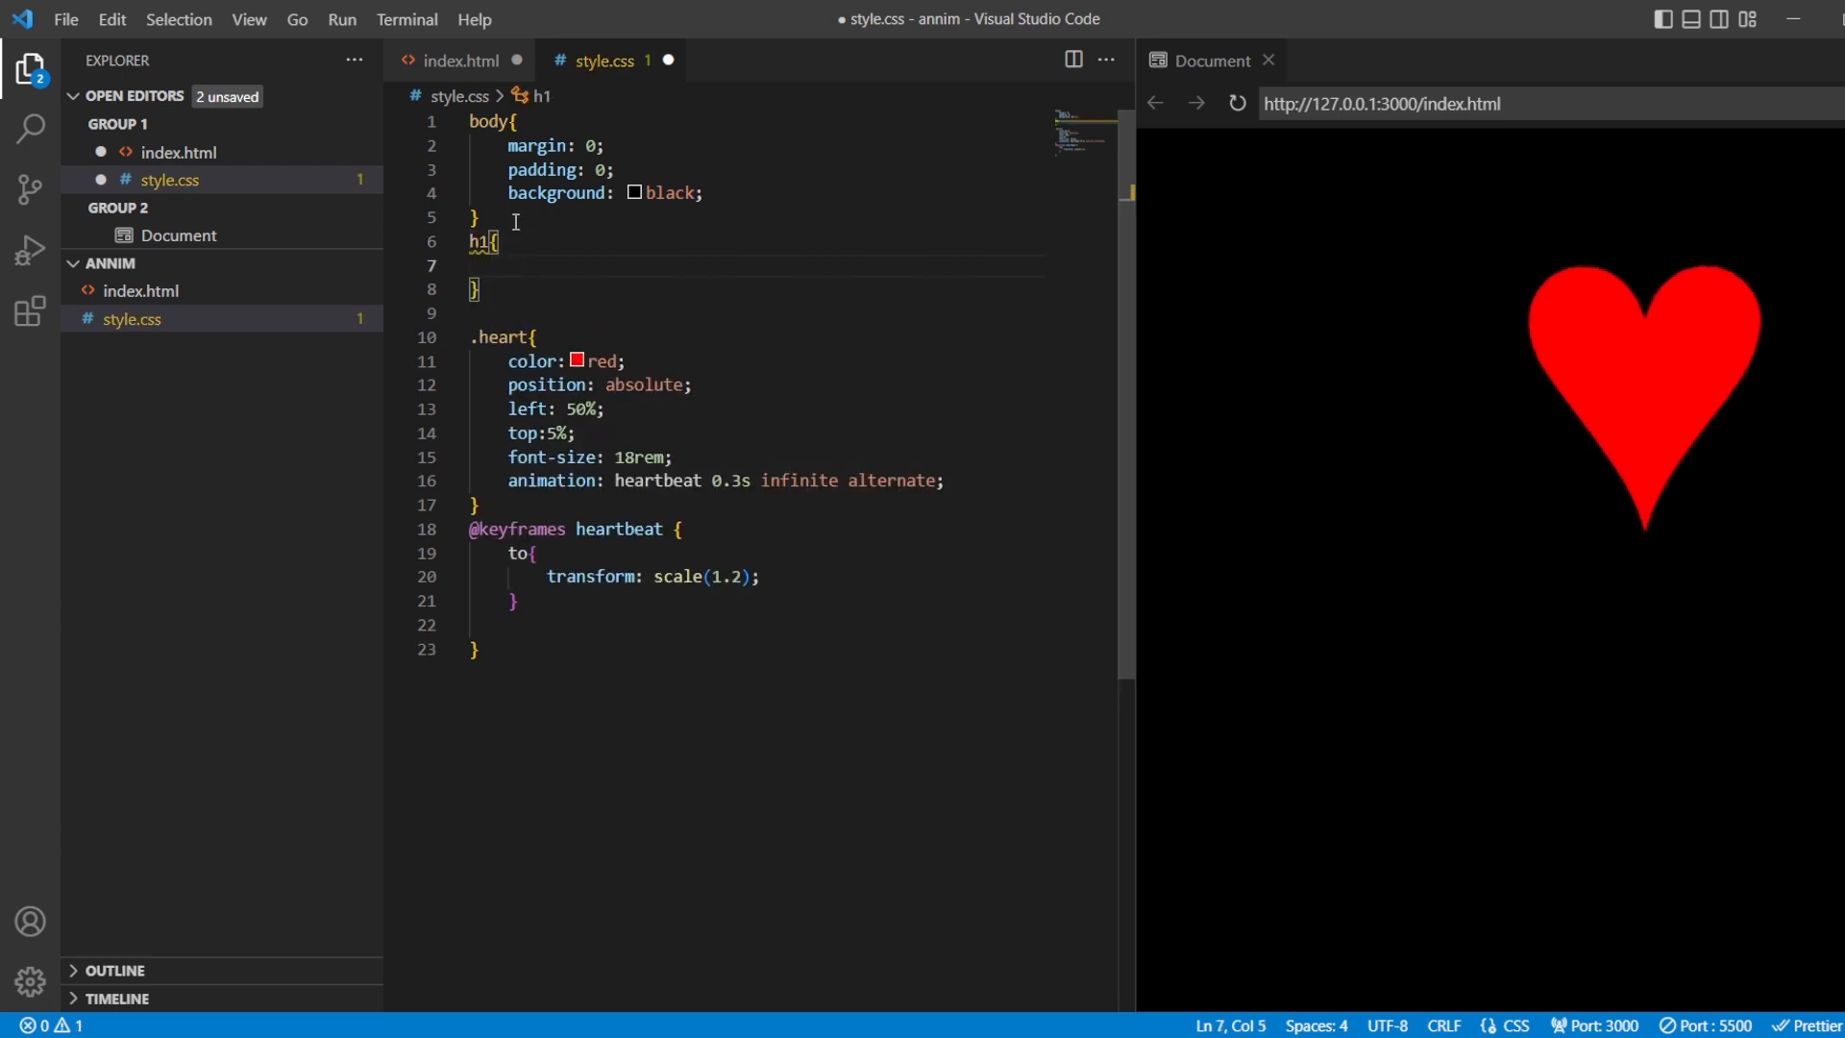
pyautogui.write('fon')
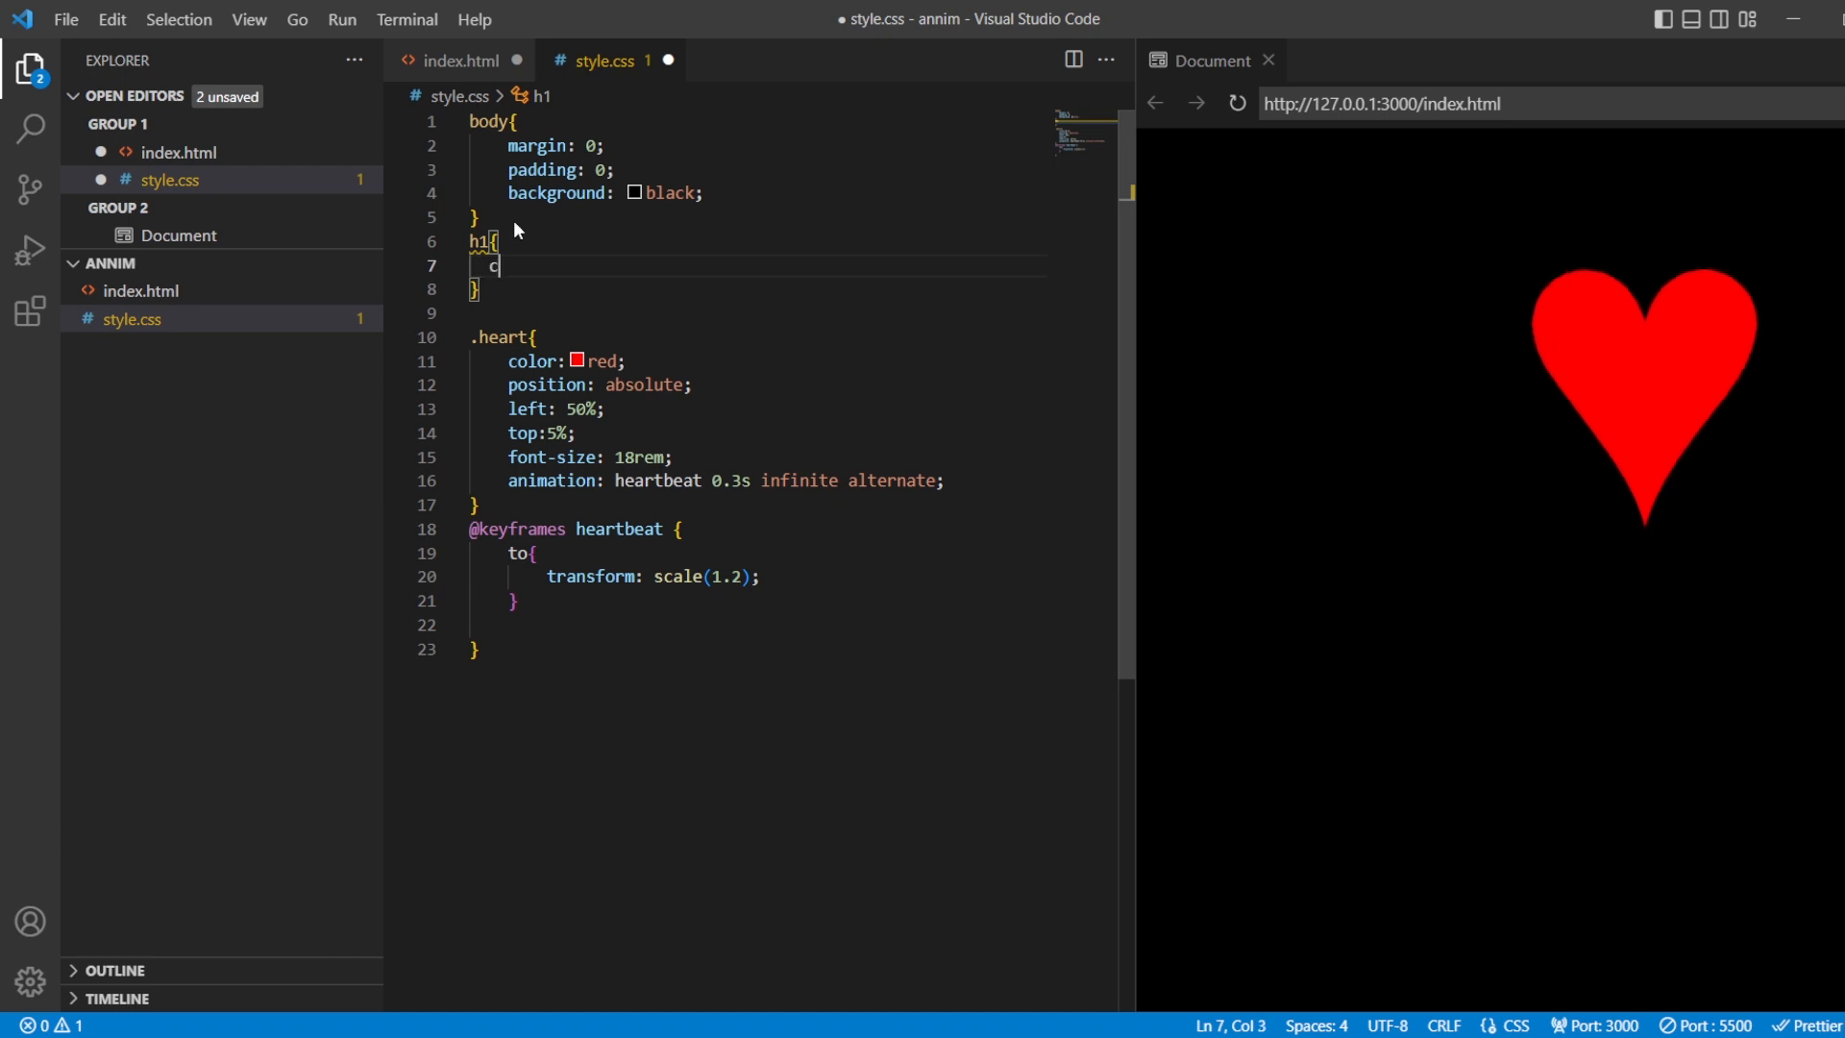
pyautogui.write('olor: red;')
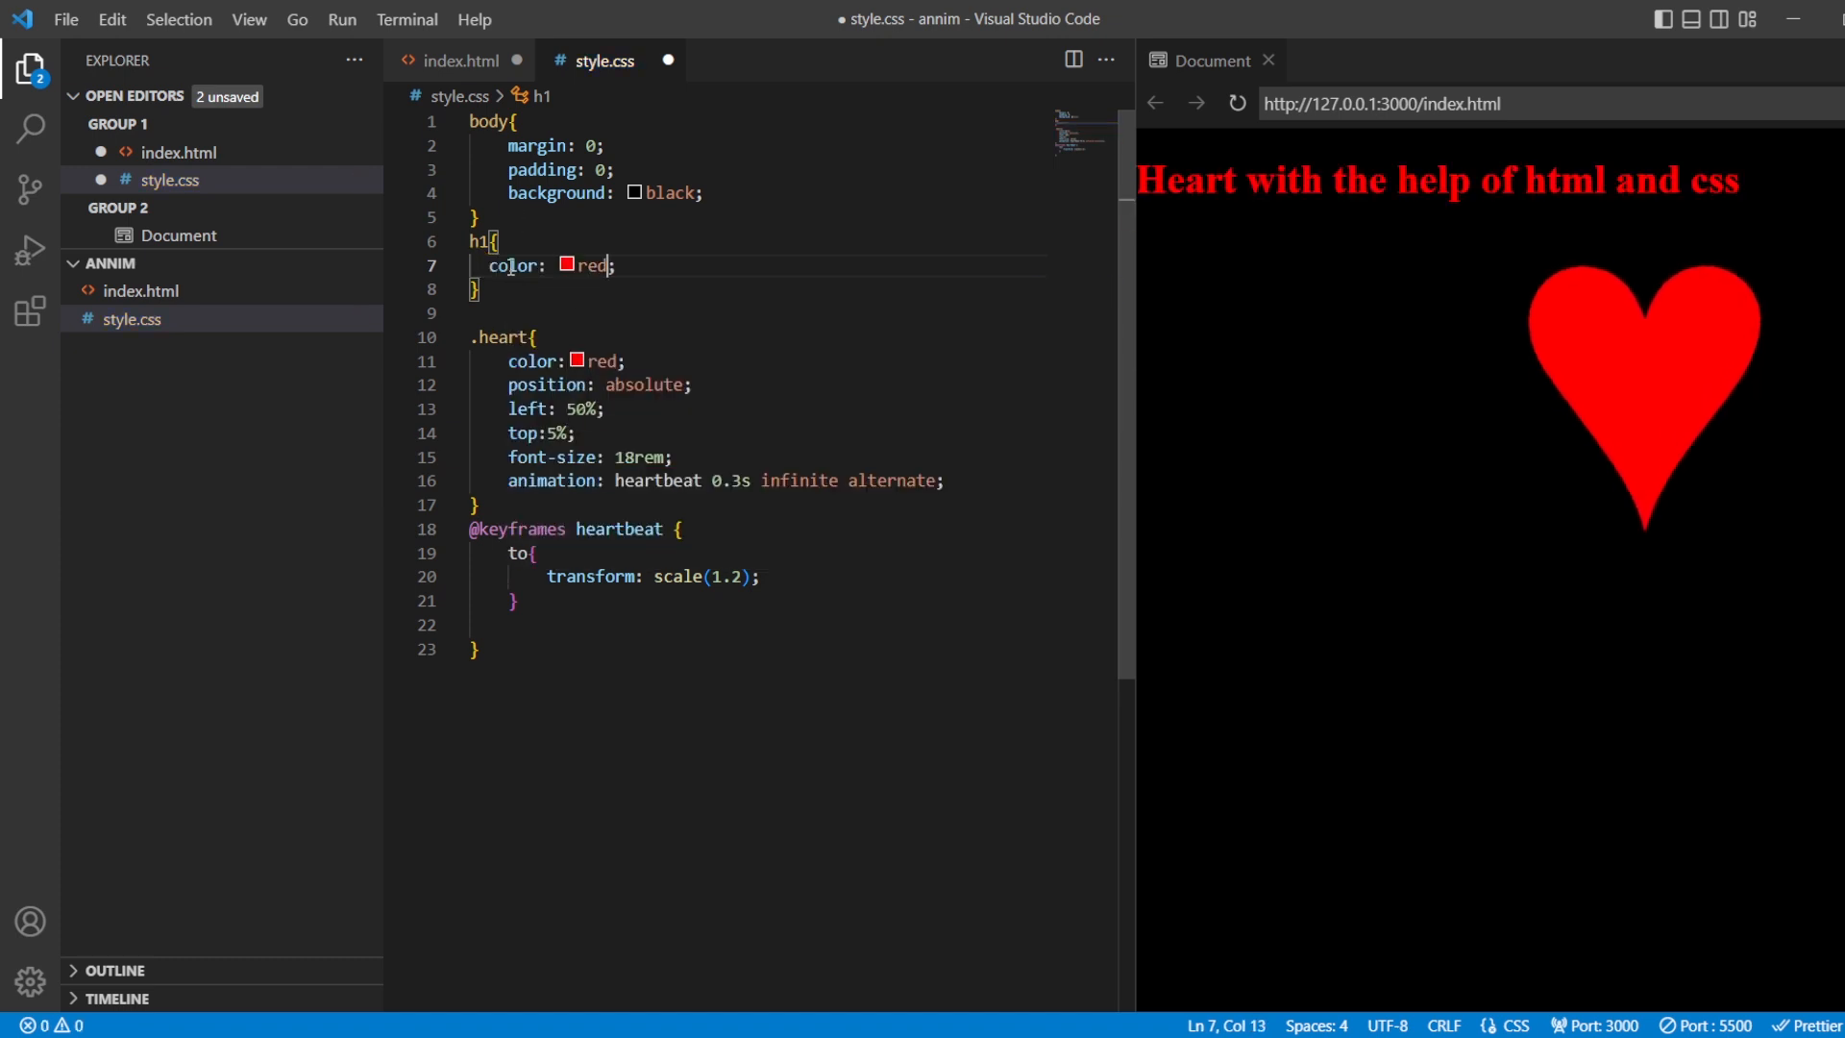
pyautogui.write('font-family: Verdana, Geneva, Tahoma, sans-serif;')
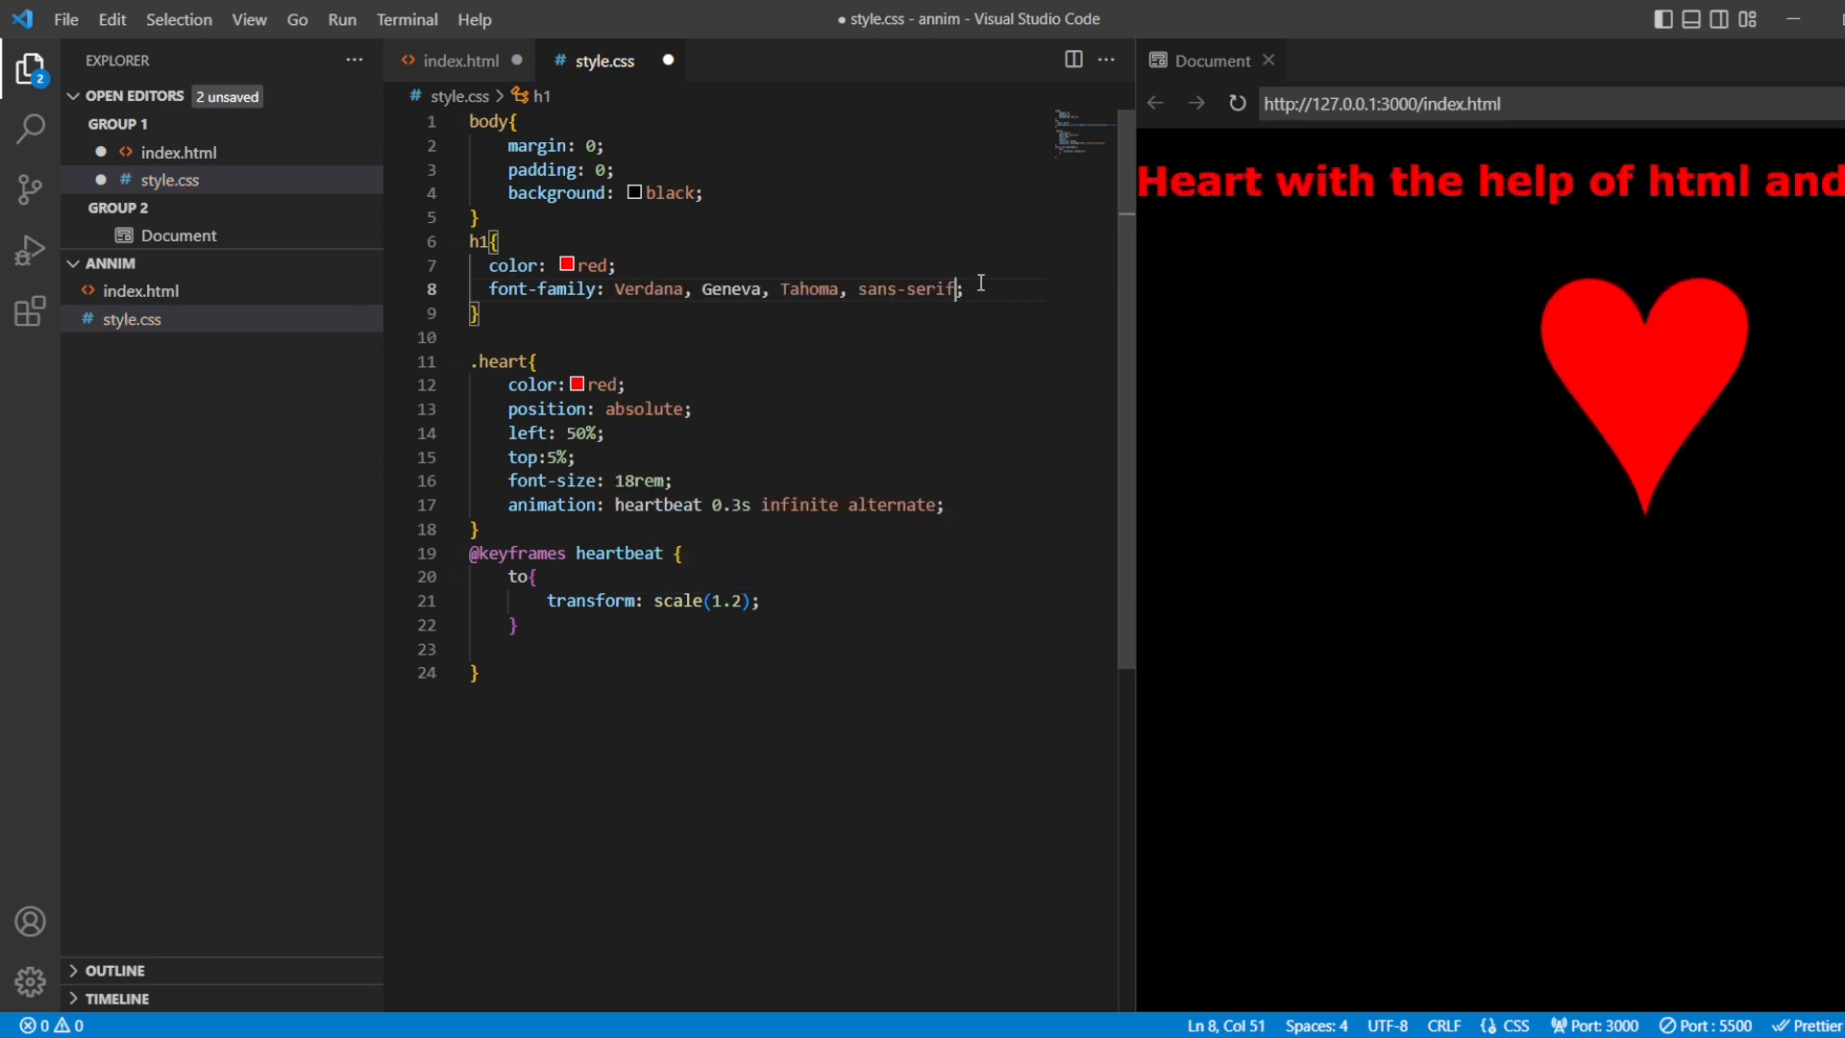
pyautogui.write('tes')
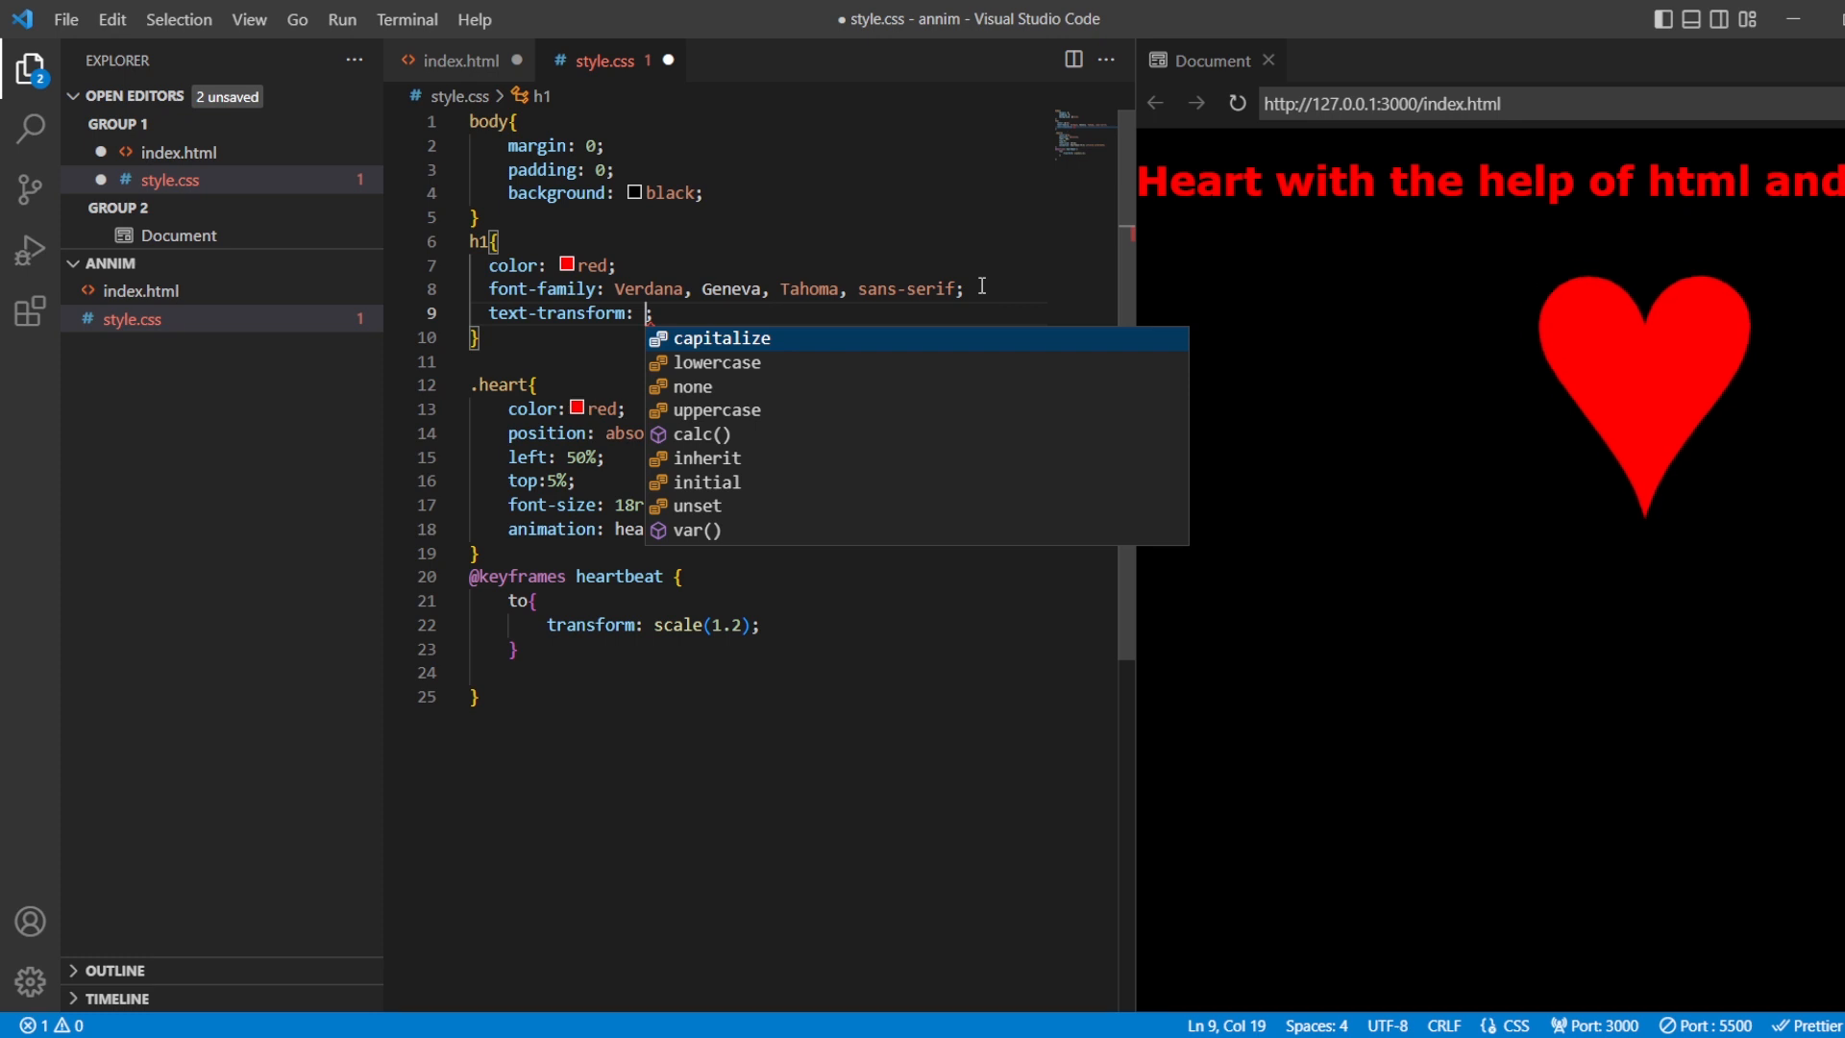
pyautogui.click(717, 409)
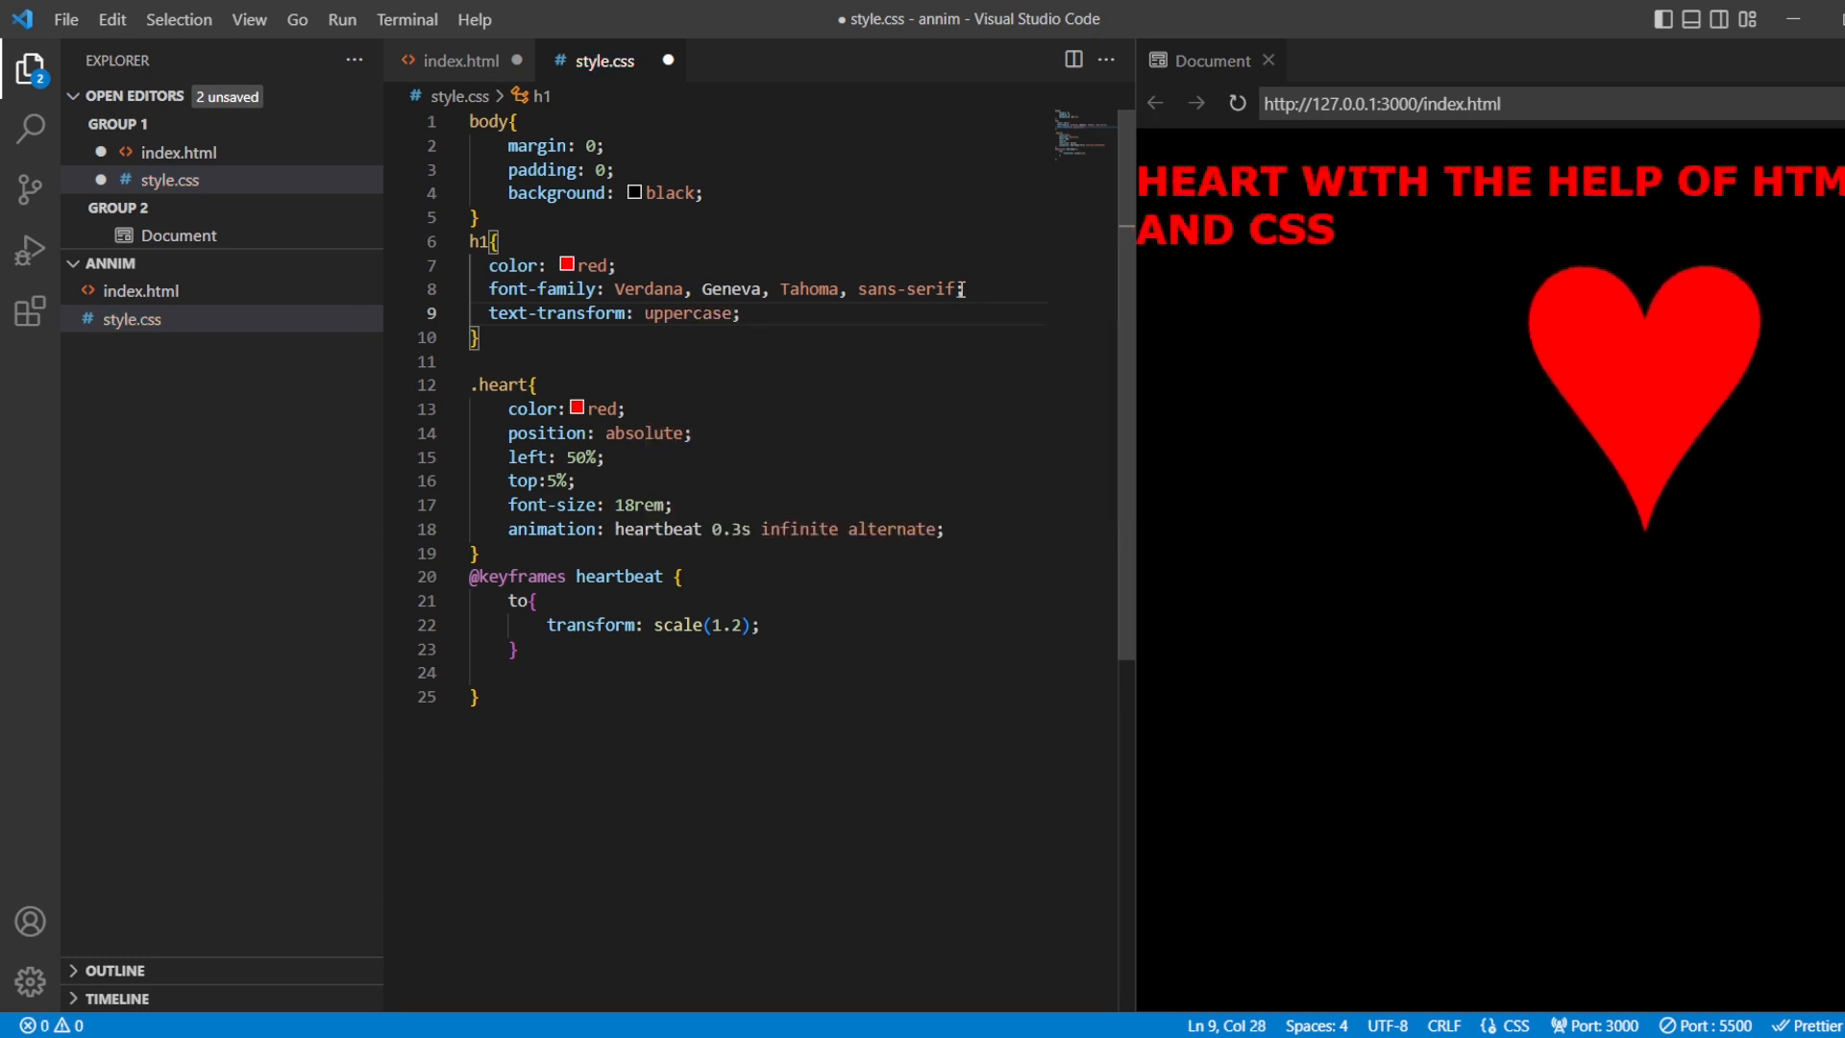
pyautogui.write('text-align: center;')
pyautogui.write('text-shadow: ;')
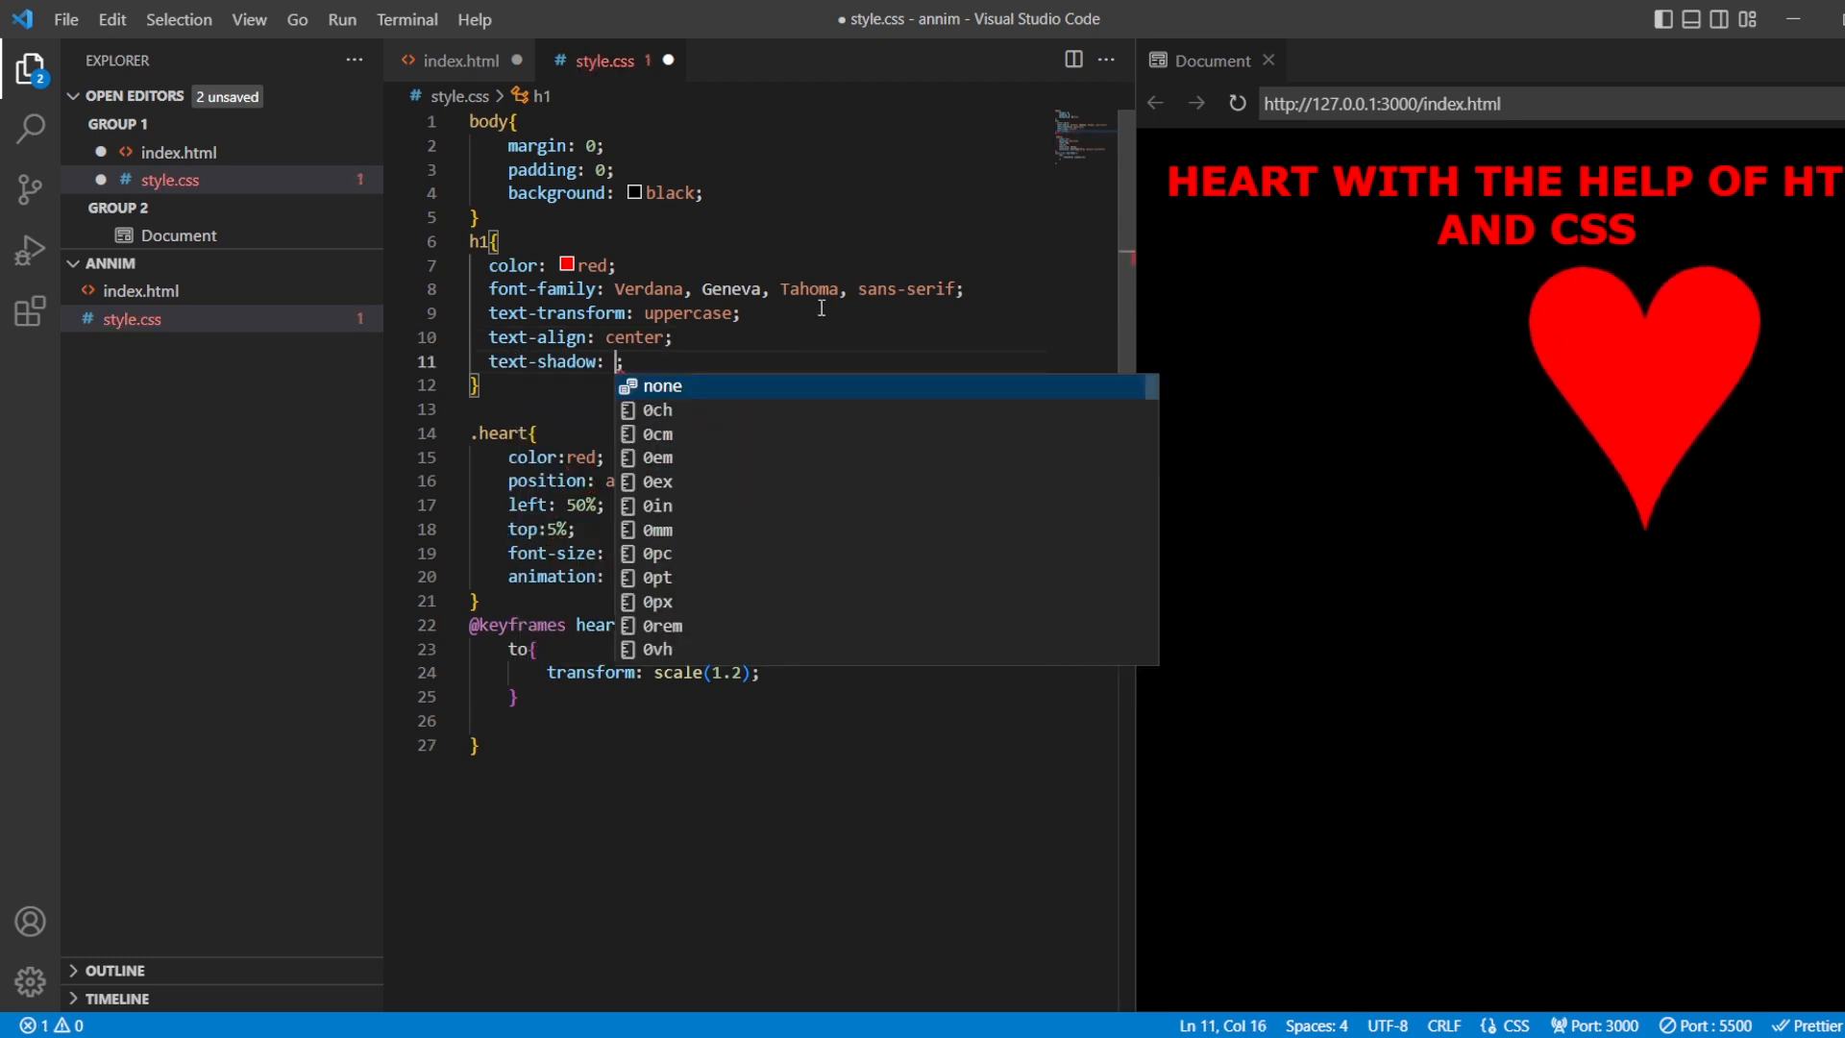
# Give h1 a white color and a 4px 4px 8px red text-shadow, then save style.css.
pyautogui.write('4px 4px')
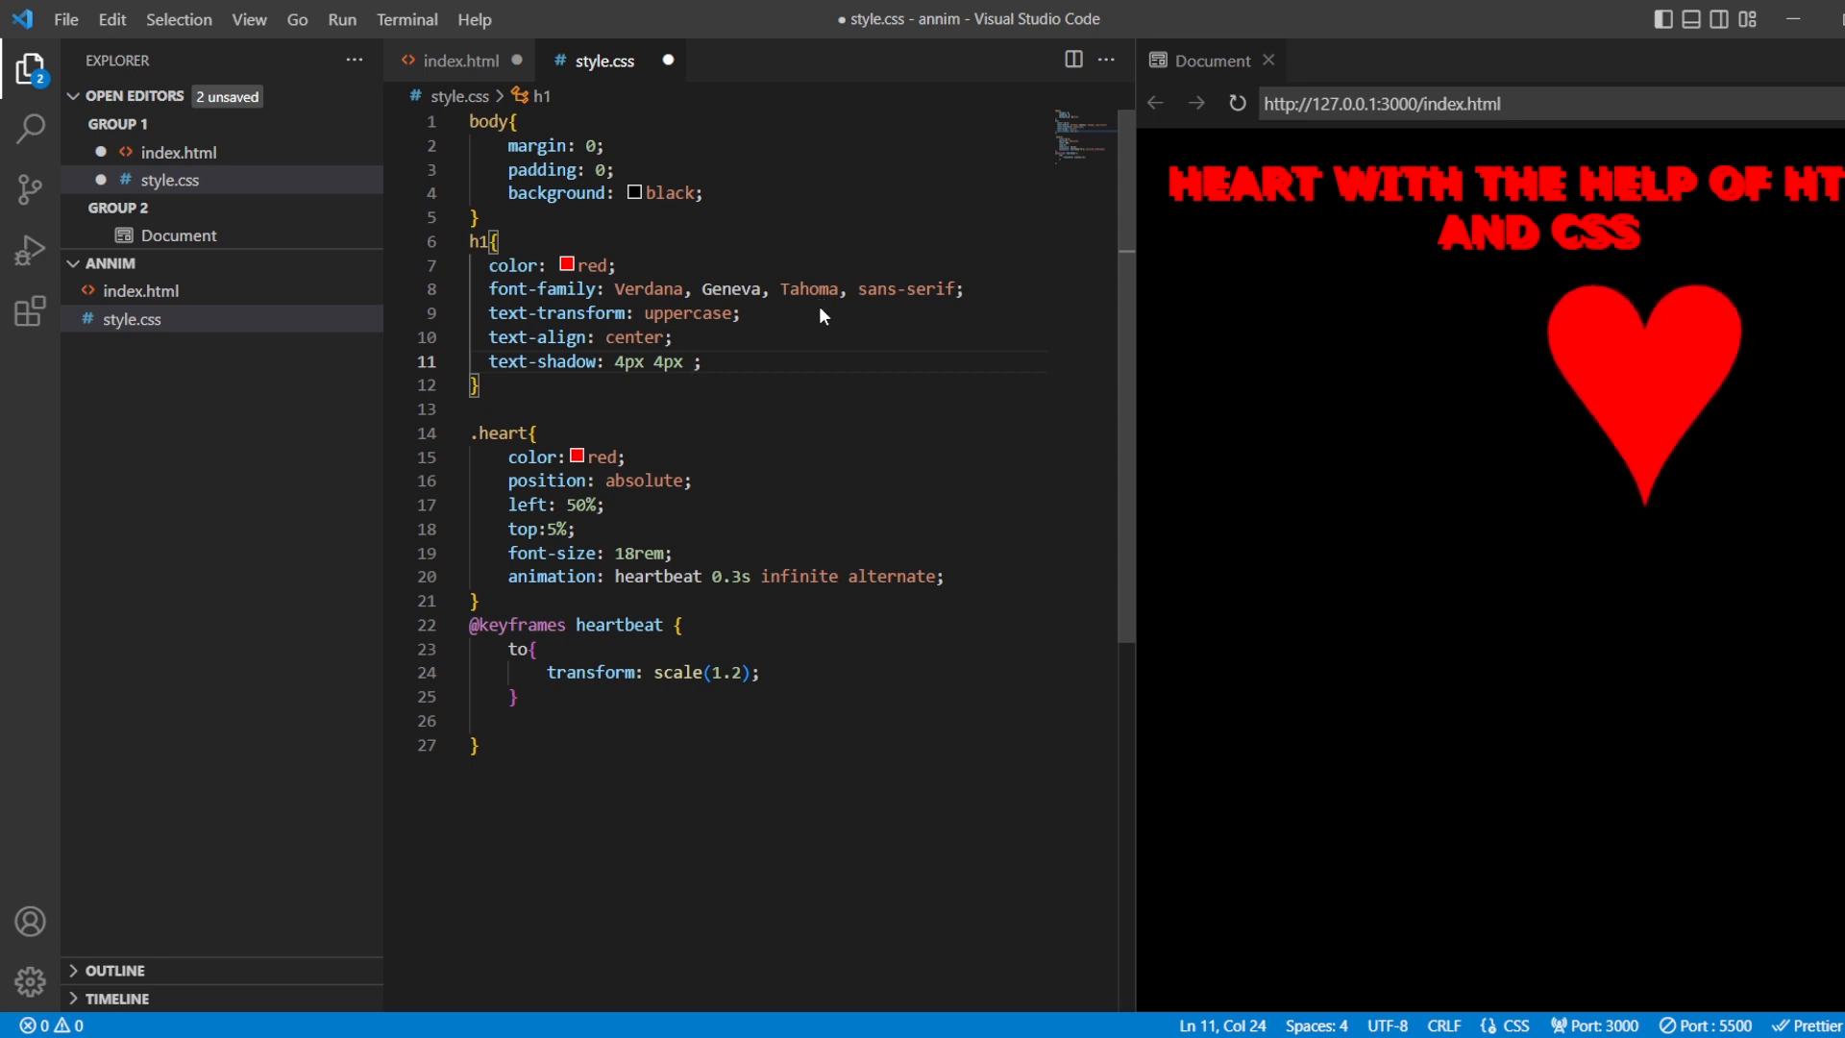
pyautogui.write('1')
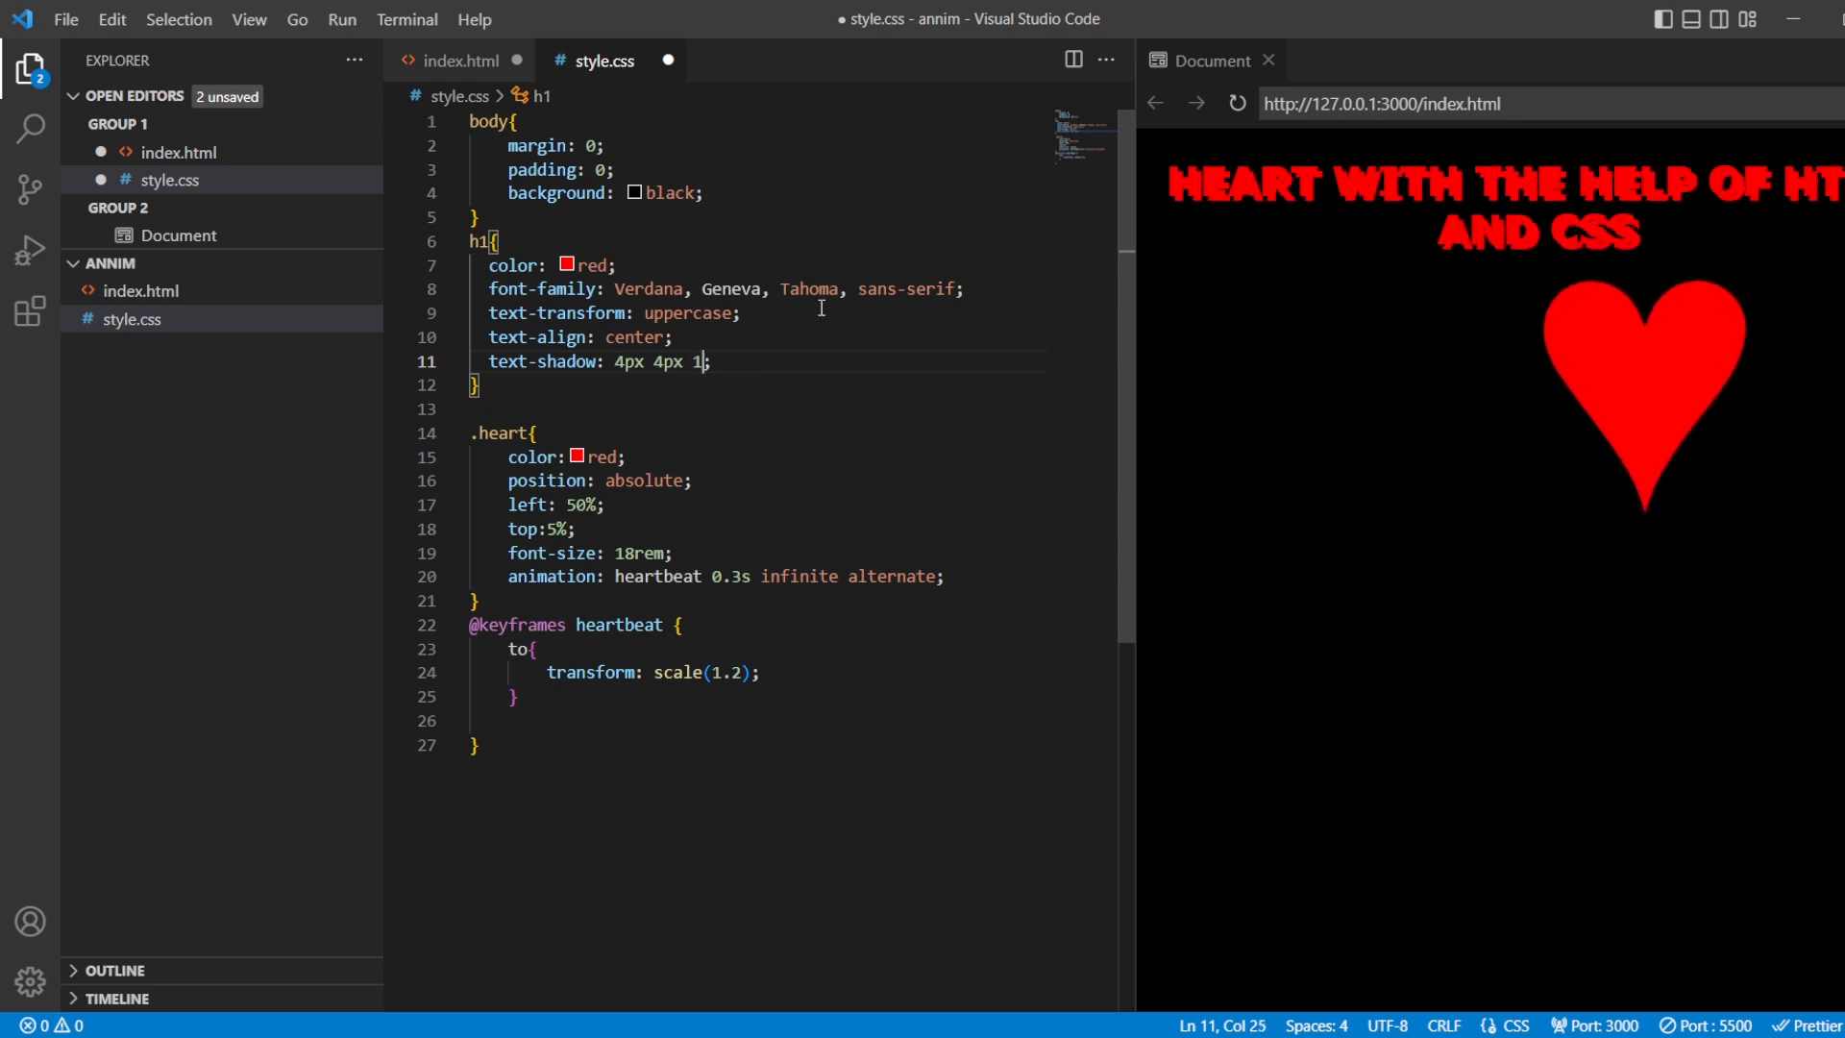
pyautogui.write('6px white')
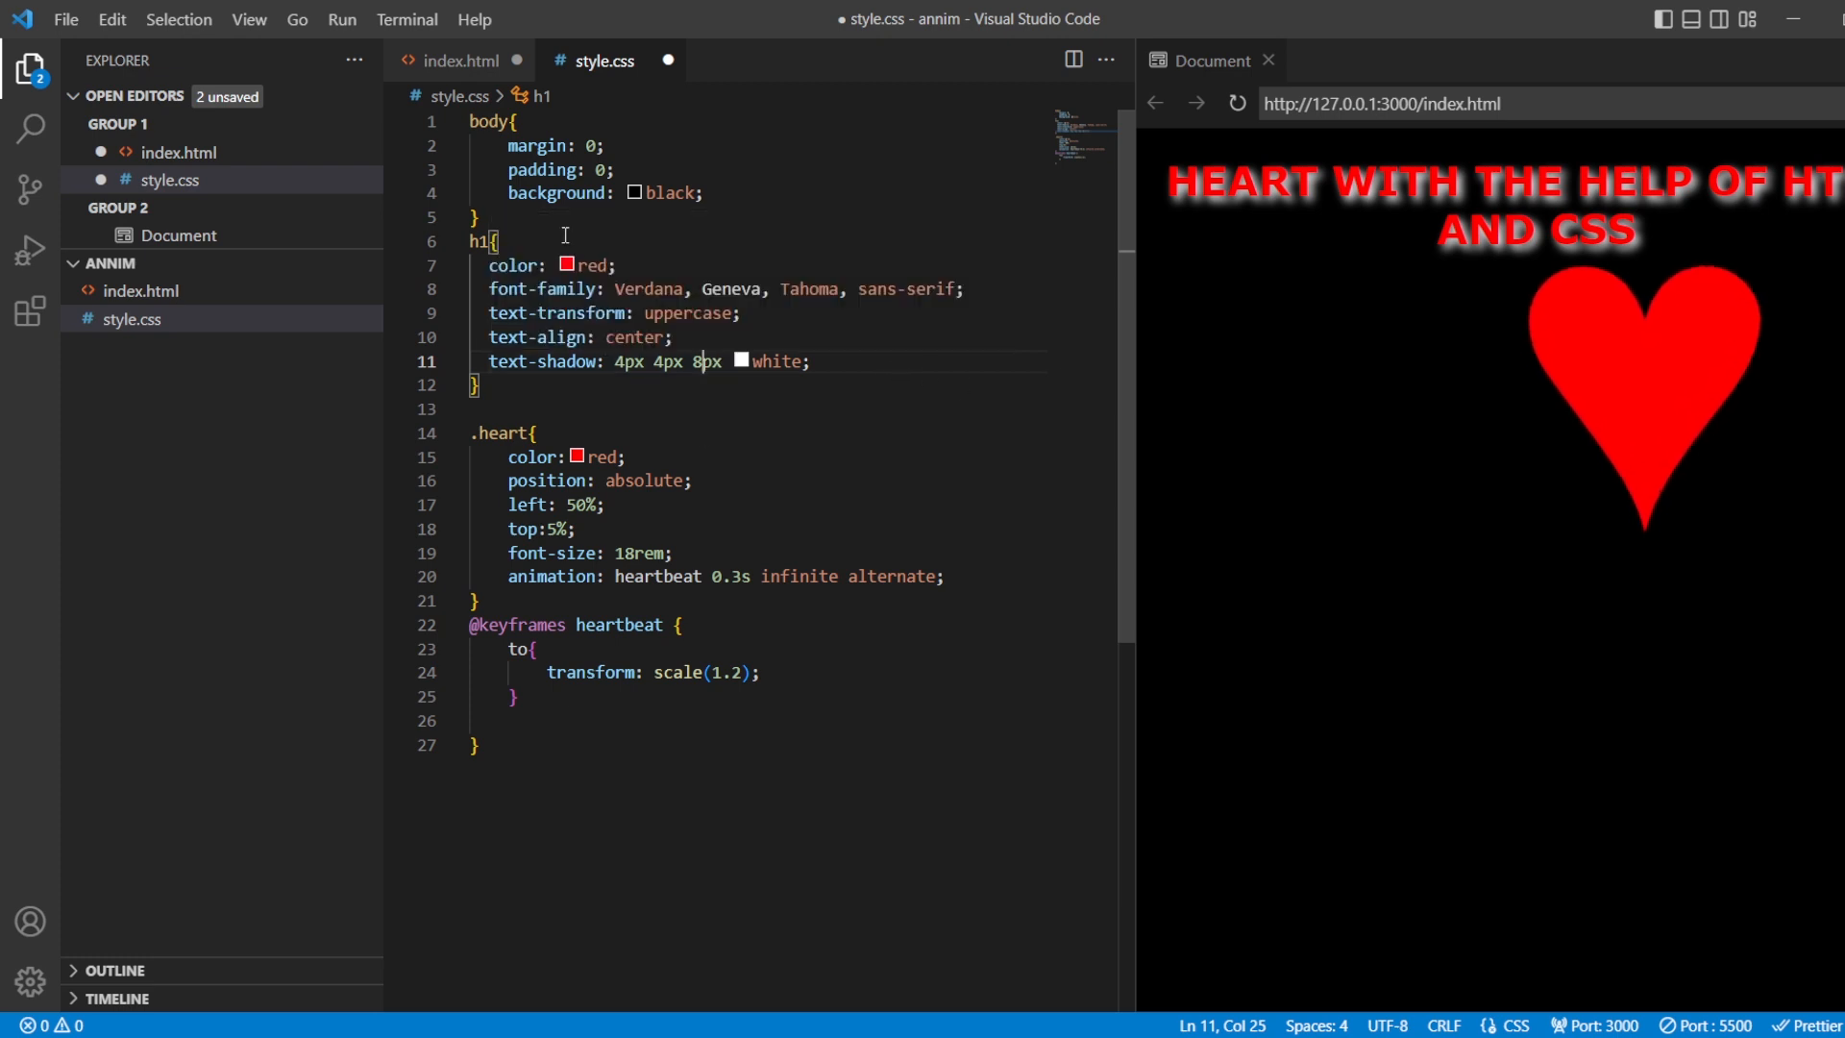
pyautogui.write('w')
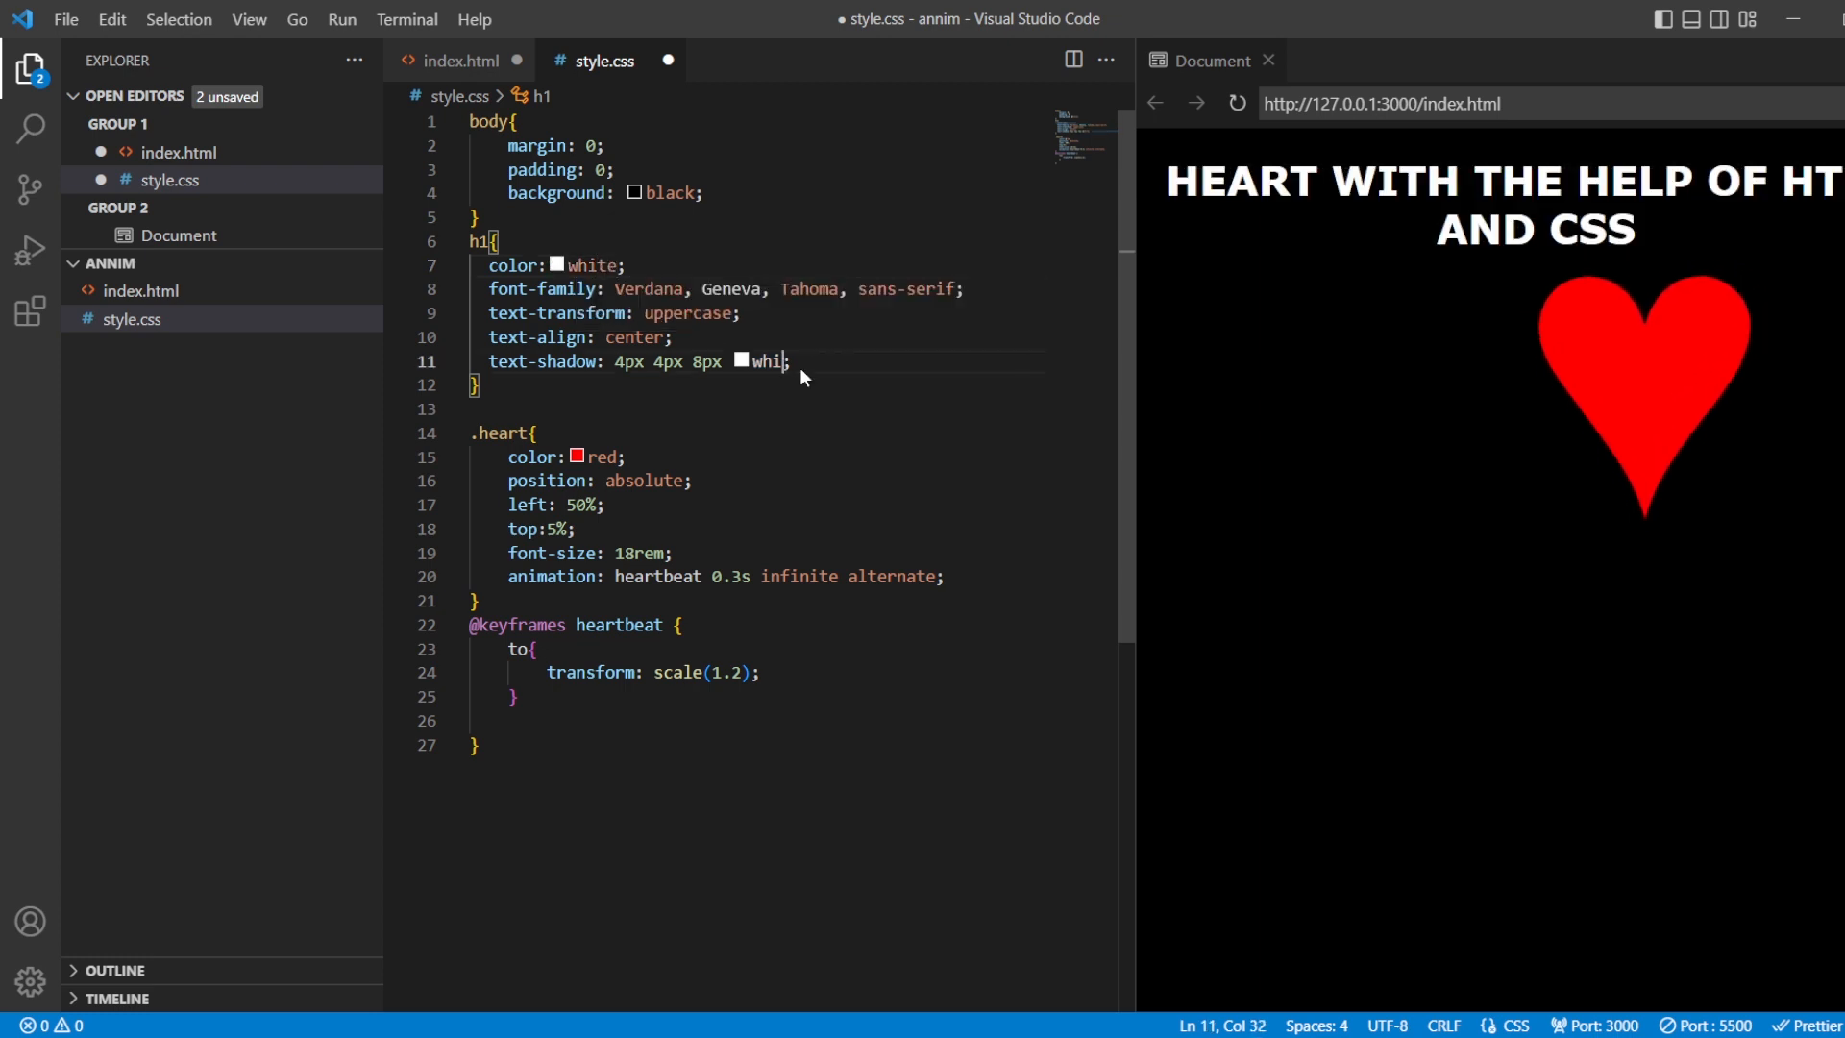
pyautogui.write('red')
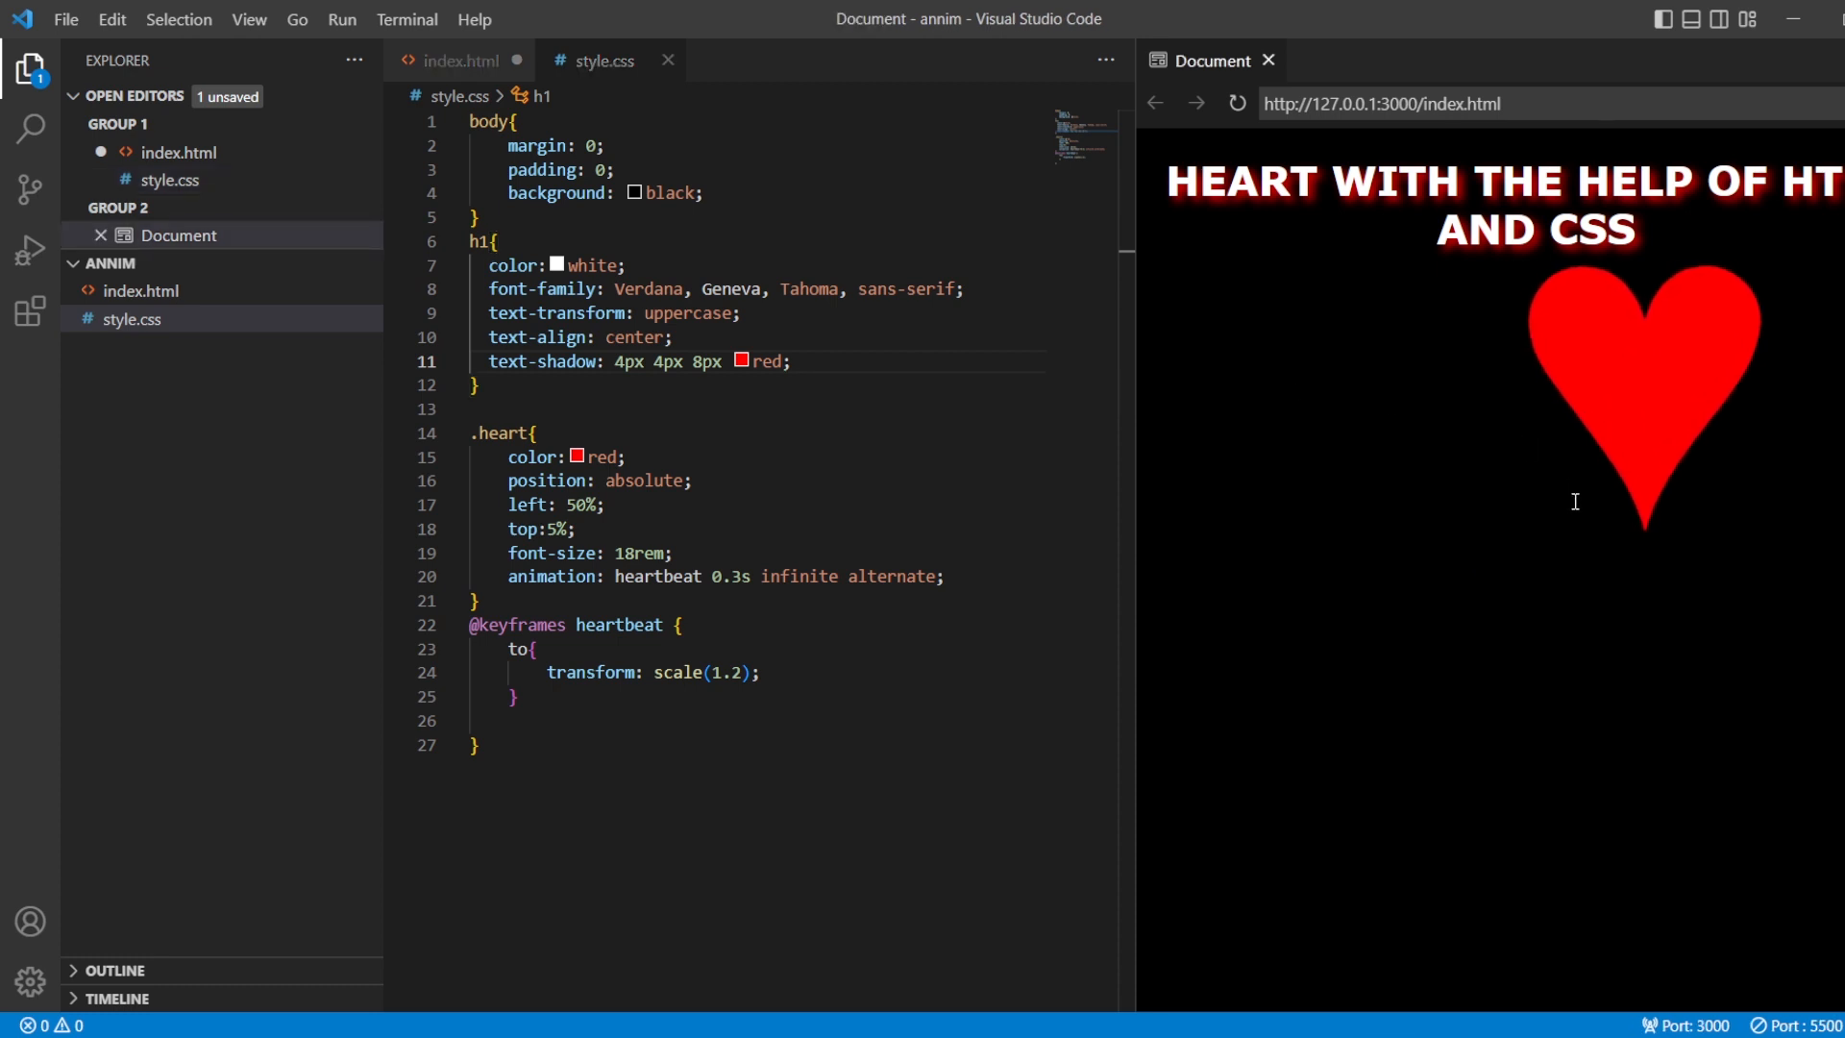
pyautogui.moveTo(1510, 394)
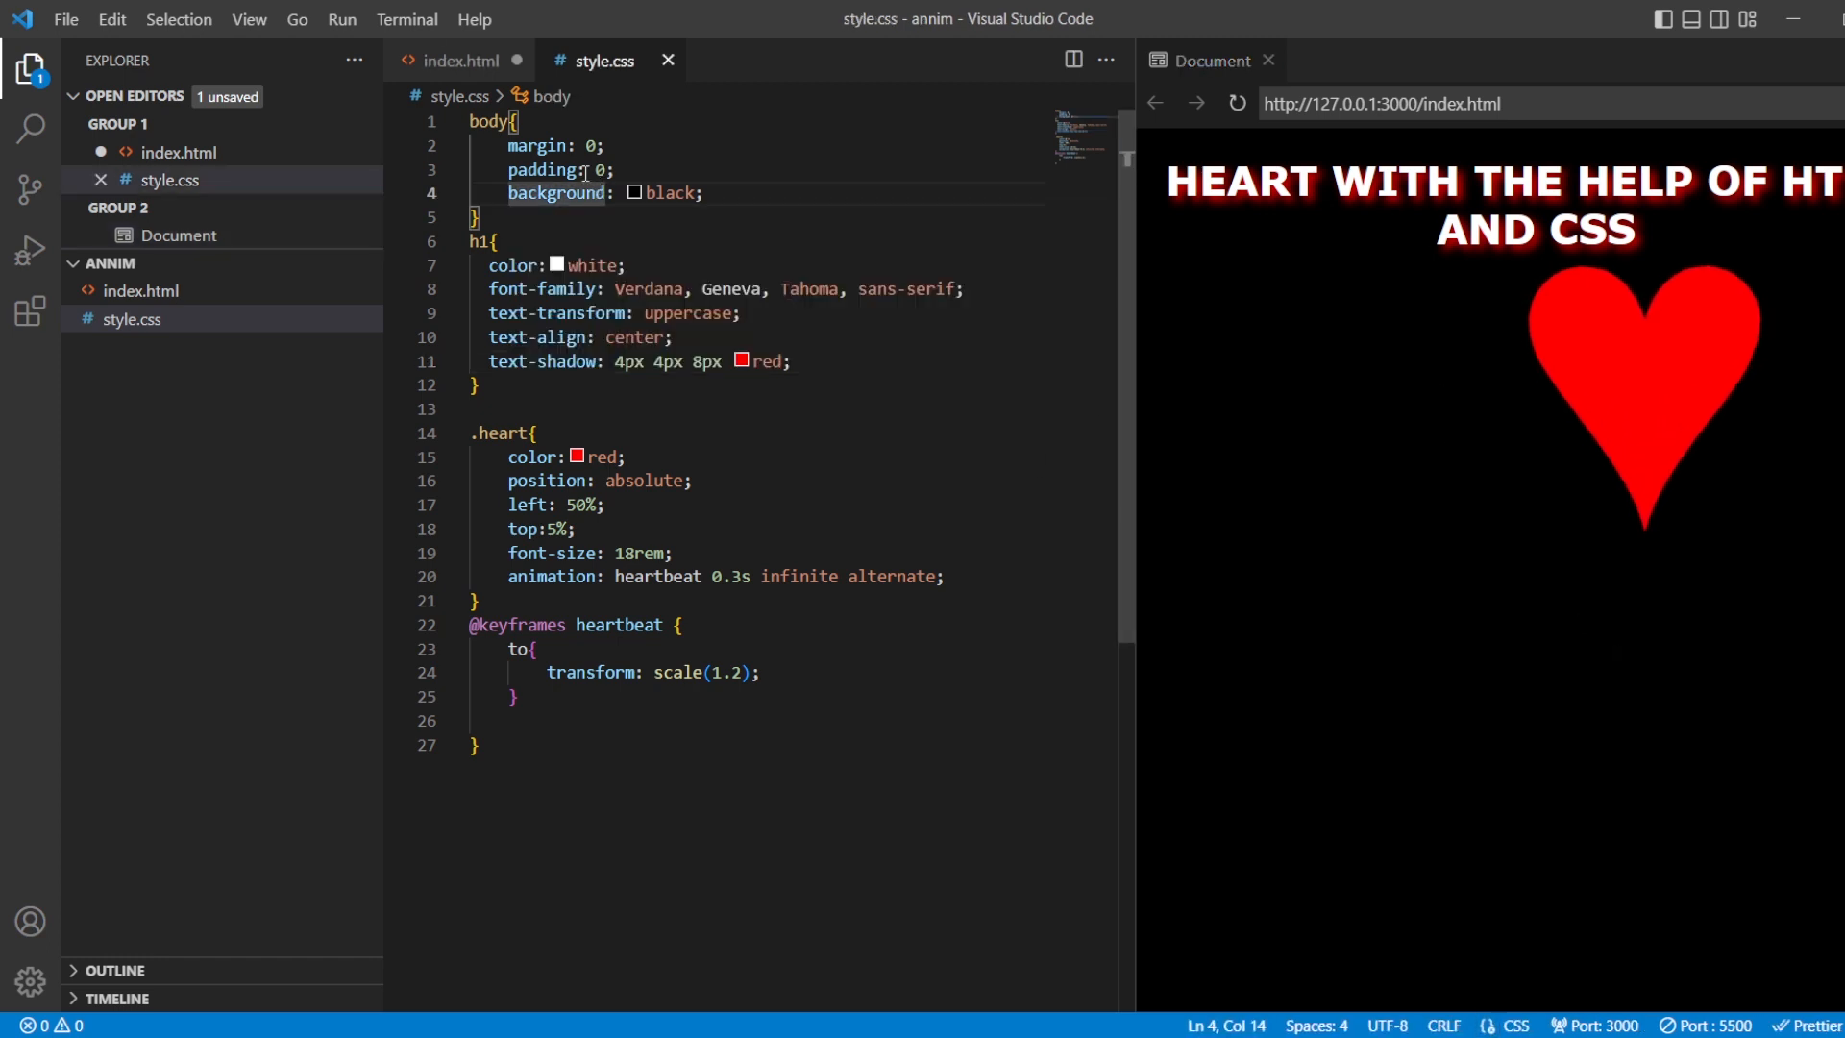
# Return to index.html and show the editor's context menu for the file.
pyautogui.click(461, 59)
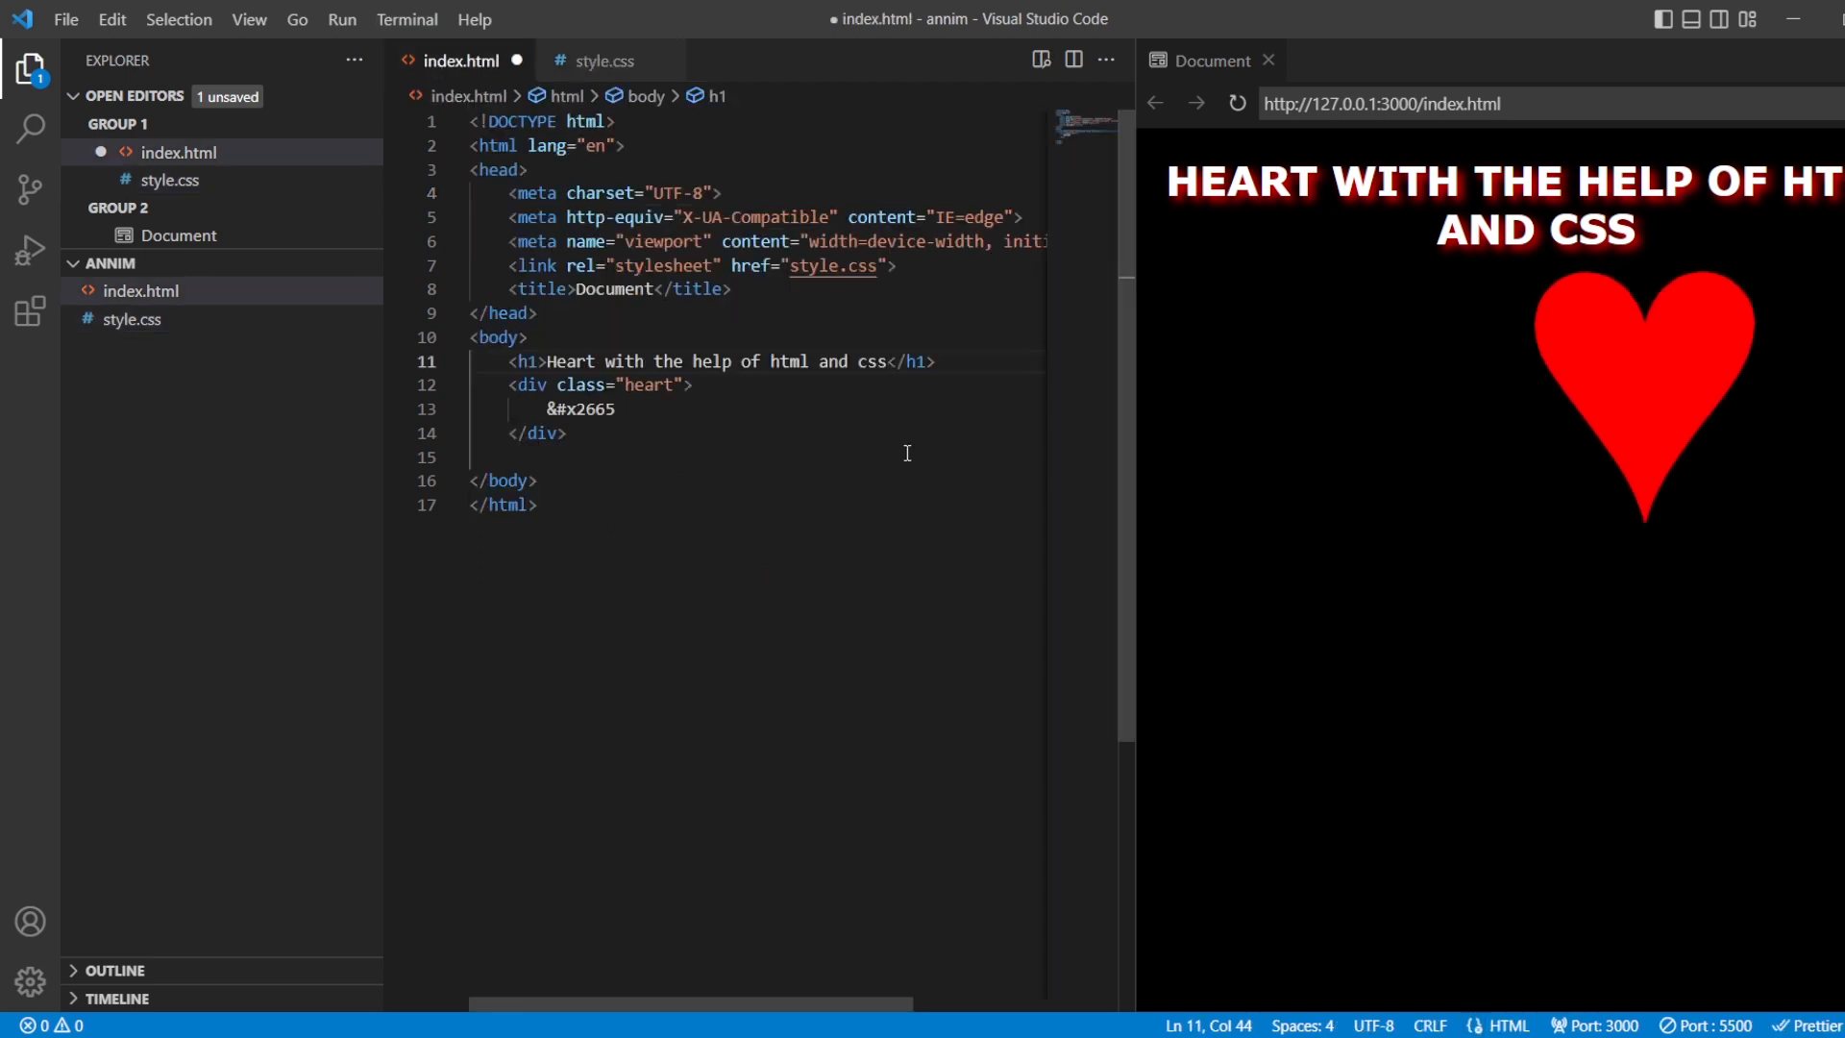
pyautogui.rightClick(752, 505)
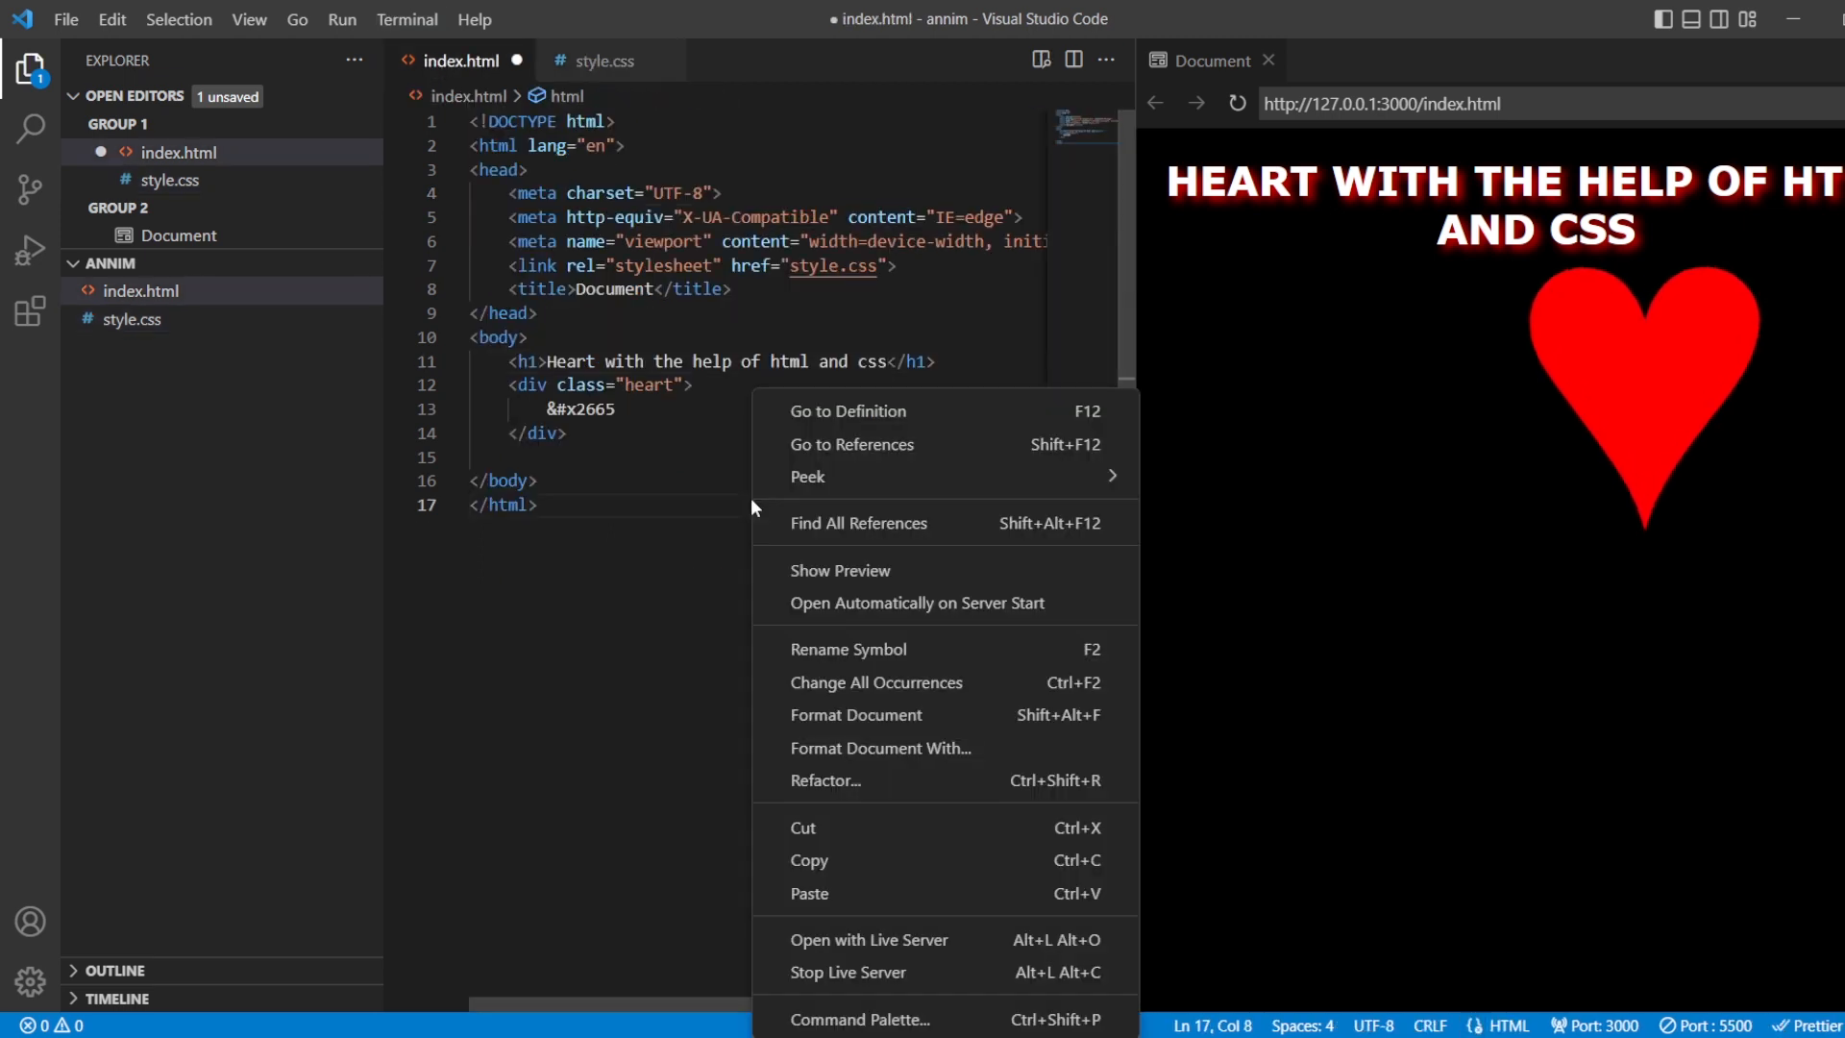